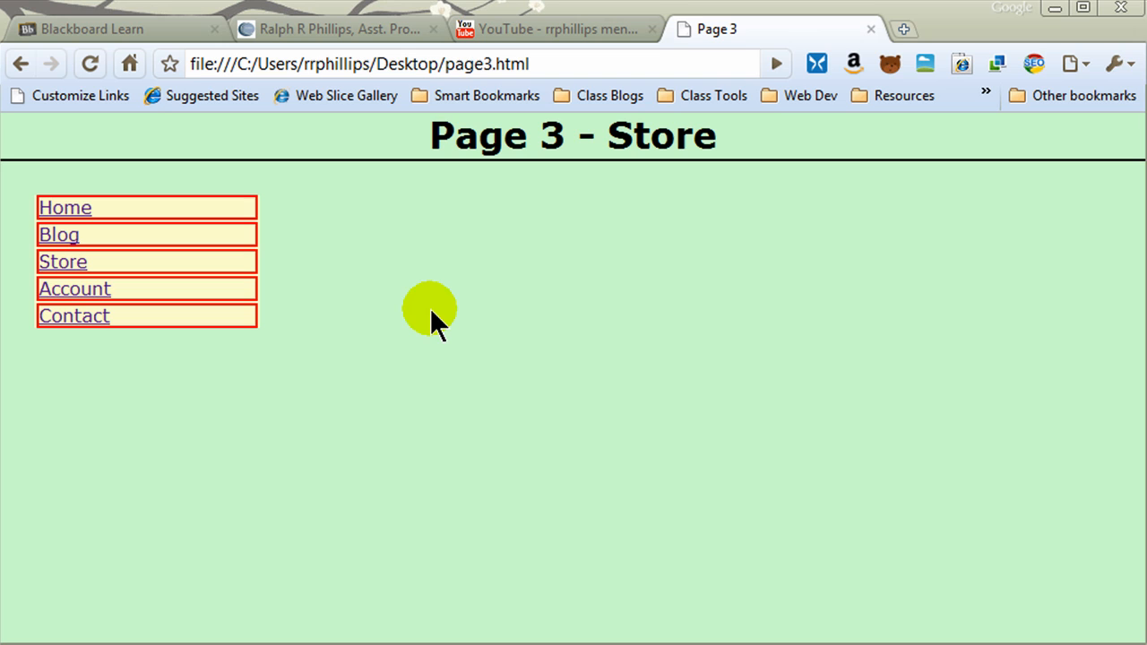
mouse_move(247, 290)
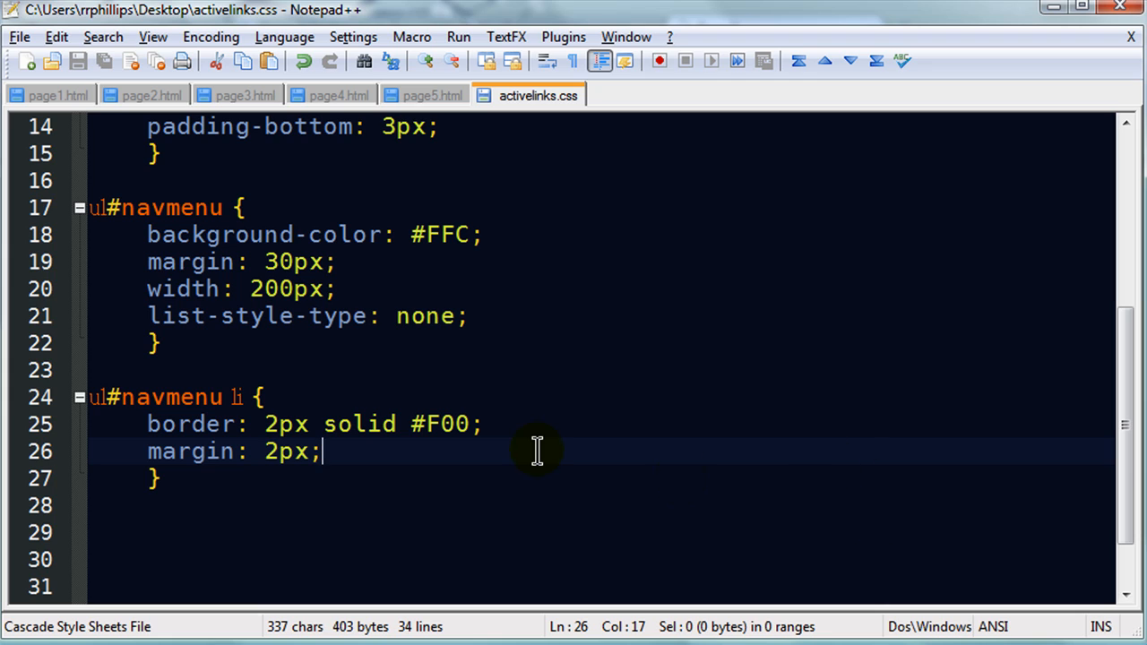
mouse_move(242, 234)
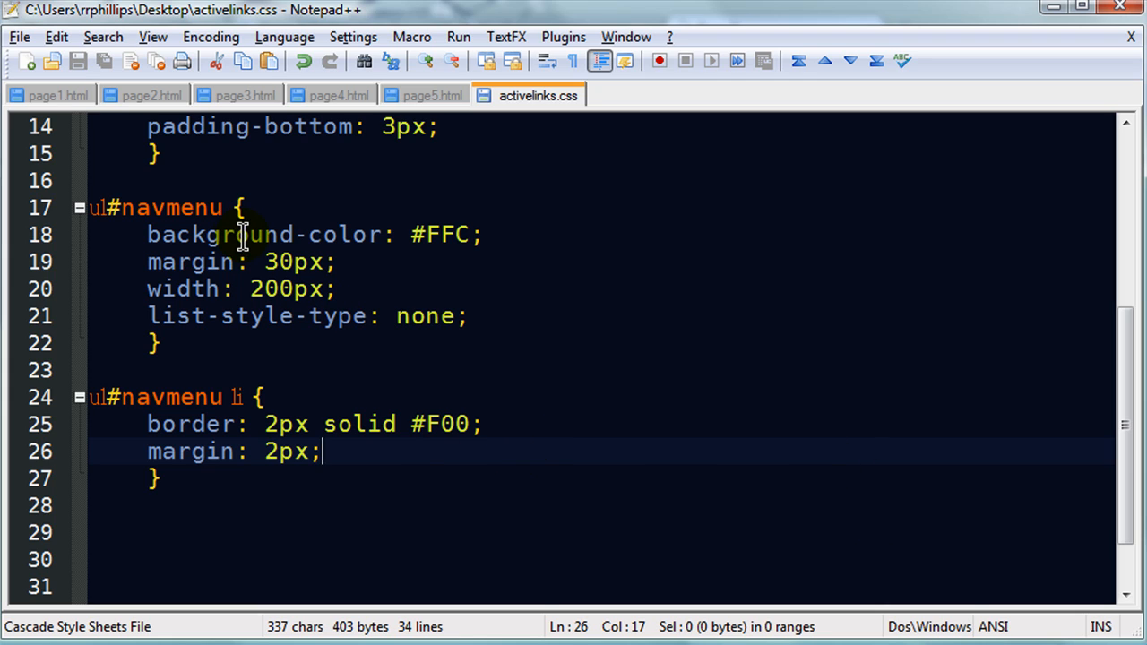
mouse_move(315, 316)
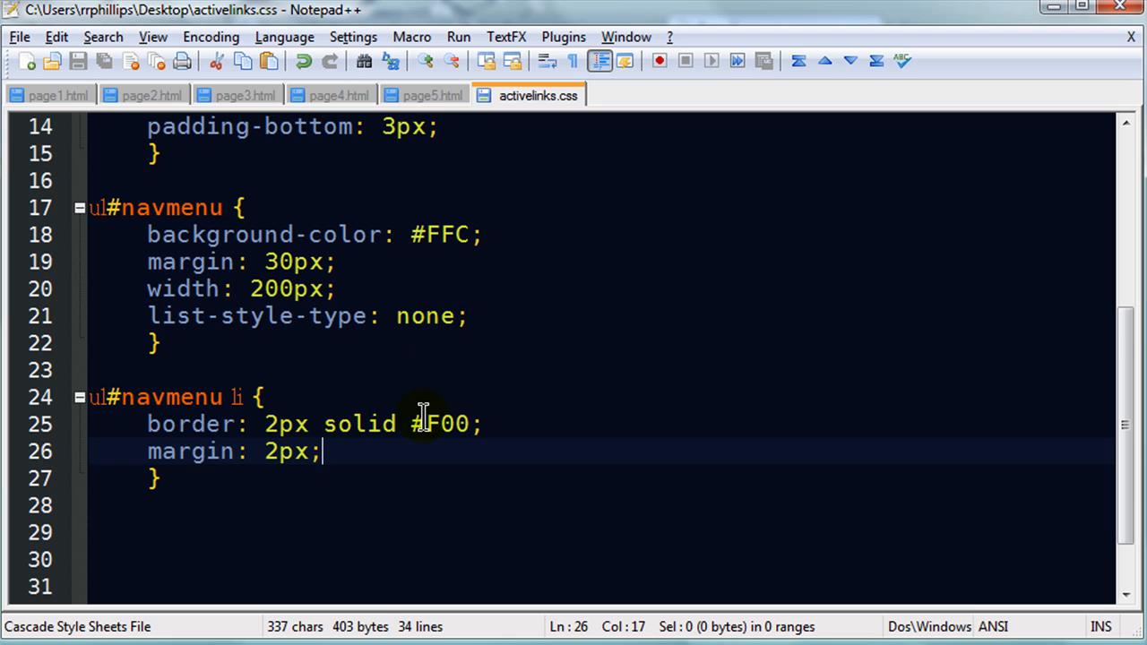
- Start a new ul#navmenu li a { rule below the list-item rule
scroll("up", 3)
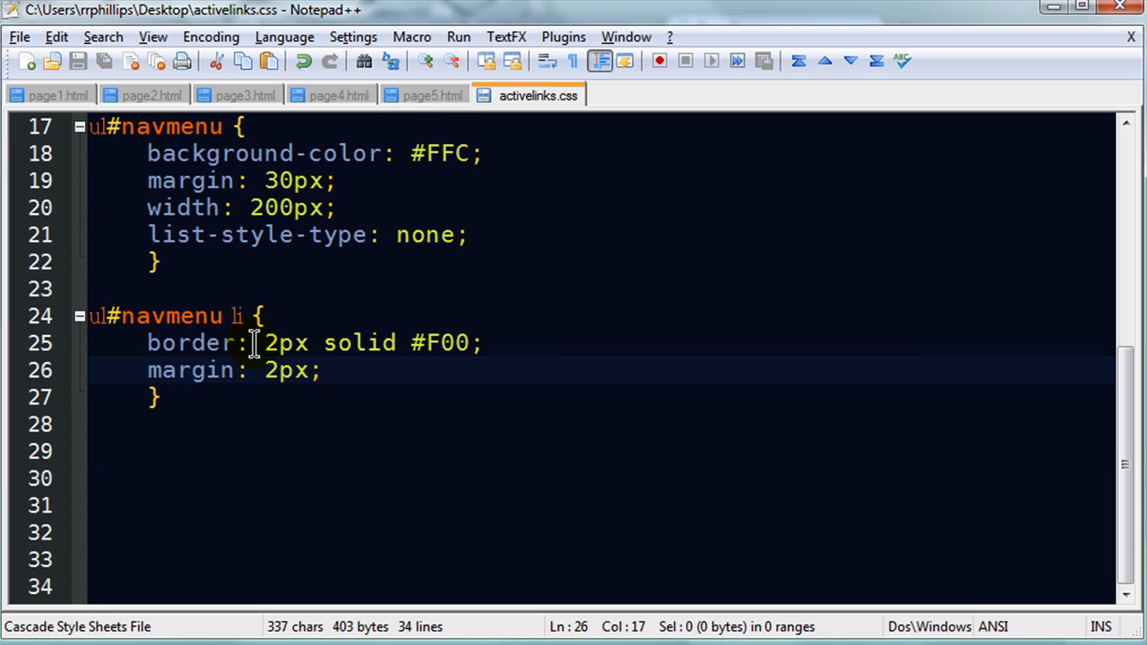
mouse_move(380, 511)
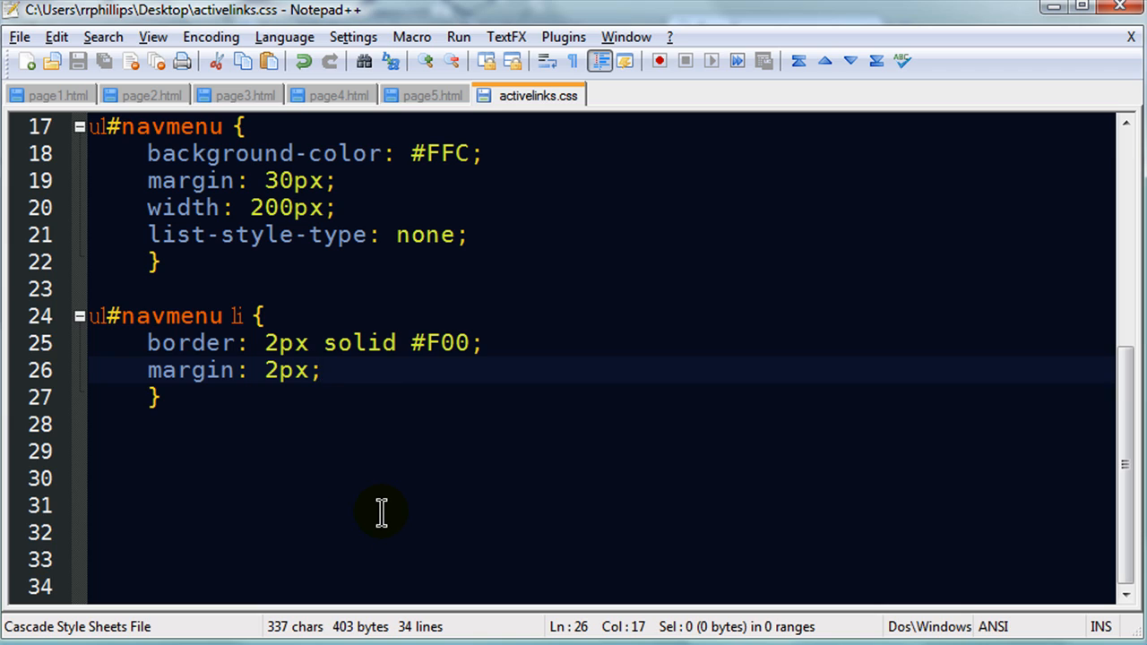
mouse_move(416, 466)
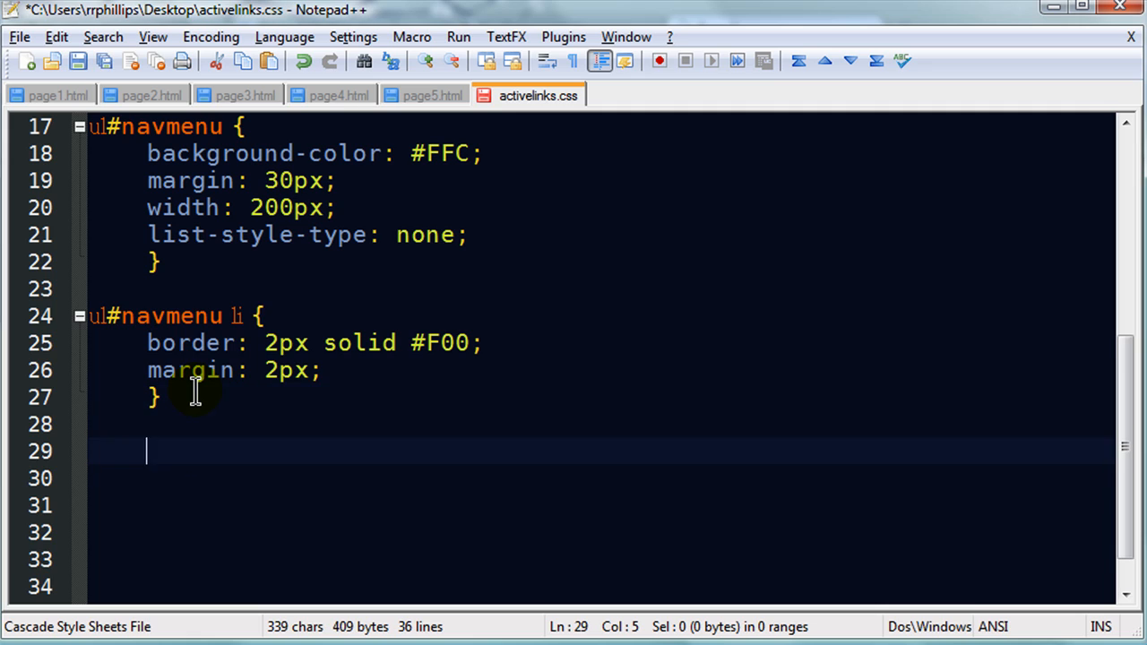
type("ul")
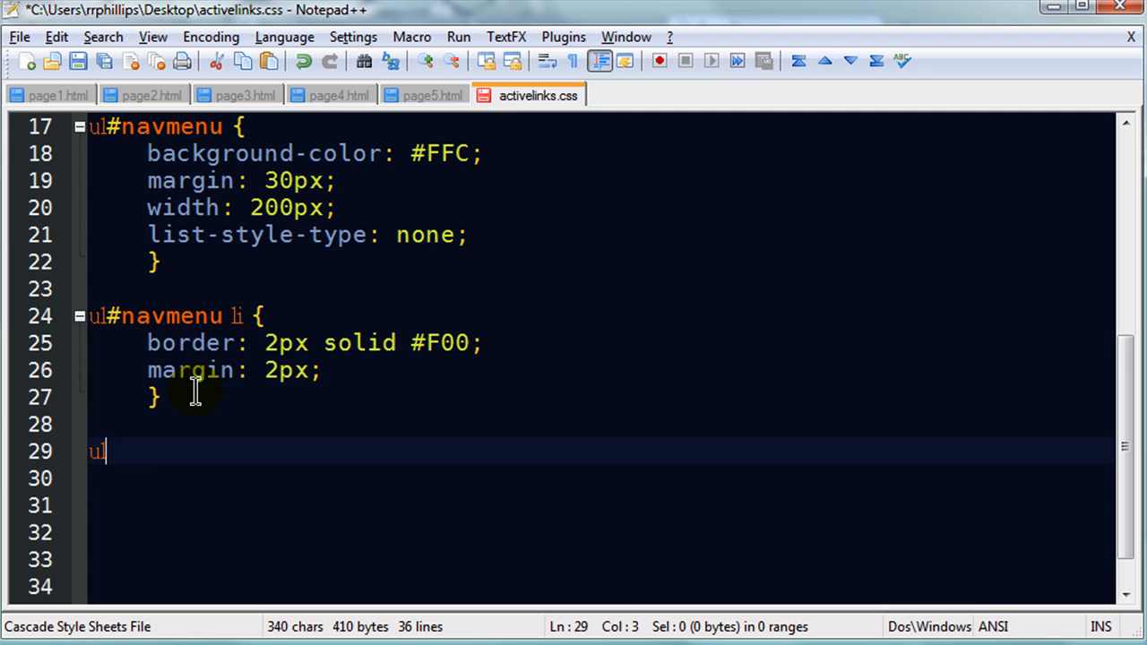
type("#navmenu")
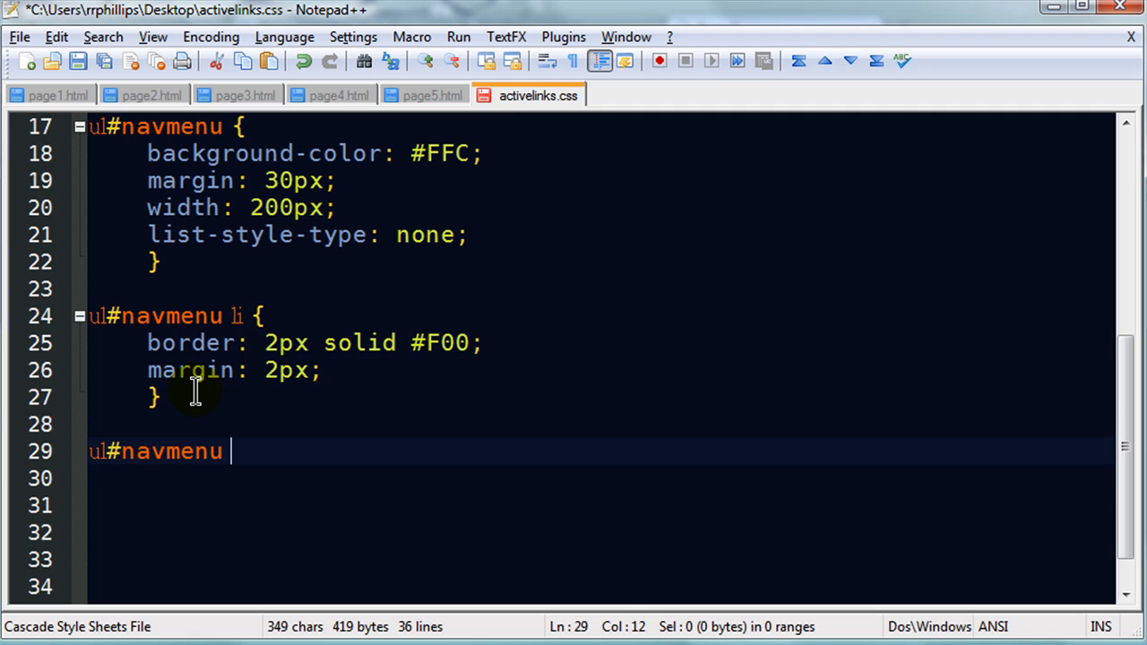
type("li a {")
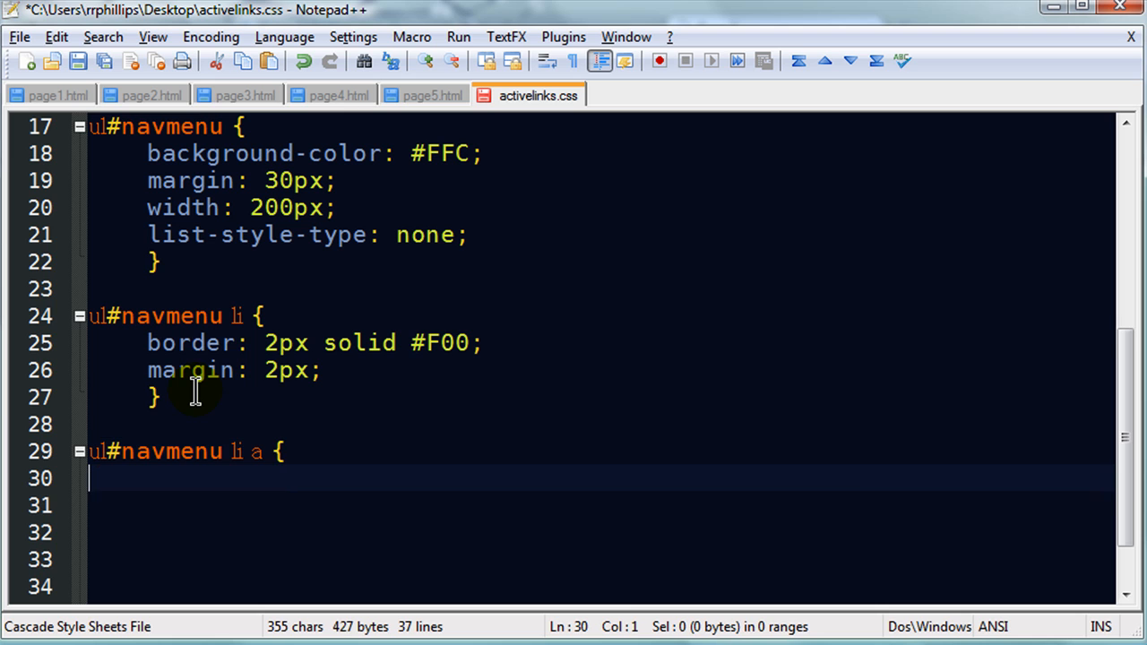
key("Tab")
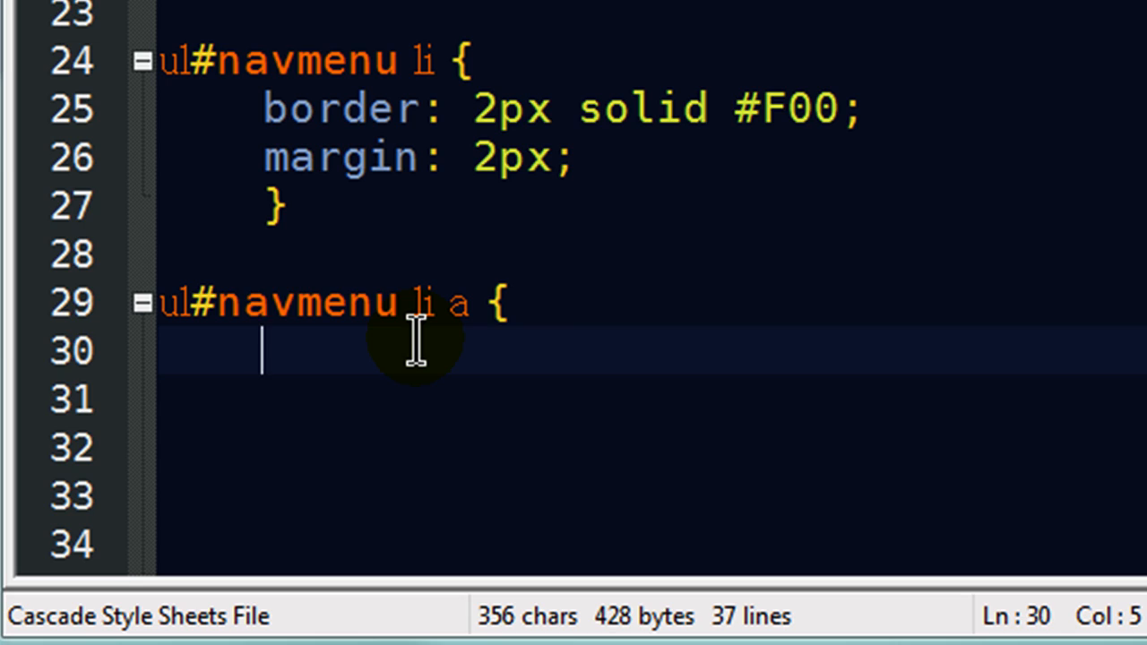
mouse_move(269, 349)
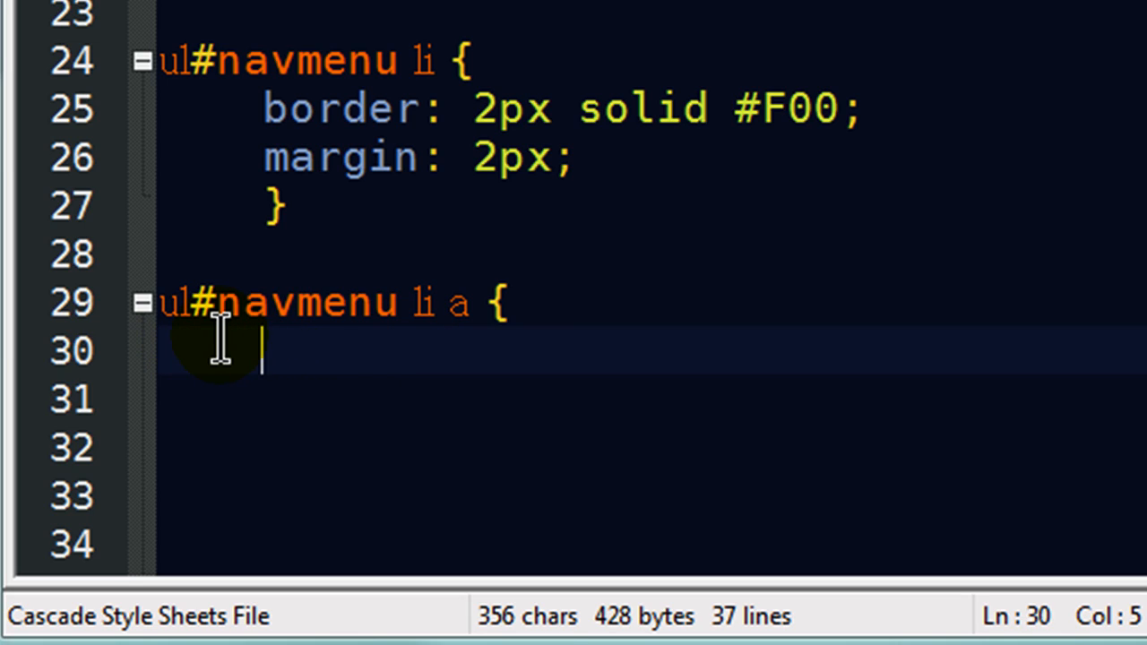
mouse_move(602, 455)
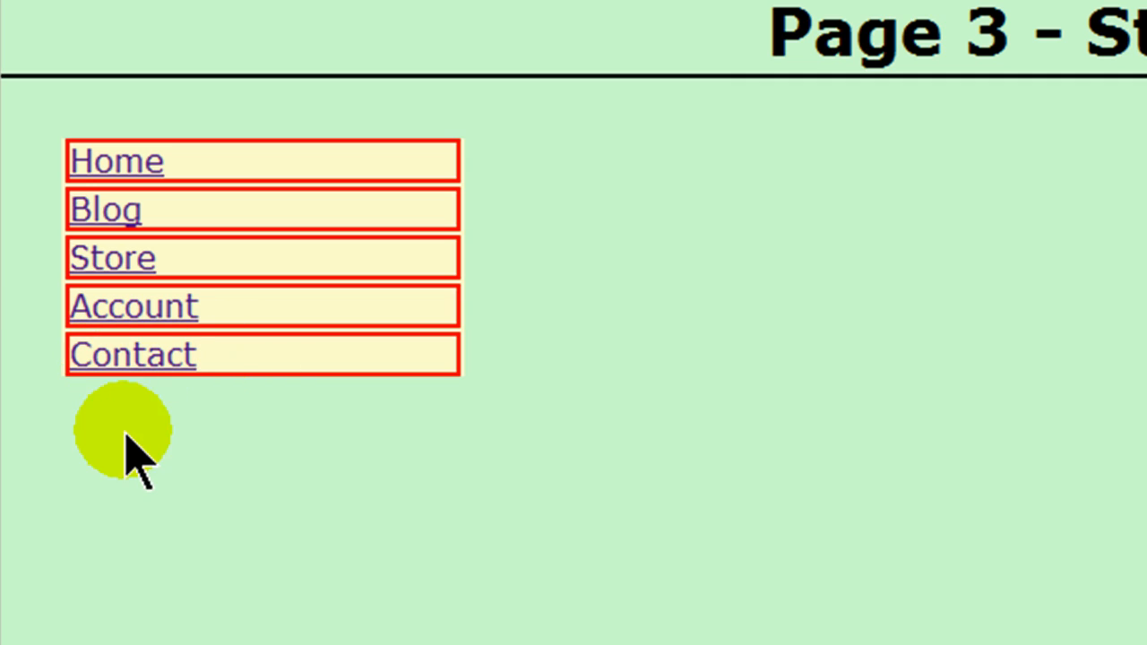
mouse_move(111, 367)
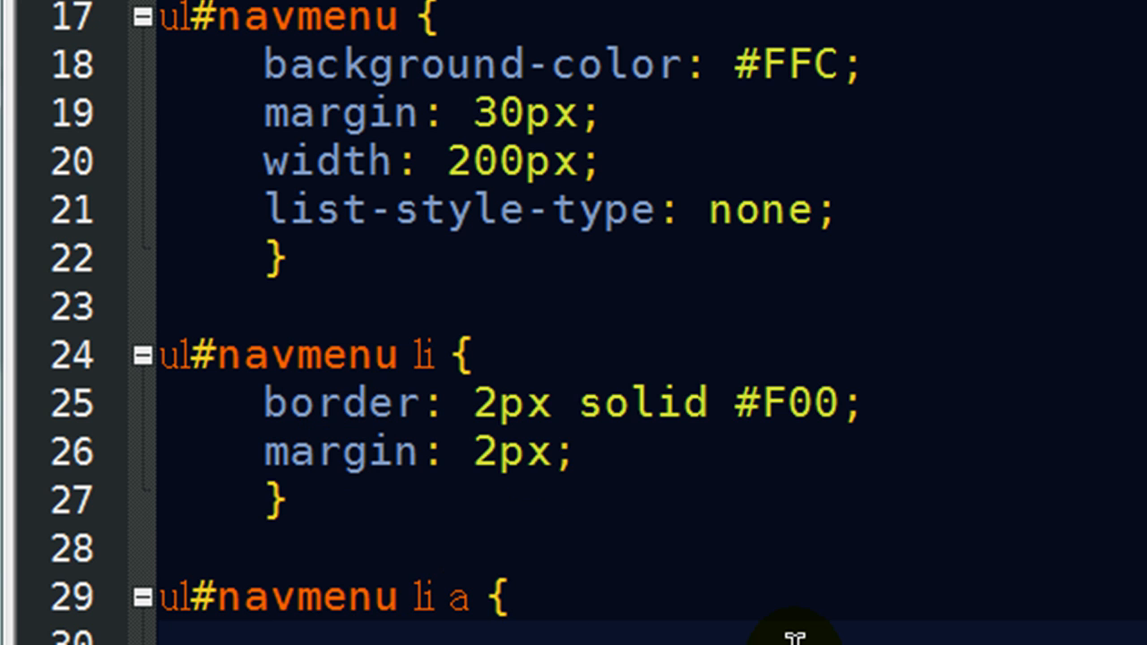
- Add display: block; width: 180px; height: 30px; to the navmenu link rule
type("dp")
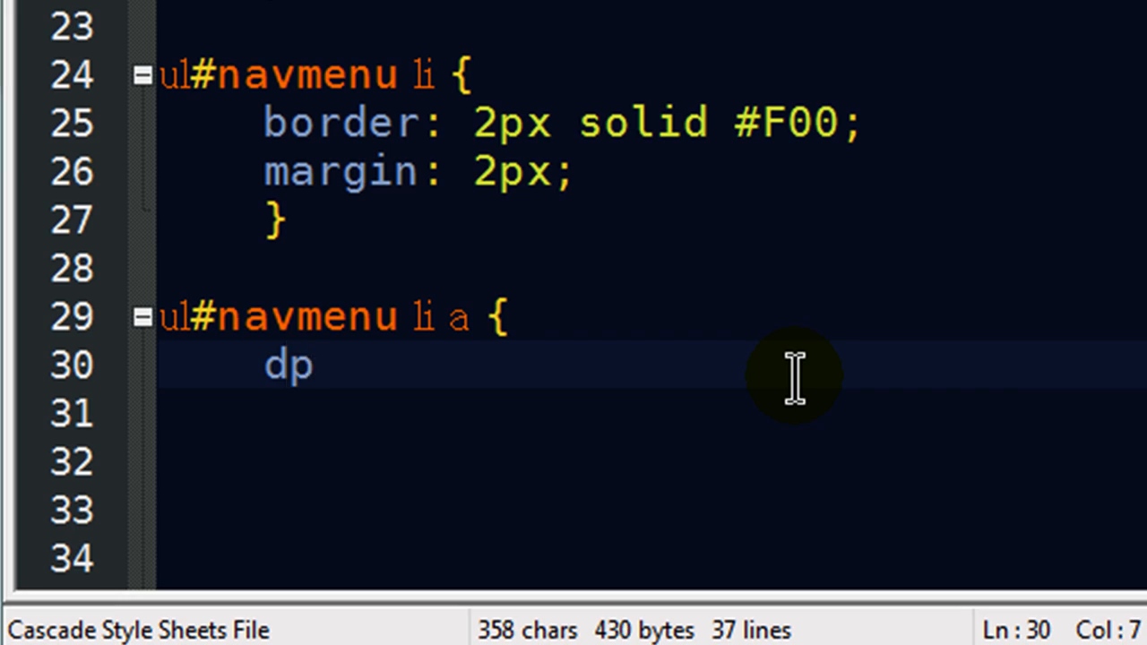
type("isplay")
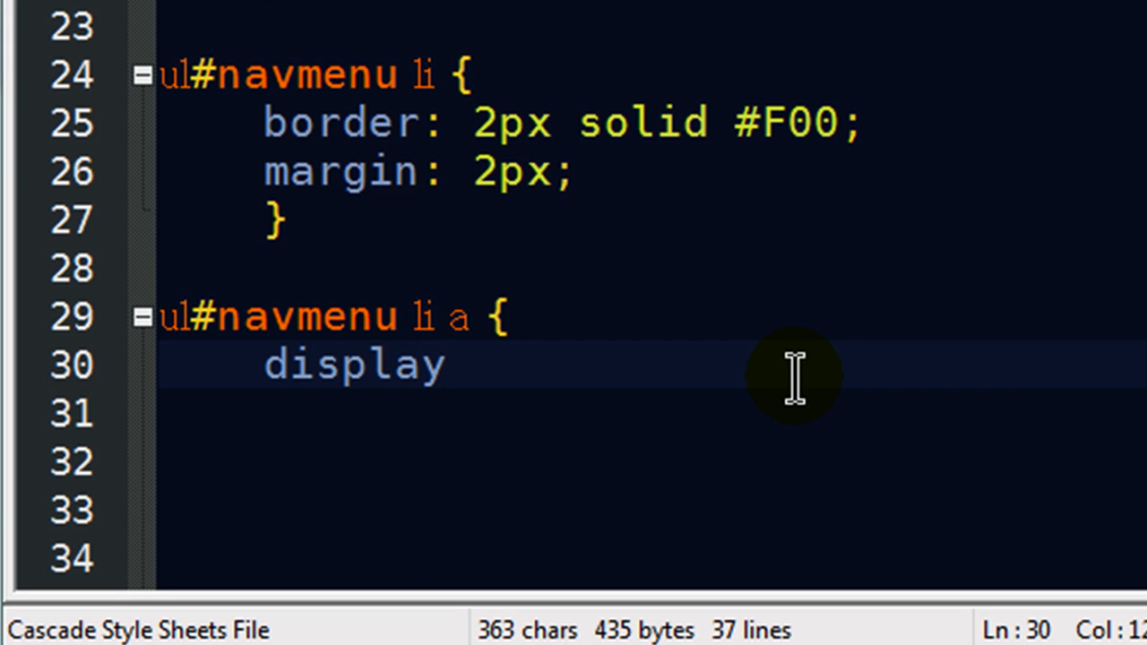
type(": block;")
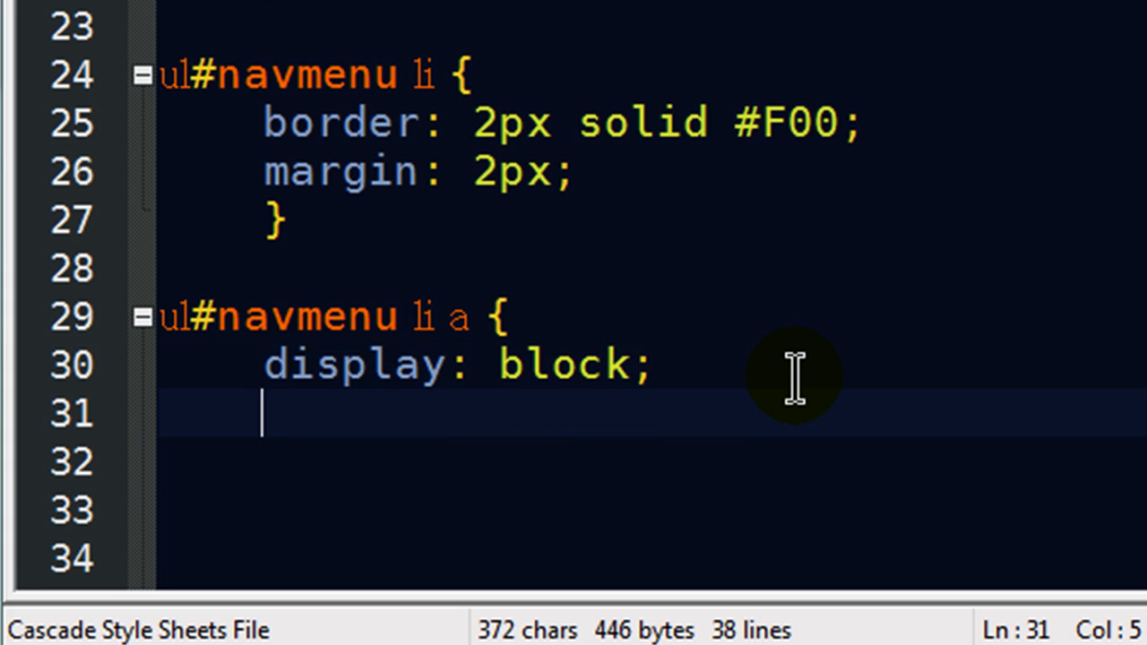
type("wid")
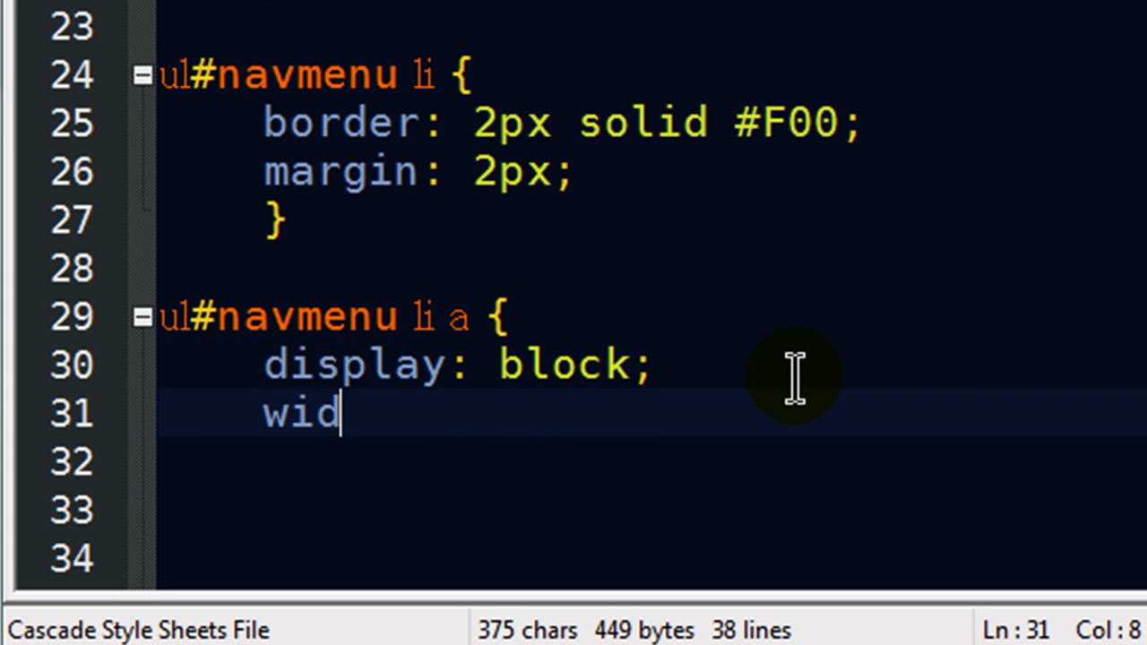
type("th:")
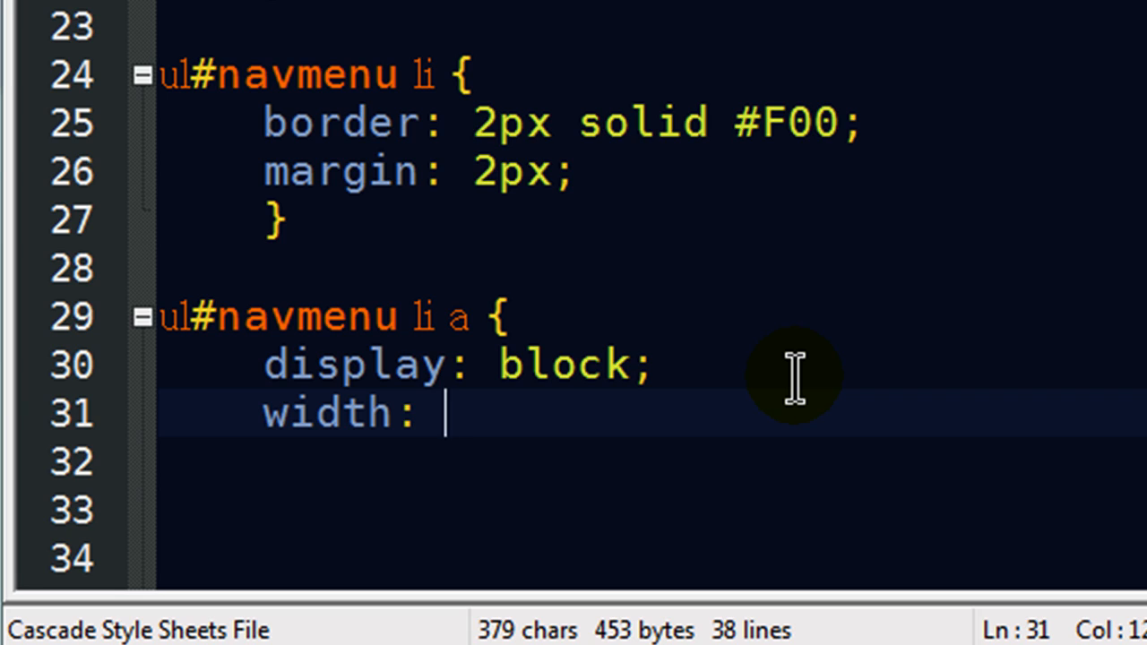
type("180px;")
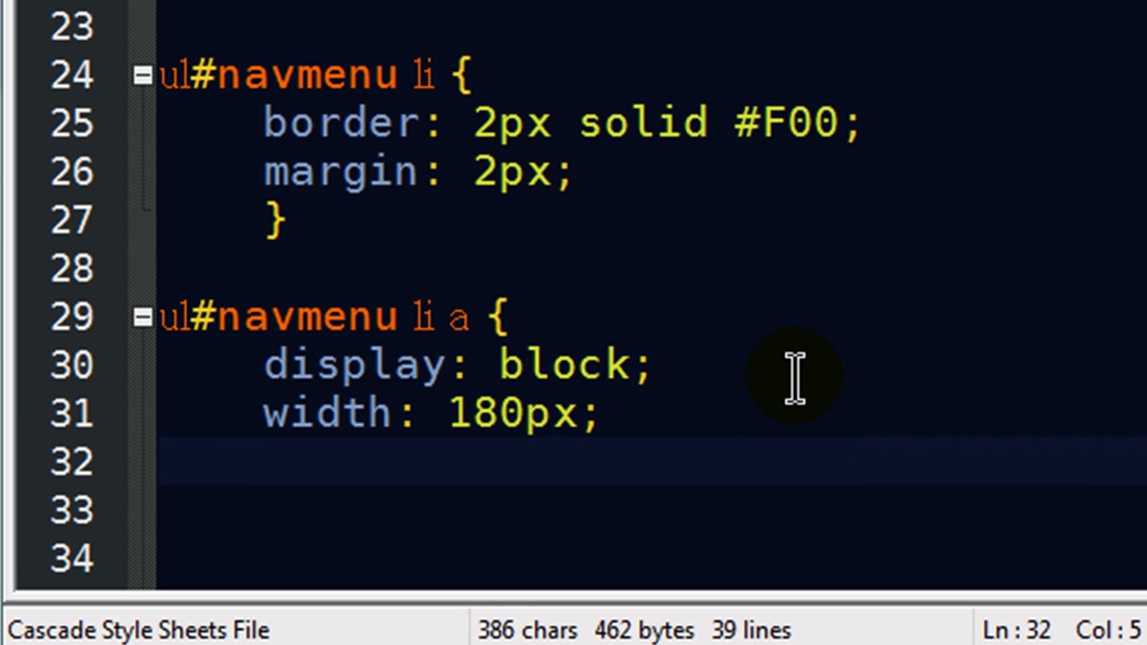
type("height:")
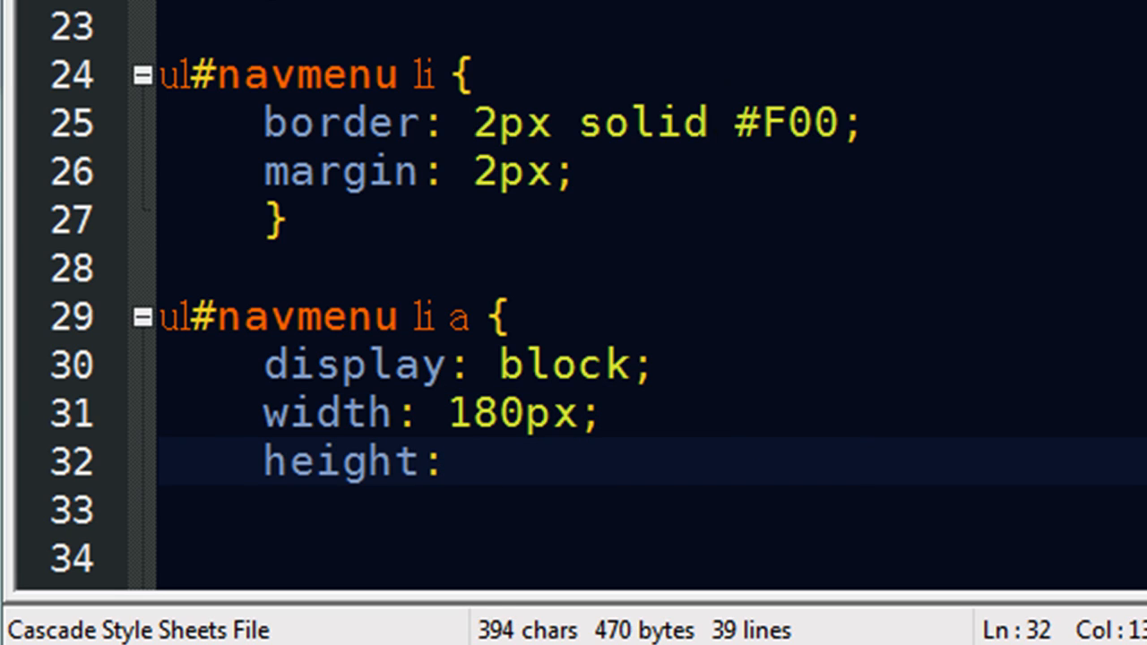
scroll("down", 3)
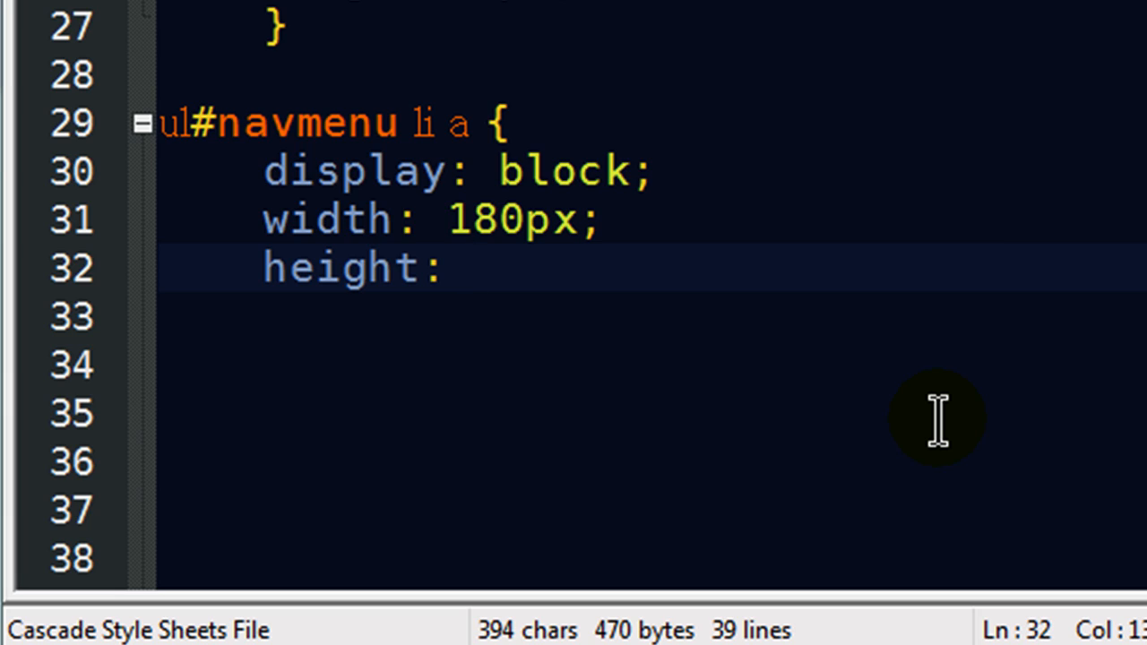
type("30px;")
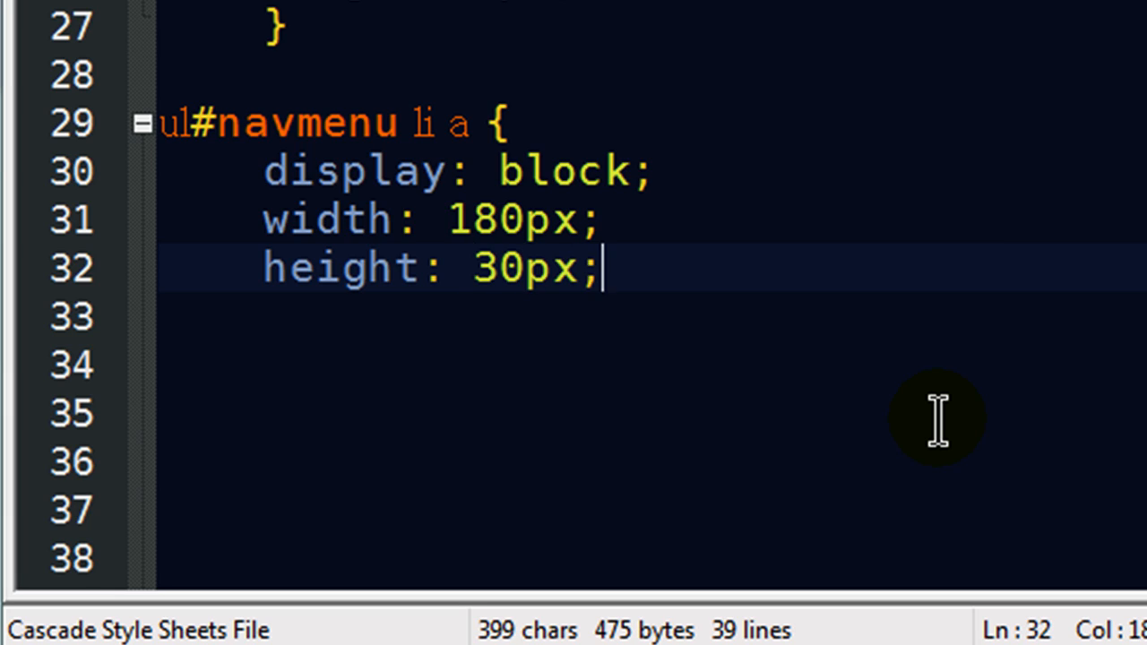
key("enter")
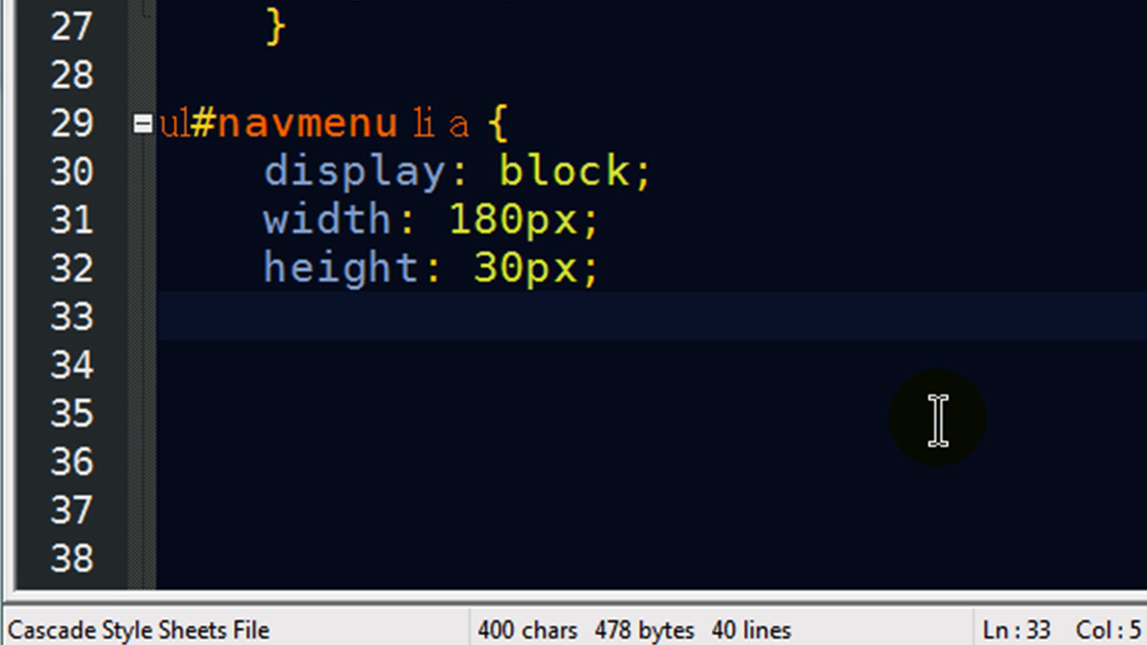
mouse_move(476, 170)
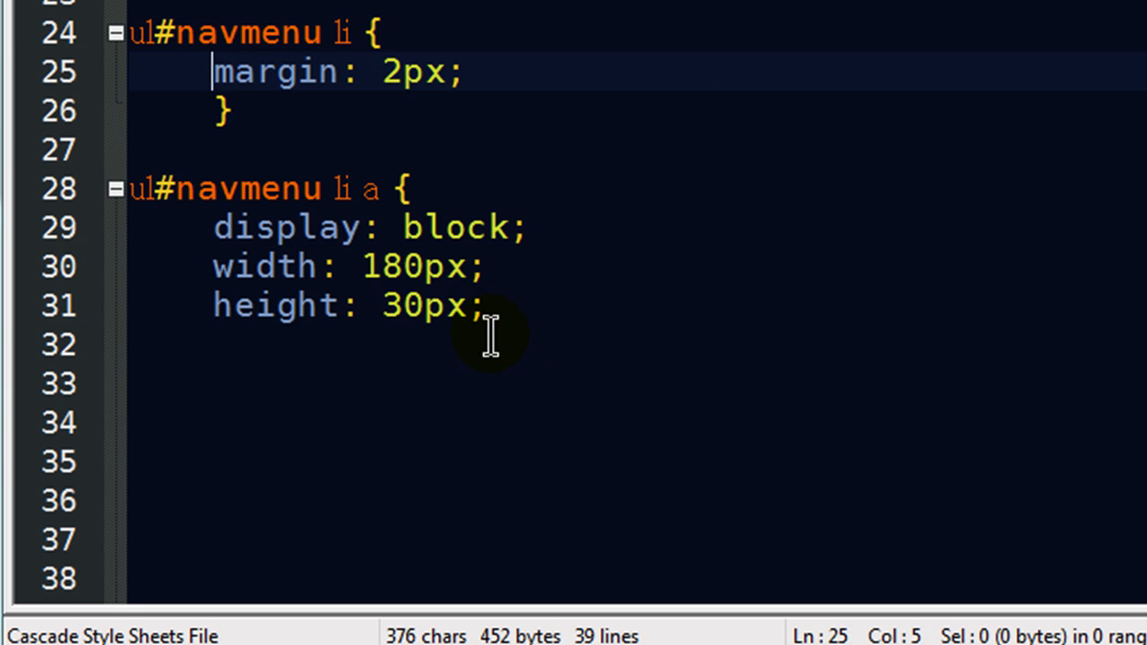
- Add border: 5px outset #F00 to the navmenu link rule
type("bo")
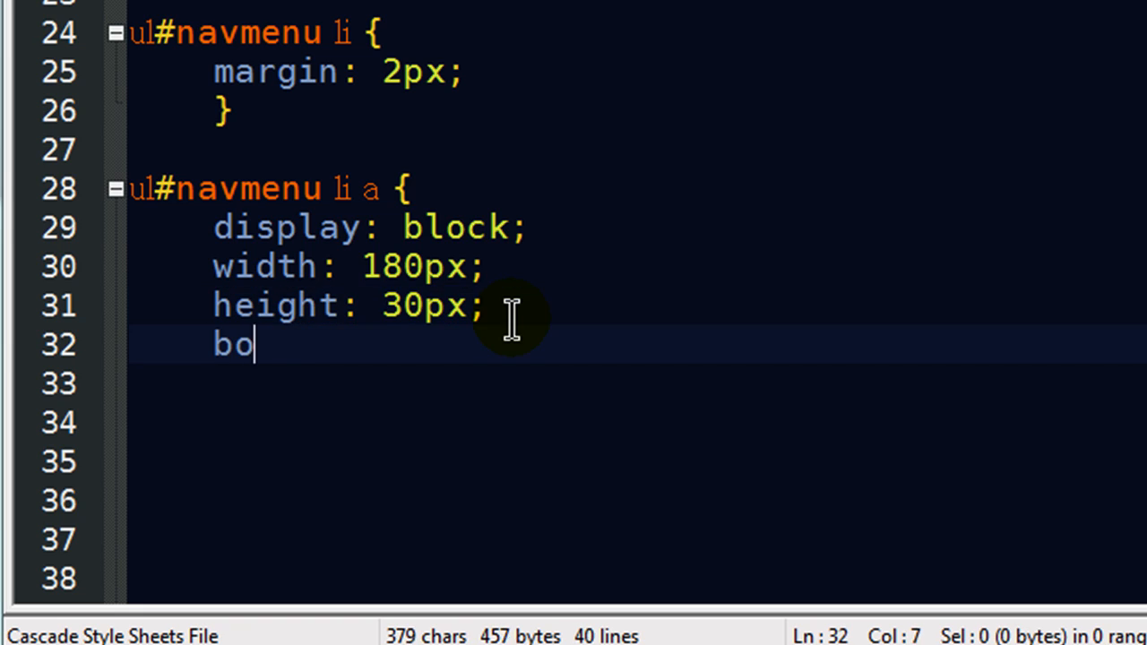
type("rder:")
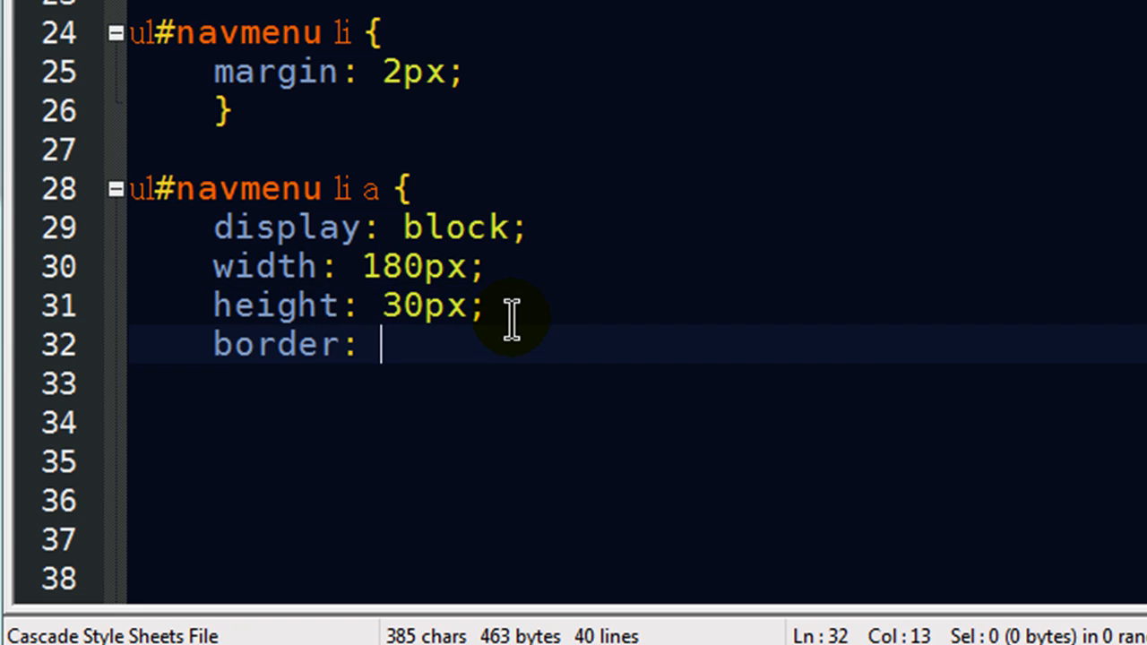
type("5px")
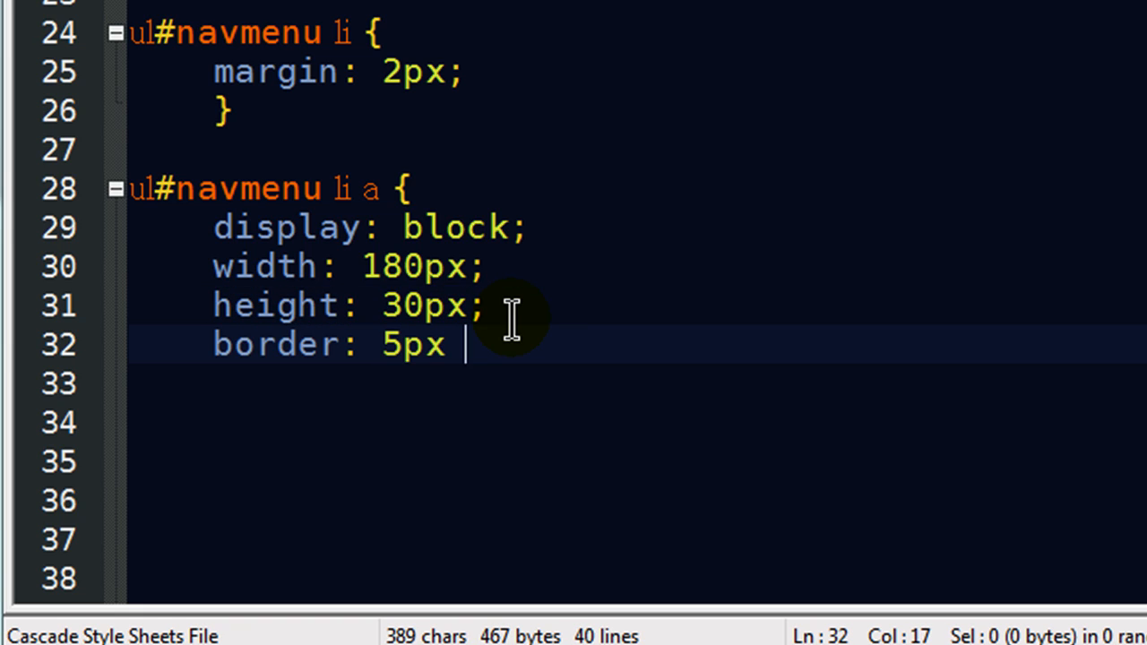
type("outset")
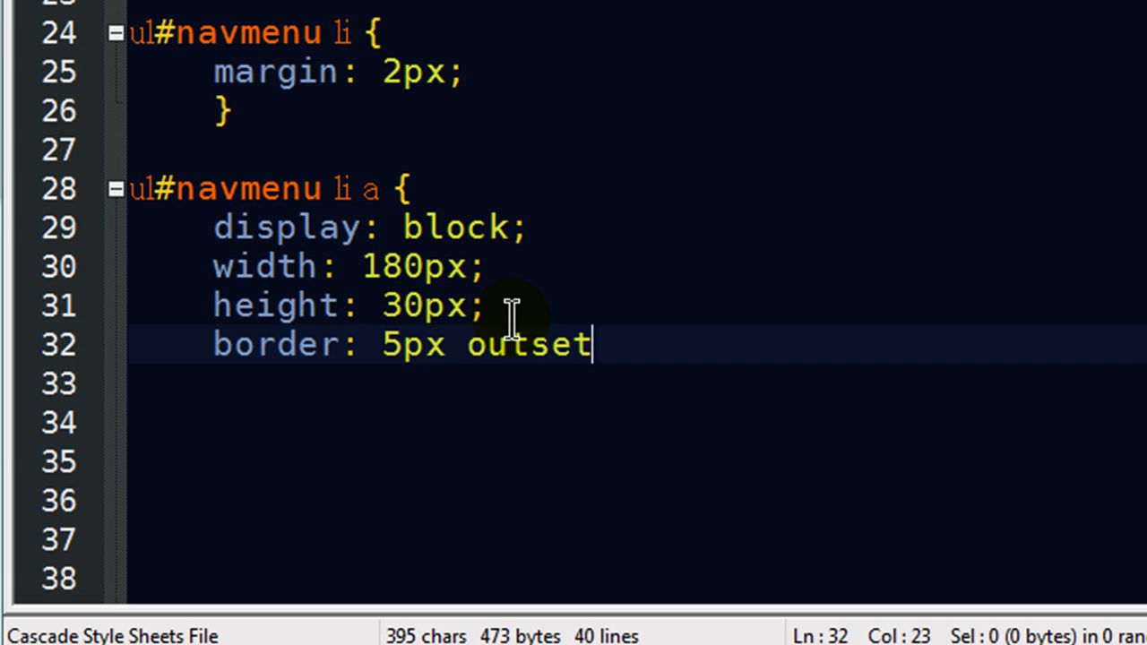
type("\" \"")
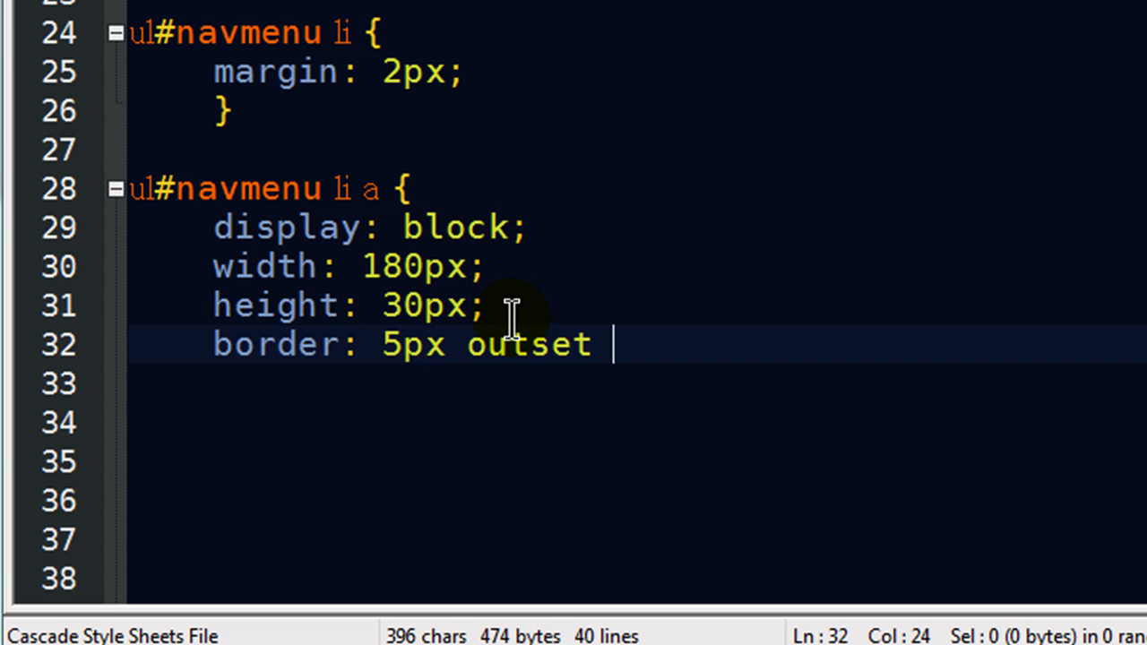
type("%")
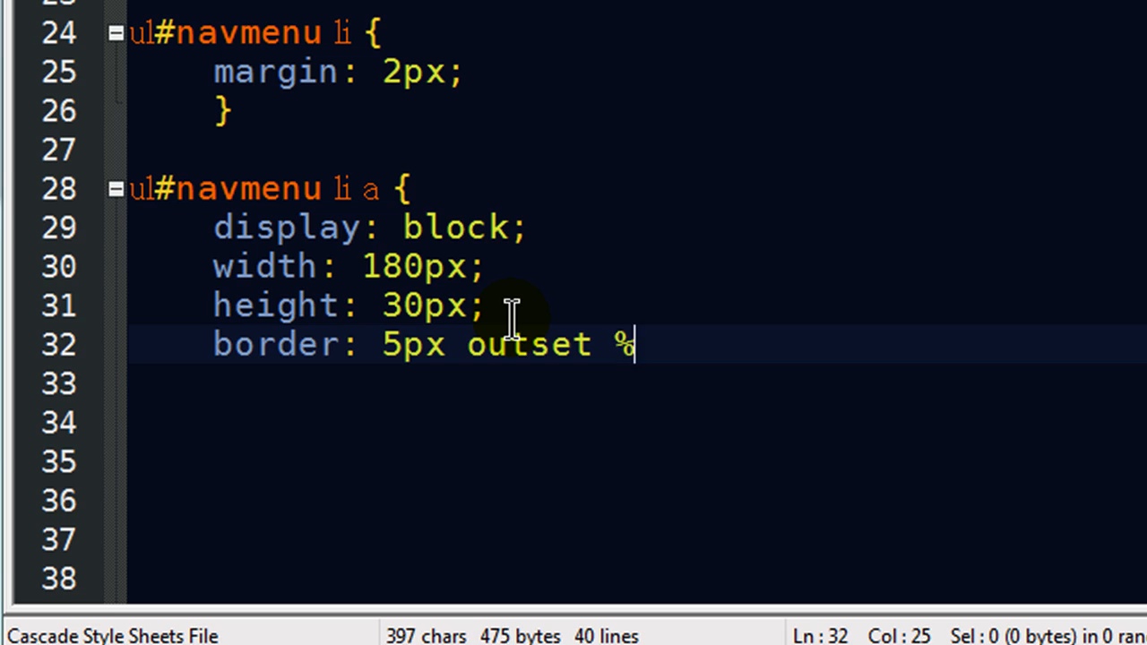
type("#")
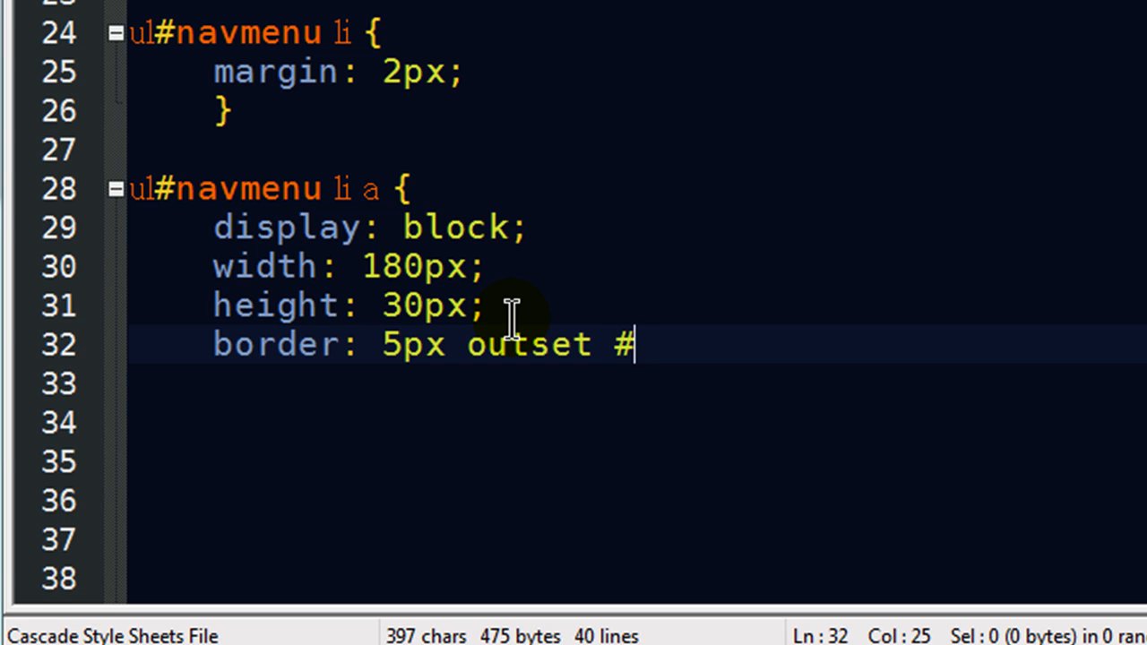
mouse_move(1054, 265)
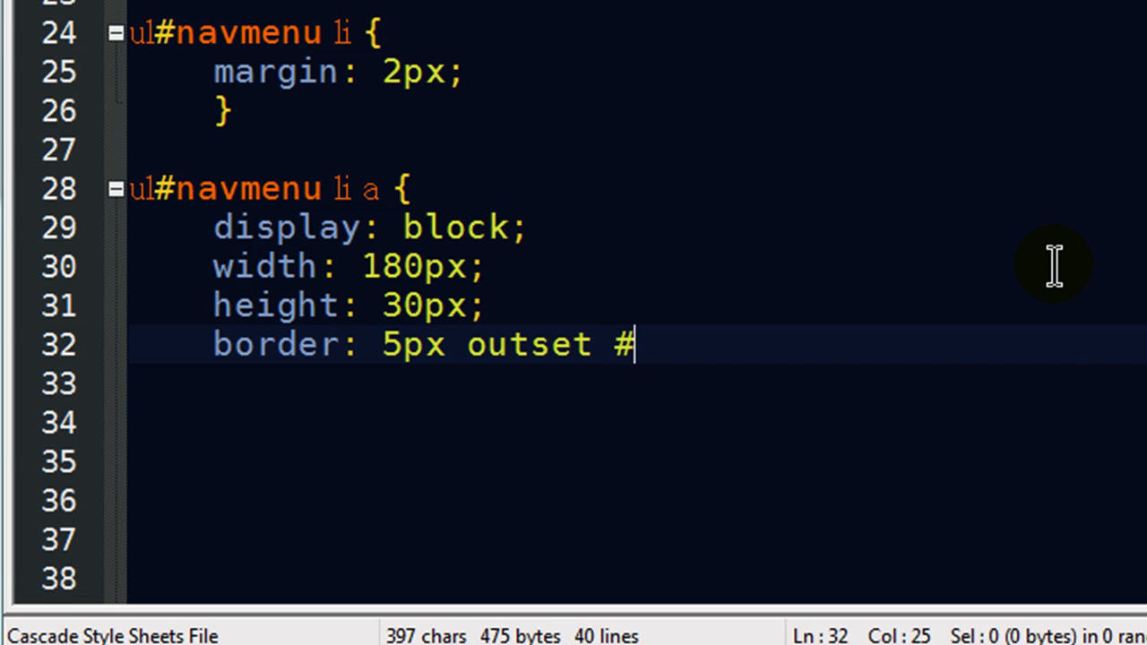
type("F00")
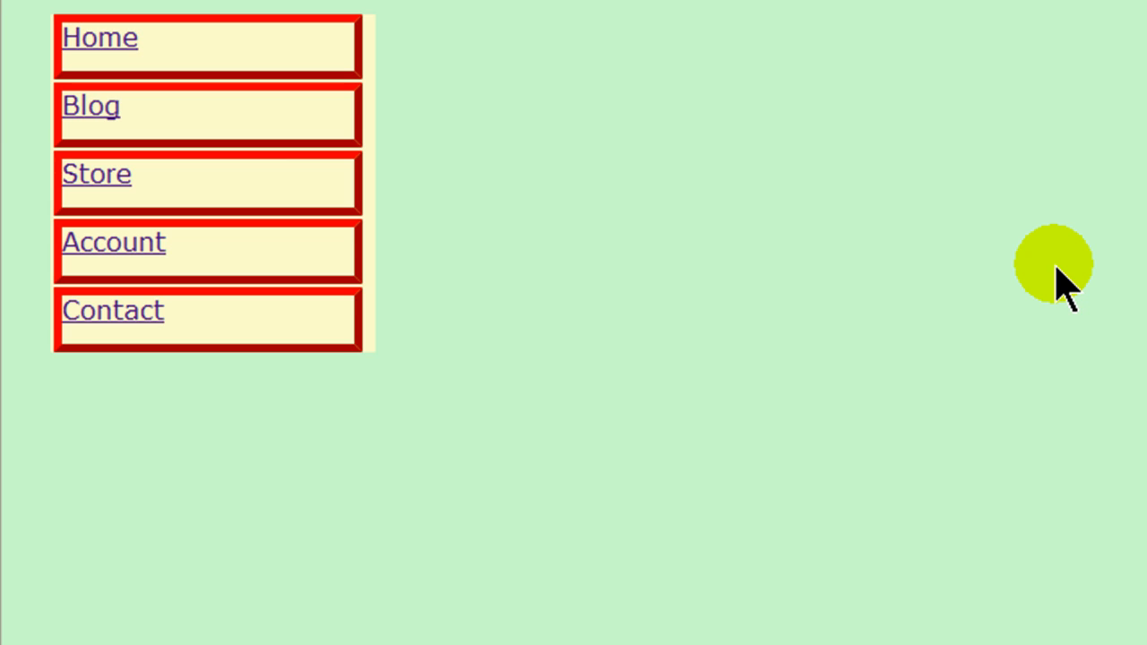
mouse_move(358, 72)
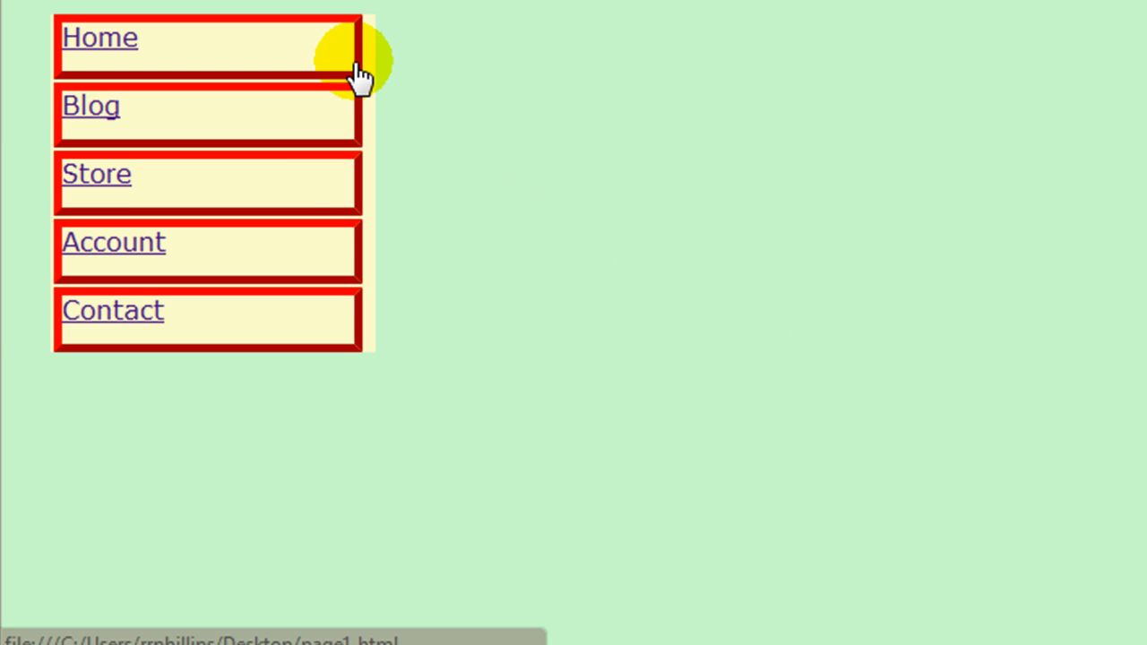
mouse_move(398, 40)
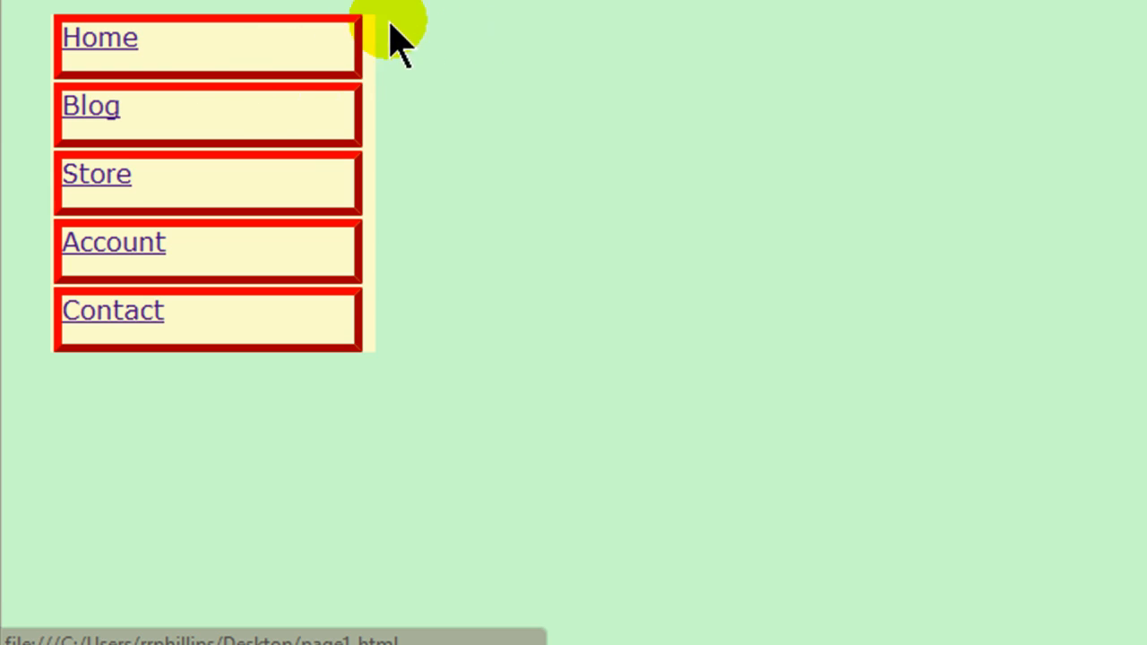
mouse_move(295, 81)
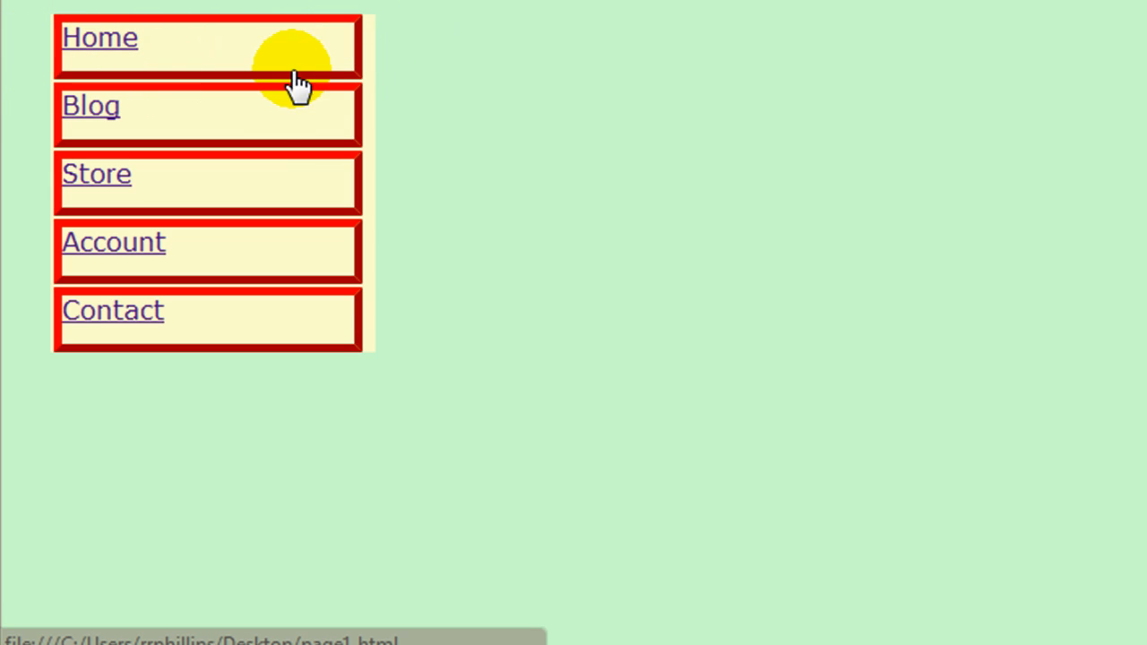
mouse_move(717, 278)
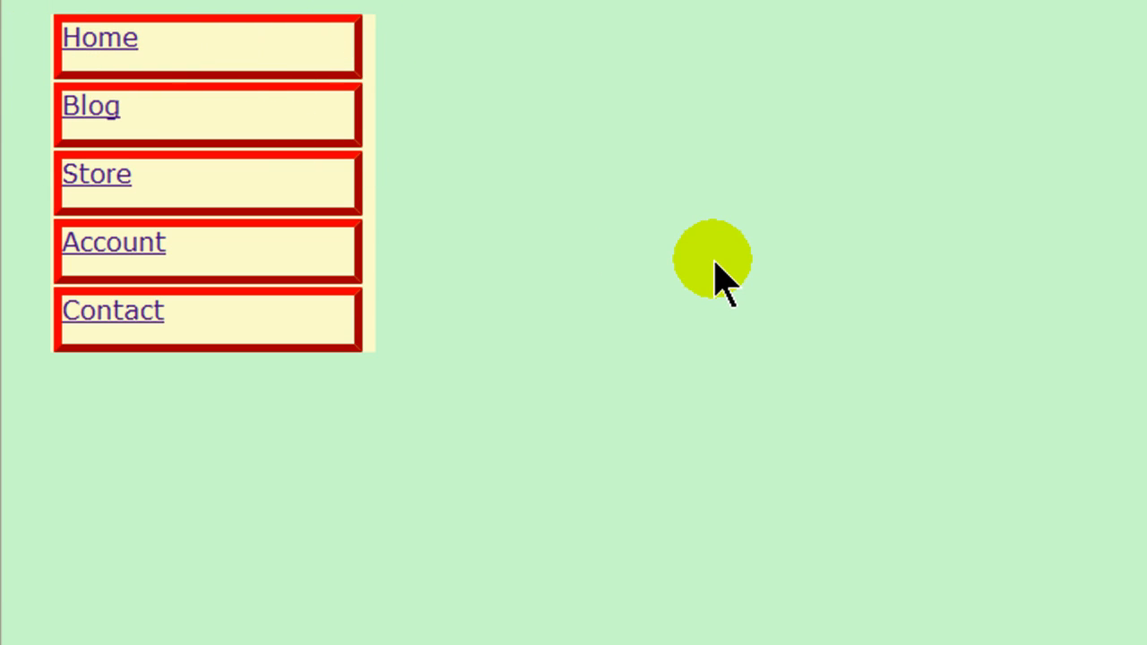
mouse_move(262, 97)
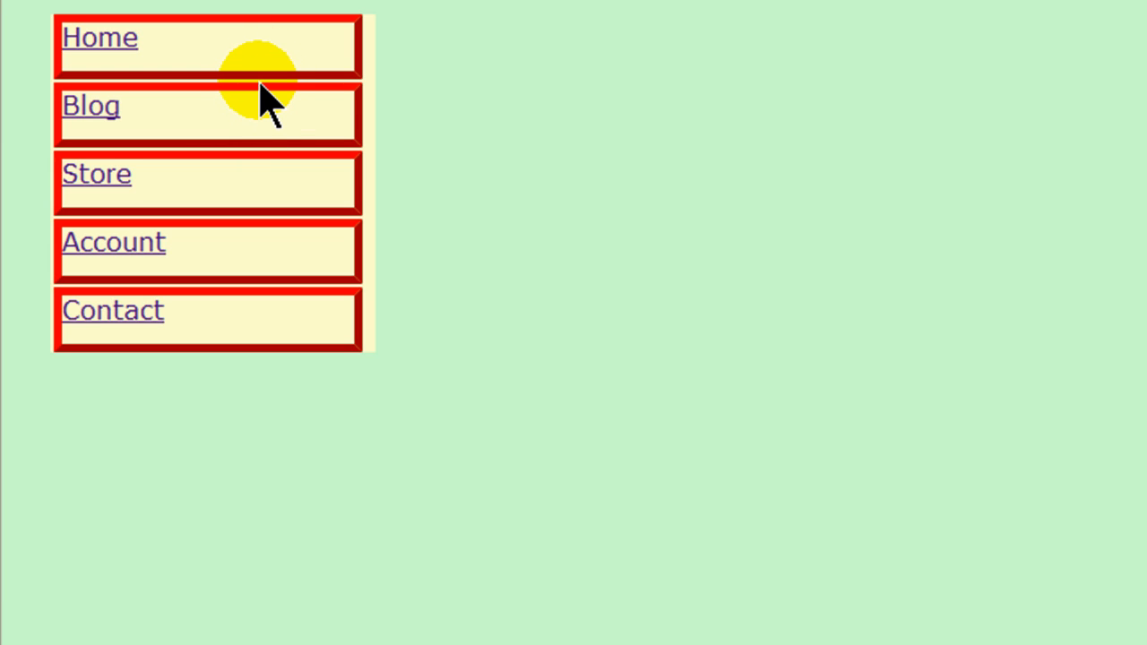
mouse_move(323, 98)
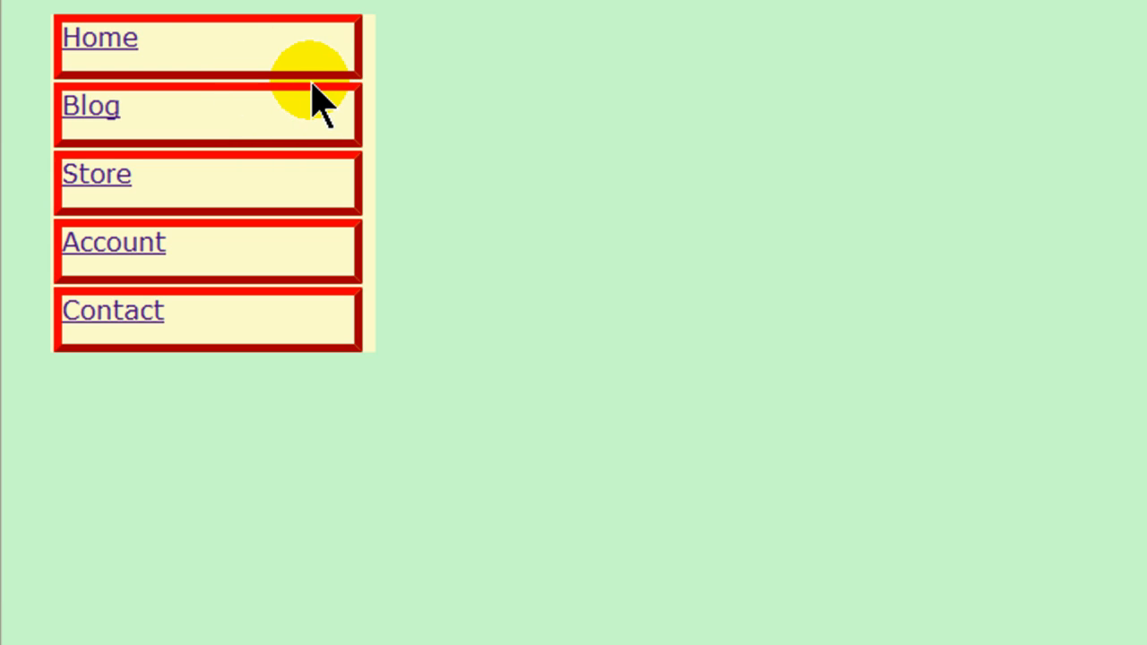
mouse_move(98, 45)
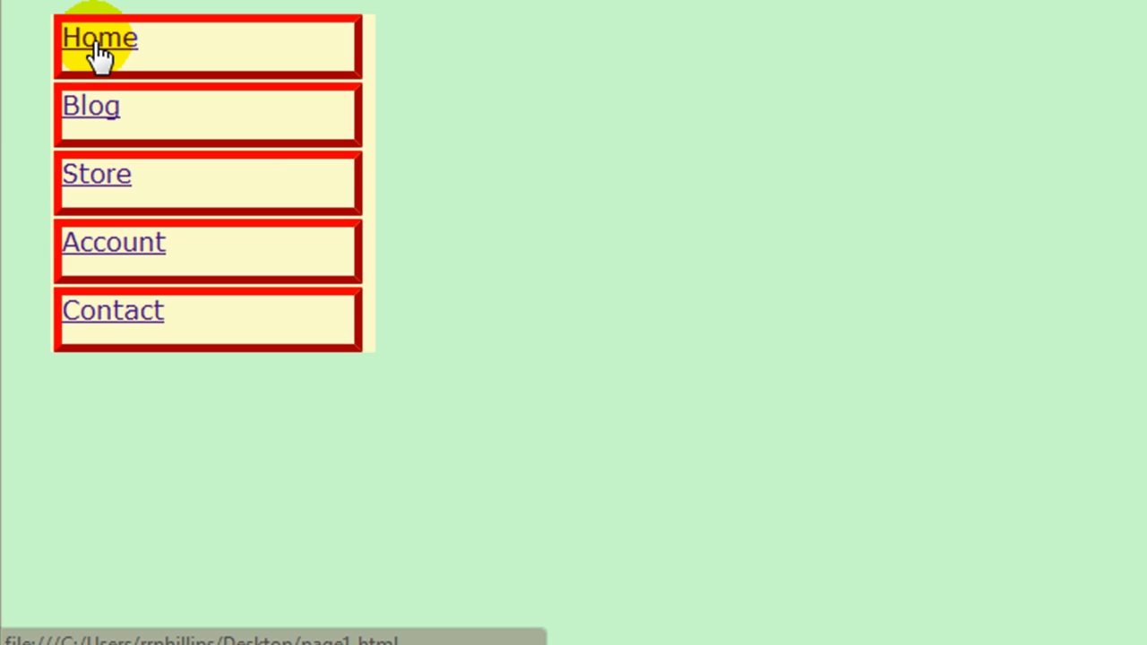
mouse_move(208, 52)
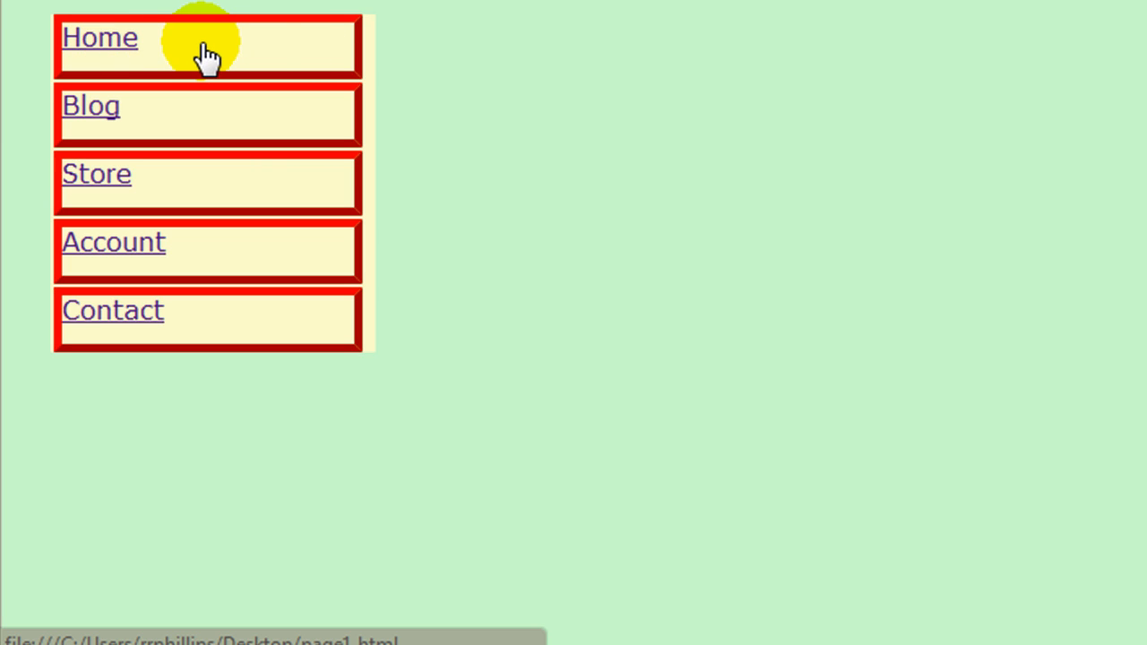
- Reload the page in Chrome to check the red outset borders on the links
left_click(99, 36)
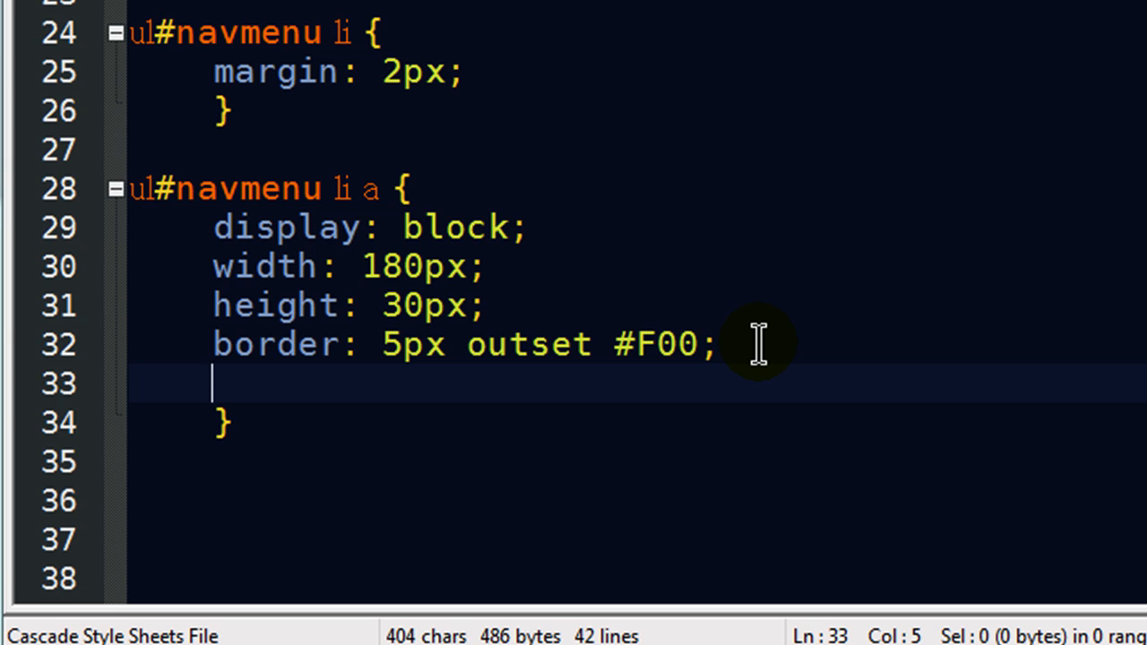
mouse_move(215, 72)
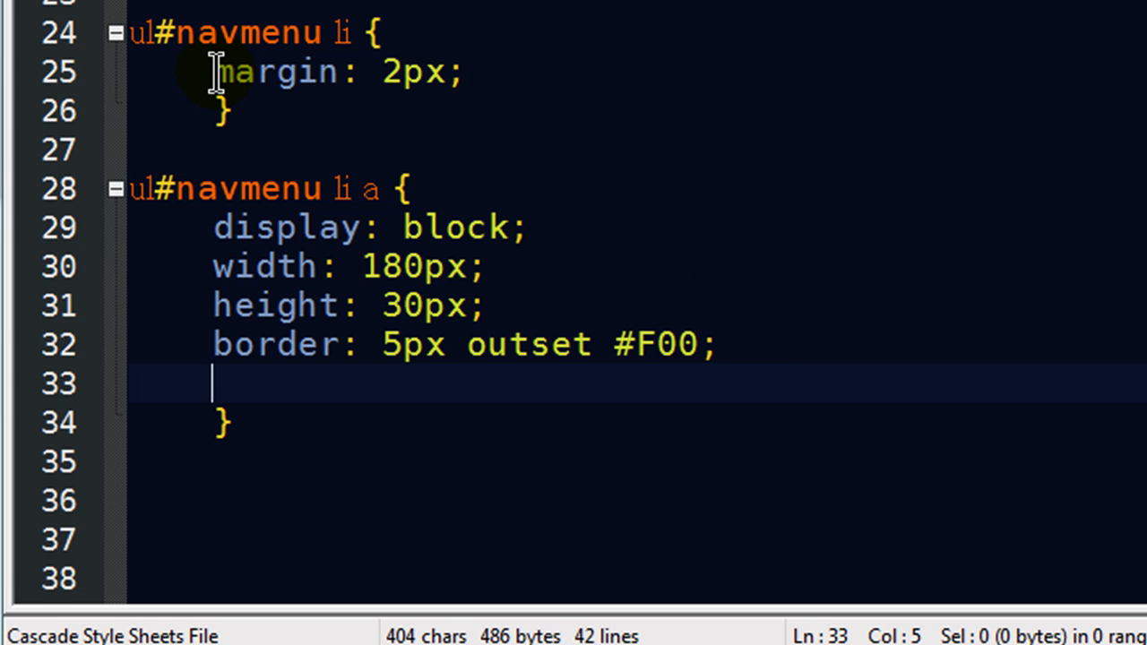
mouse_move(516, 445)
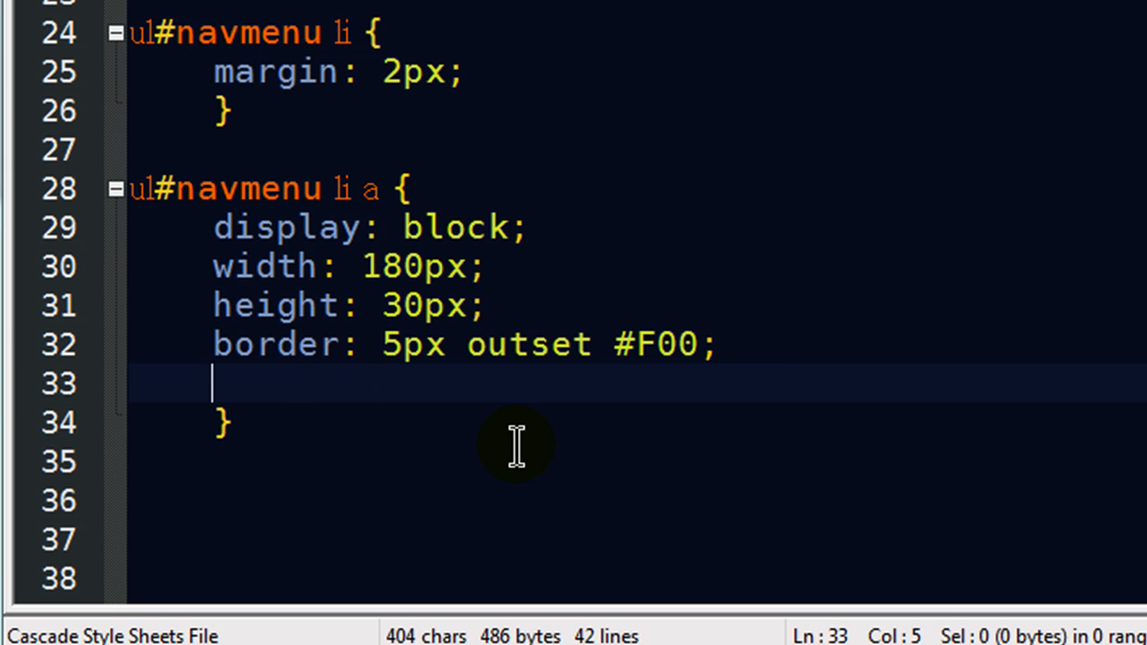
mouse_move(464, 144)
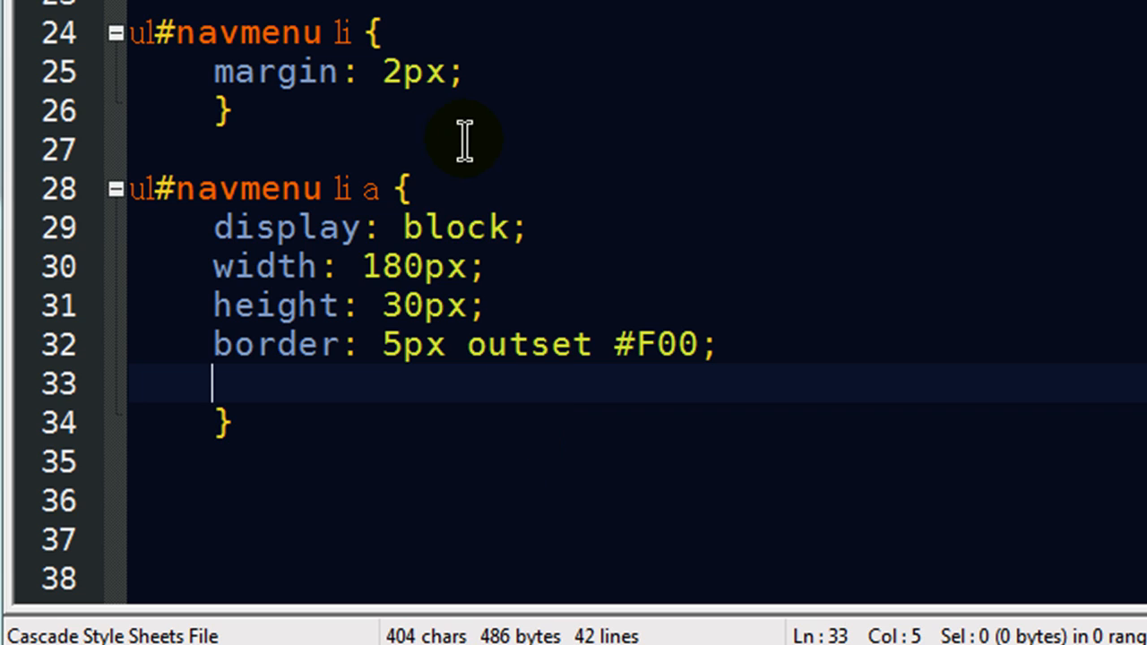
mouse_move(421, 108)
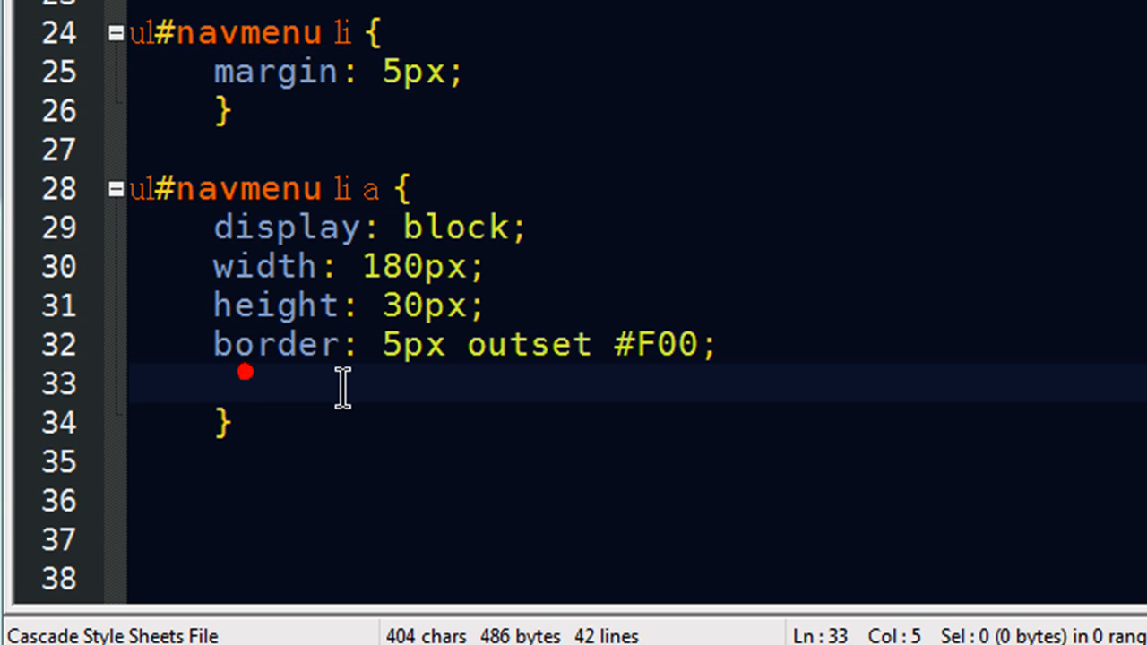
- Add text-align: center; and line-height: 30px to the link rule
type("te")
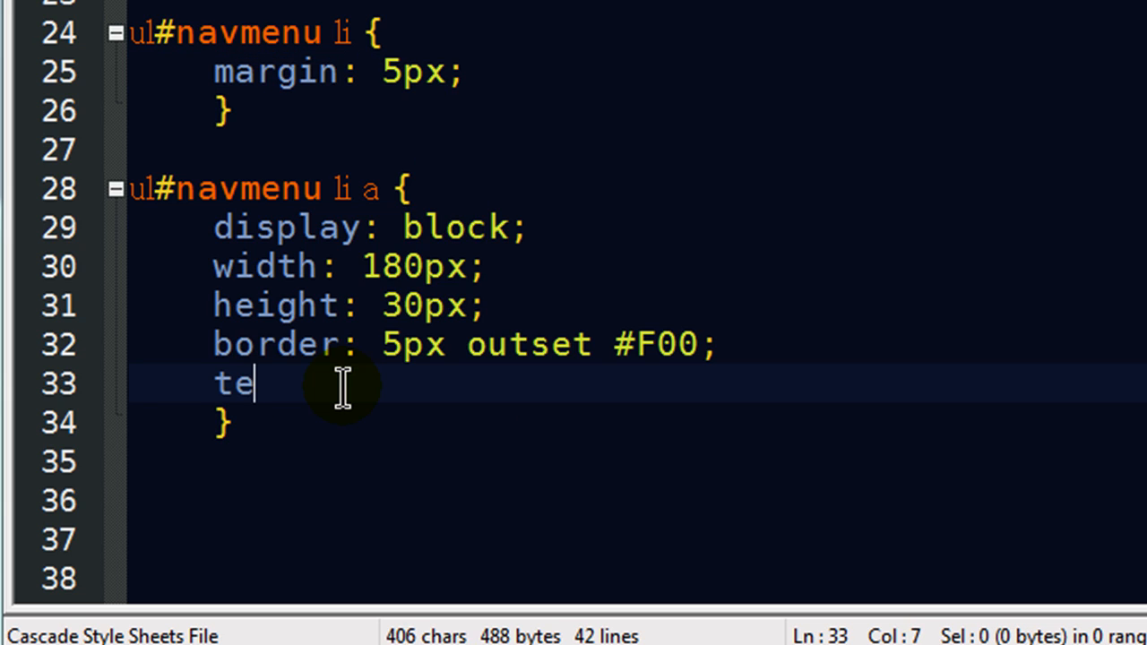
type("xt-align:")
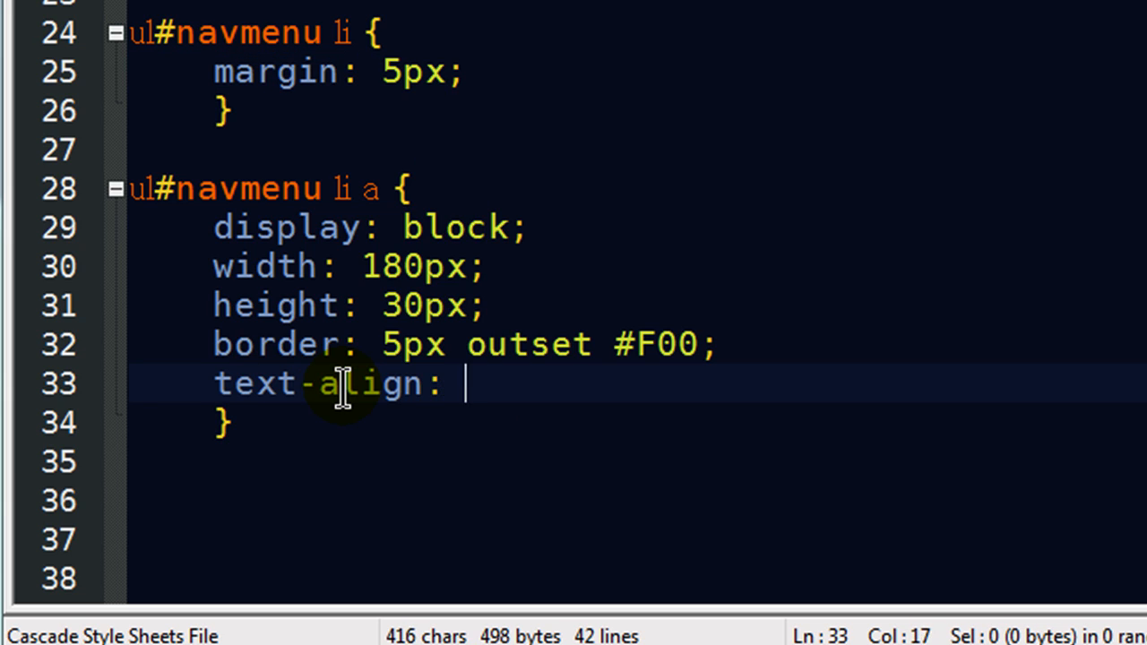
type("center;")
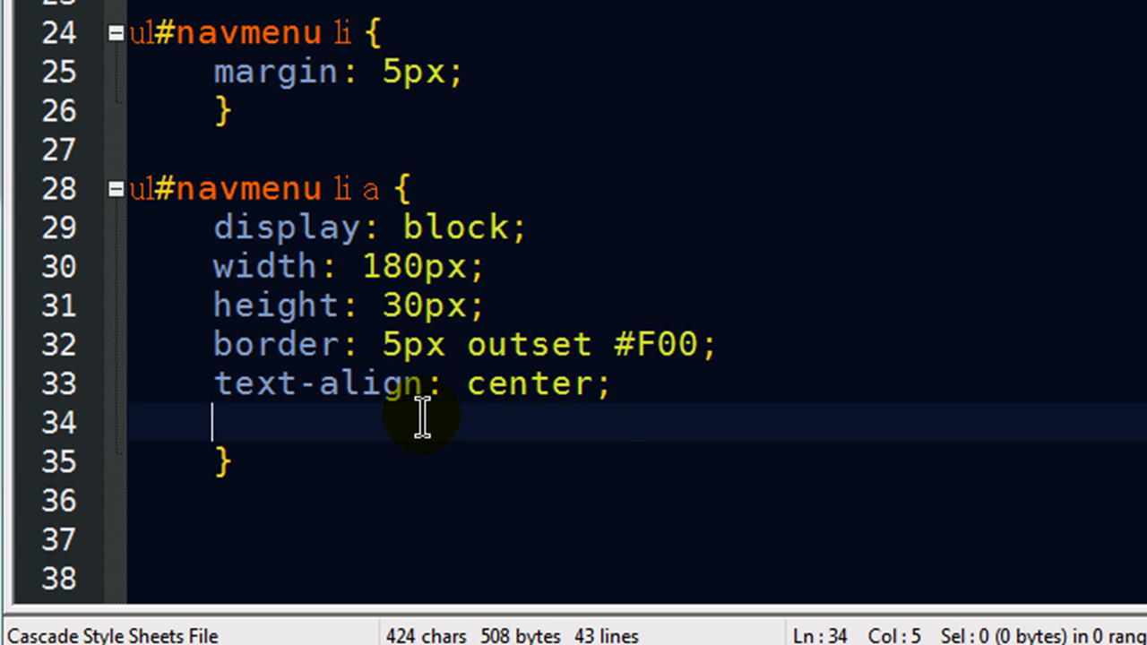
mouse_move(589, 438)
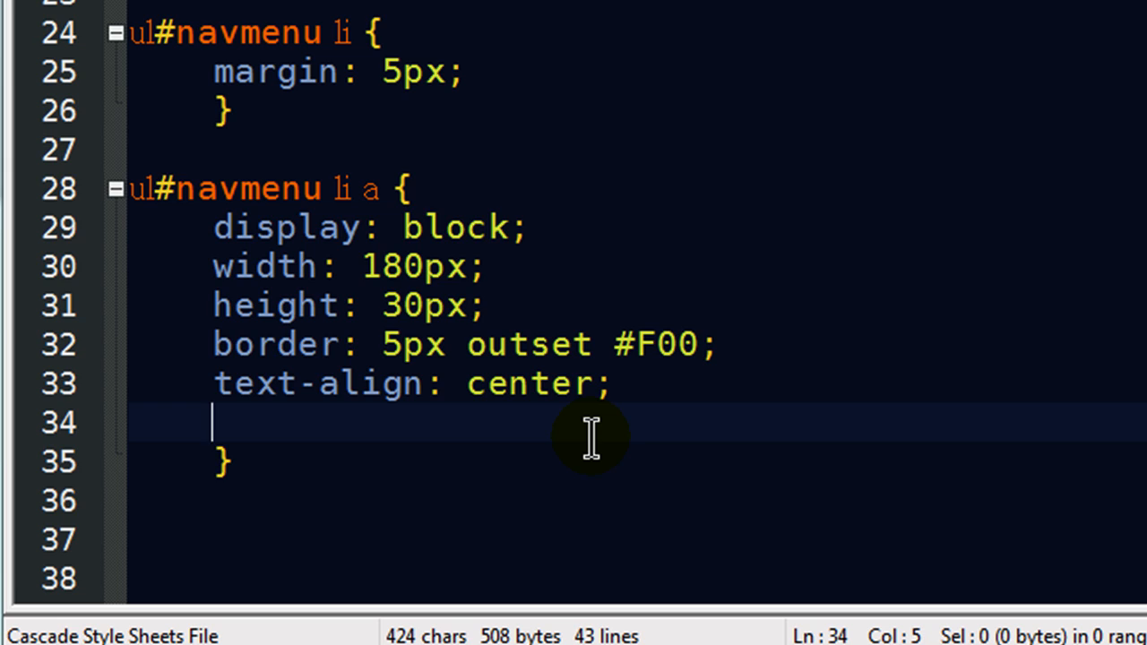
type("line-")
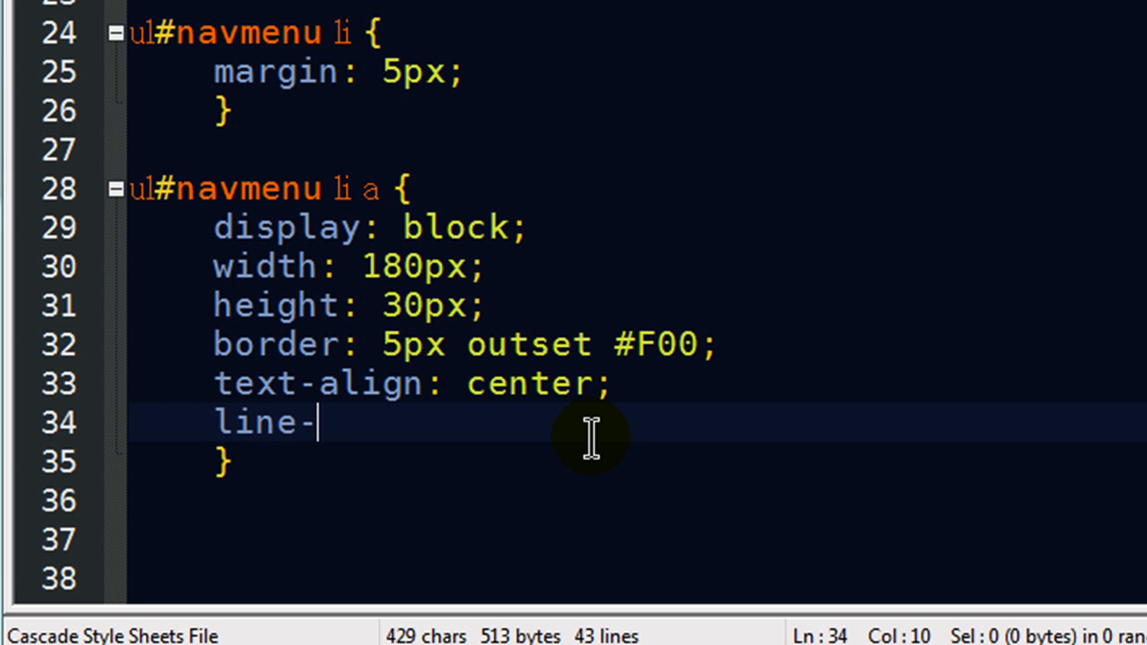
type("height:")
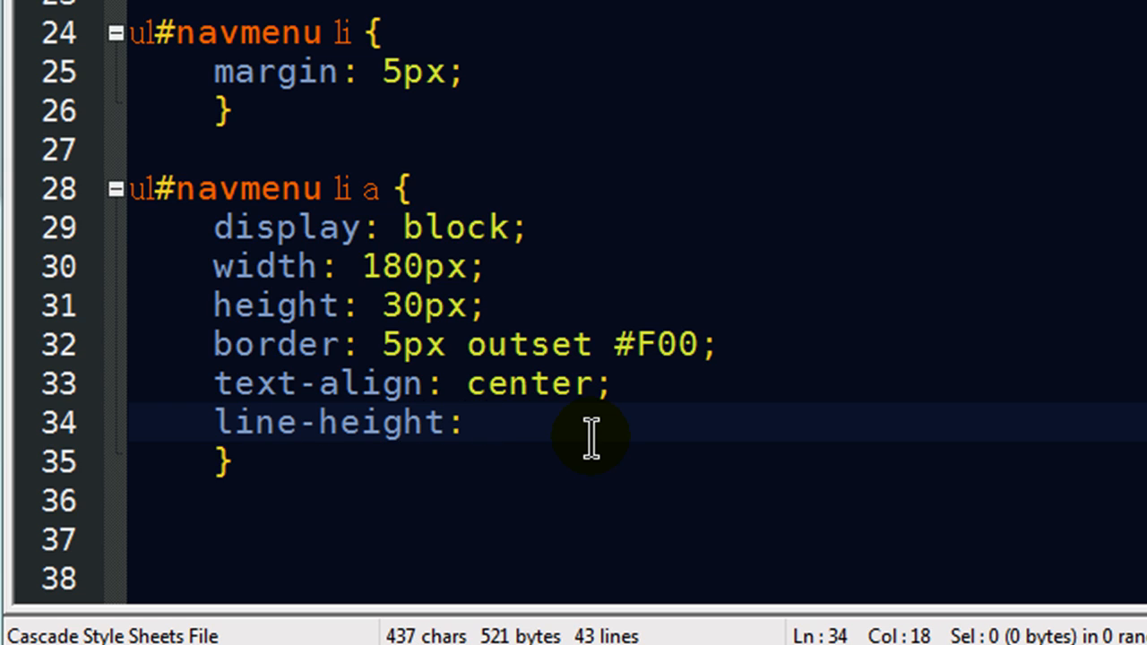
mouse_move(403, 308)
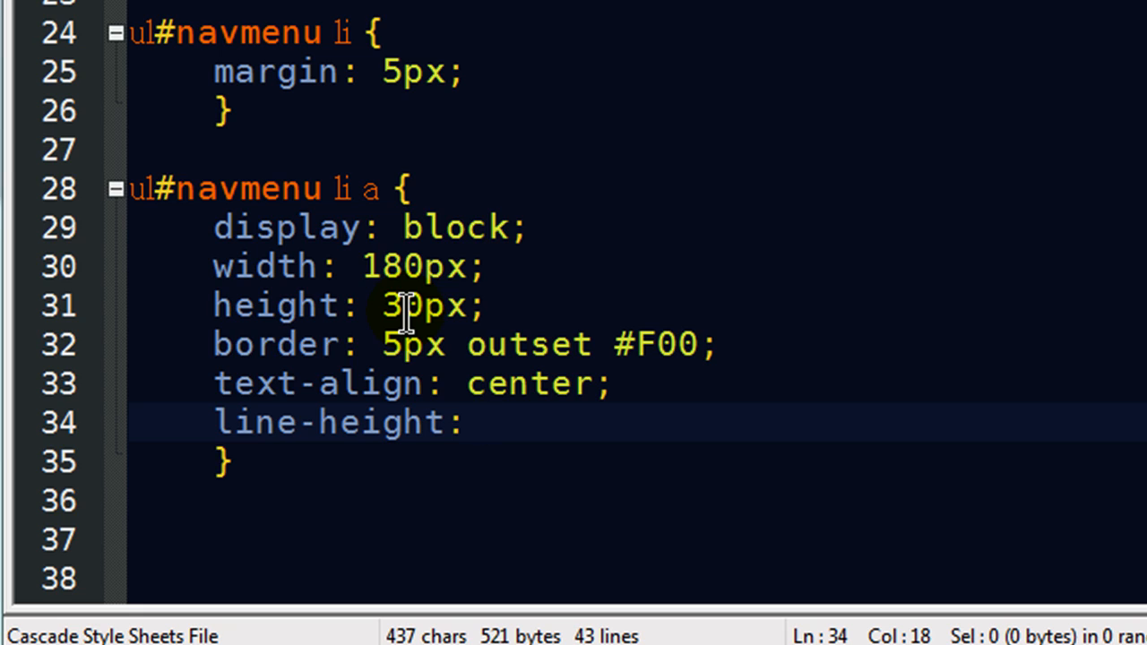
mouse_move(558, 441)
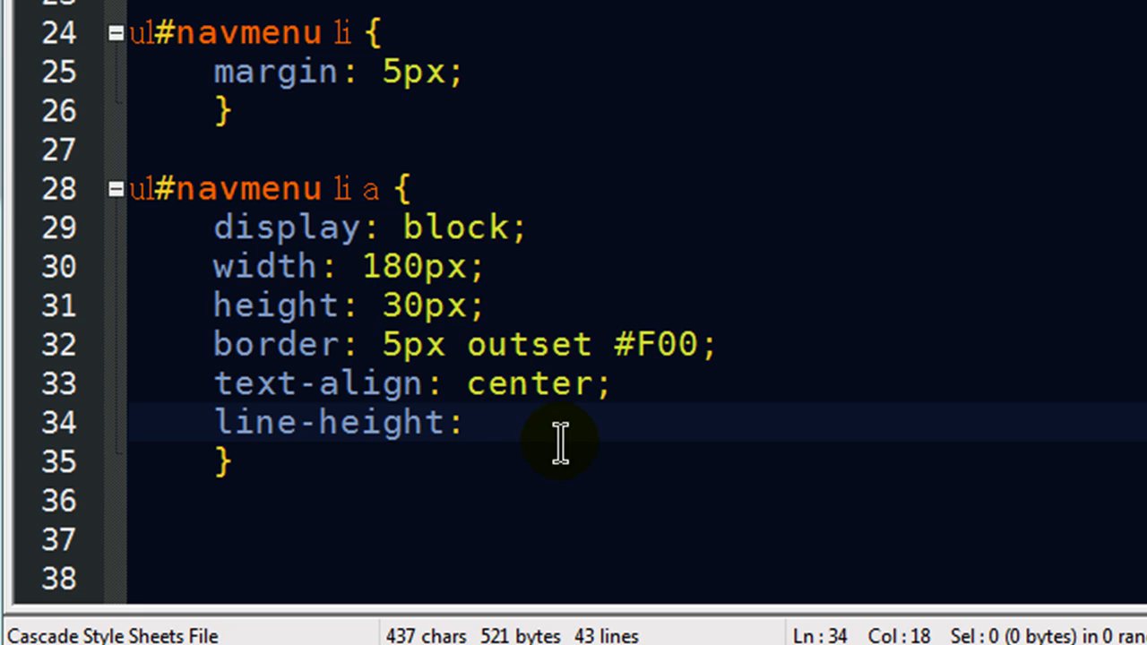
type("30px")
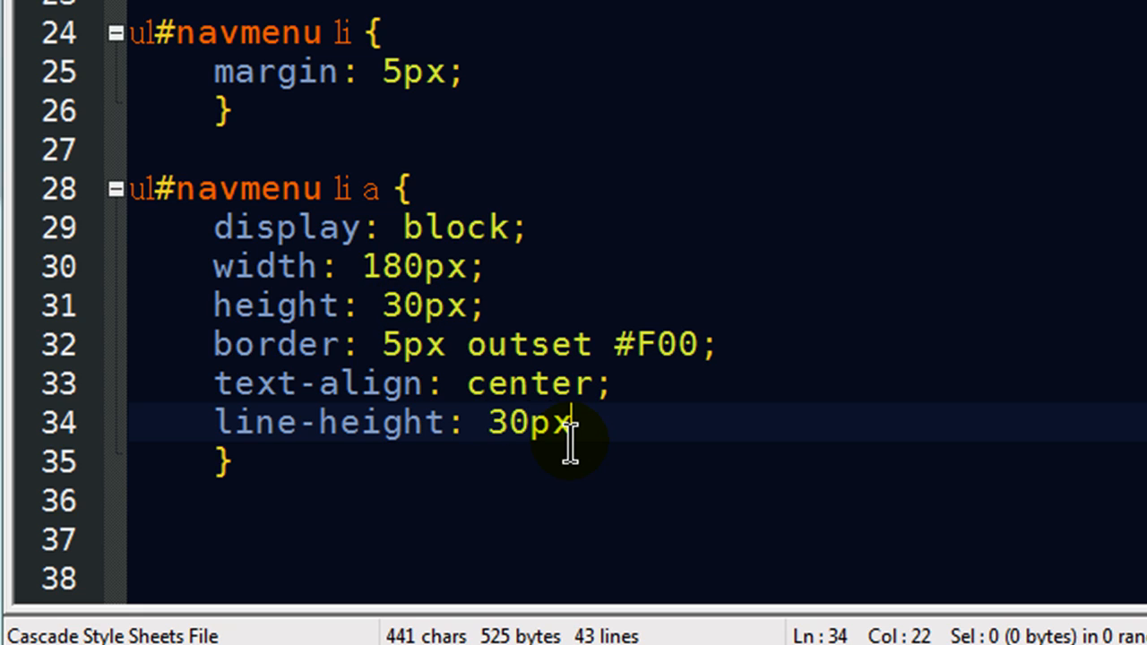
- Add text-decoration: none; to remove the link underline
type("t")
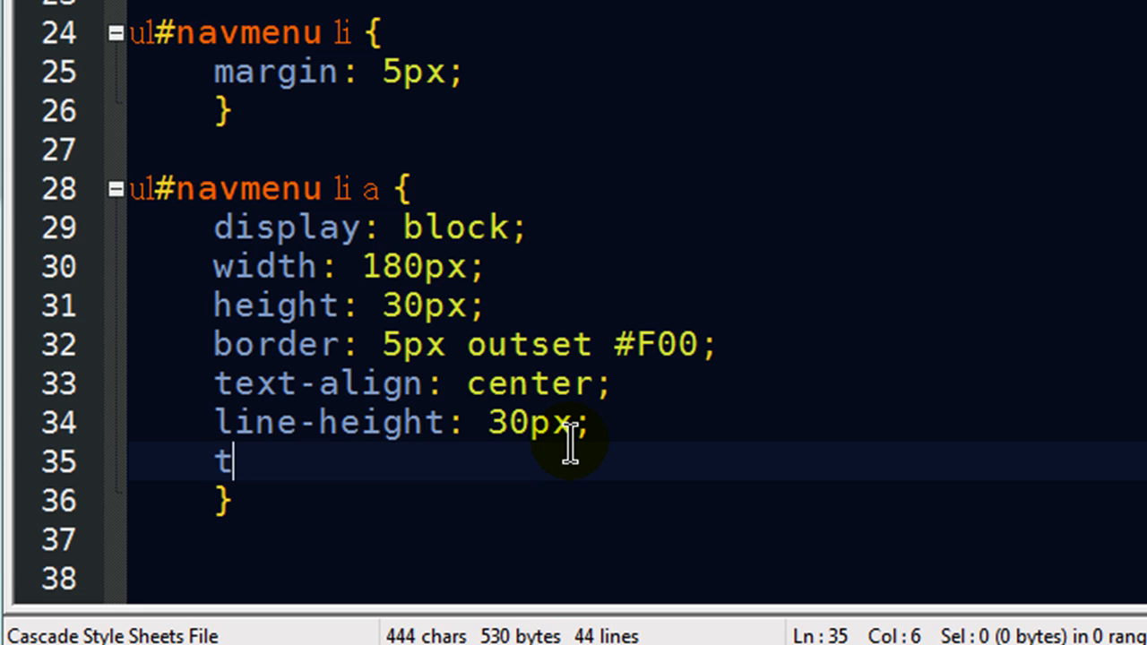
type("ext-decor")
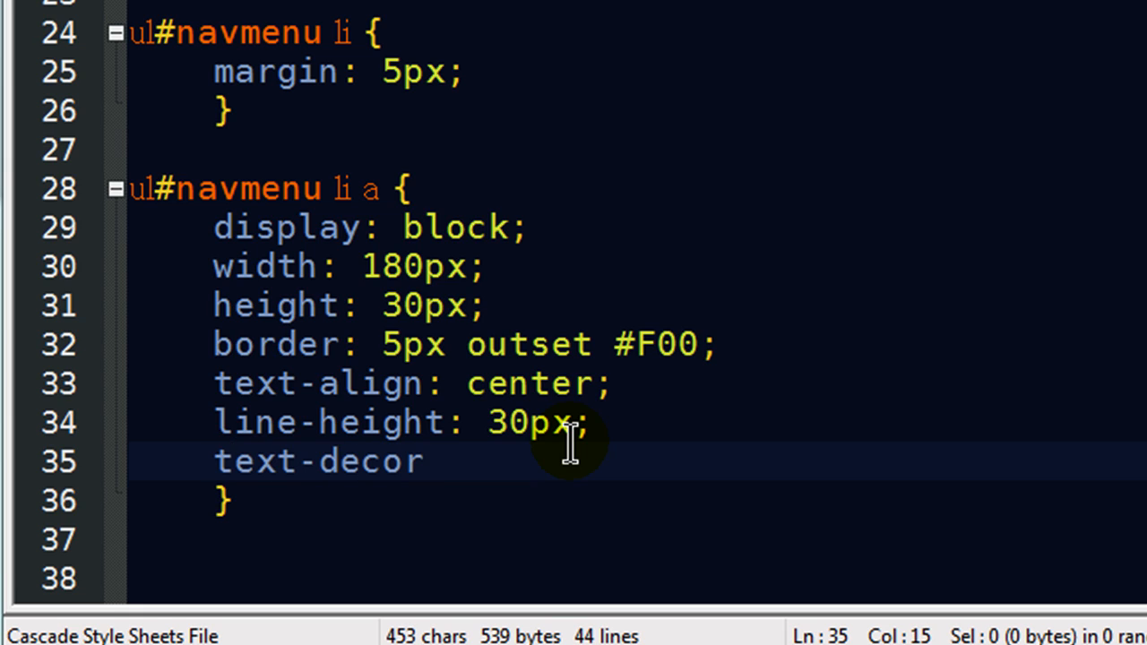
type("ation: none;")
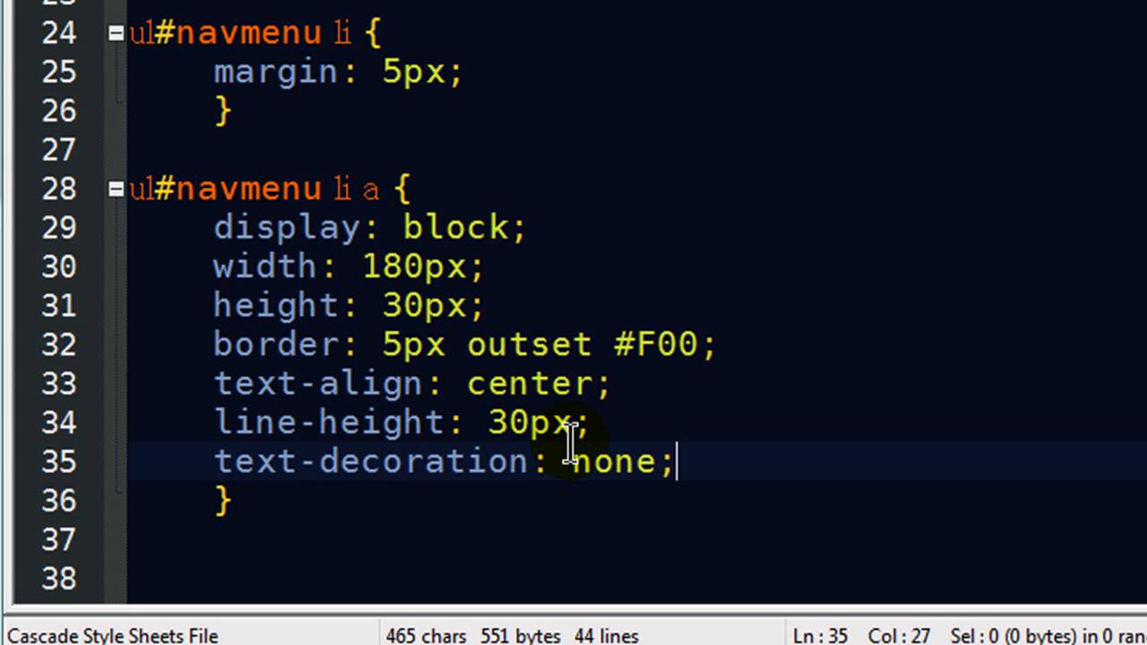
mouse_move(792, 466)
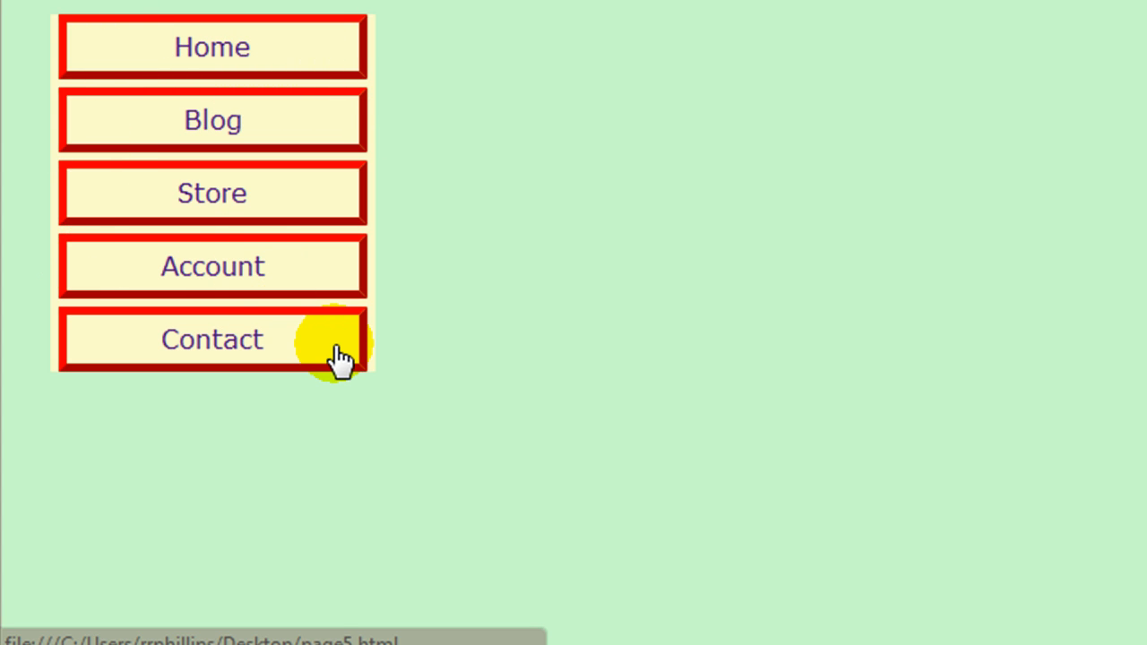
mouse_move(408, 308)
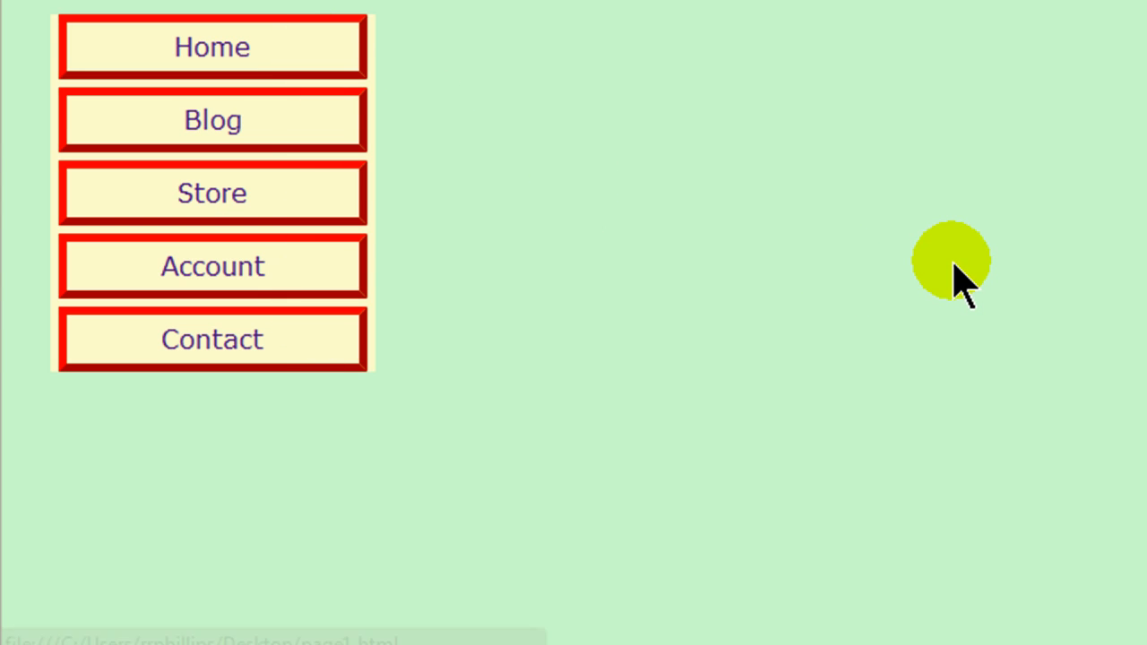
mouse_move(828, 3)
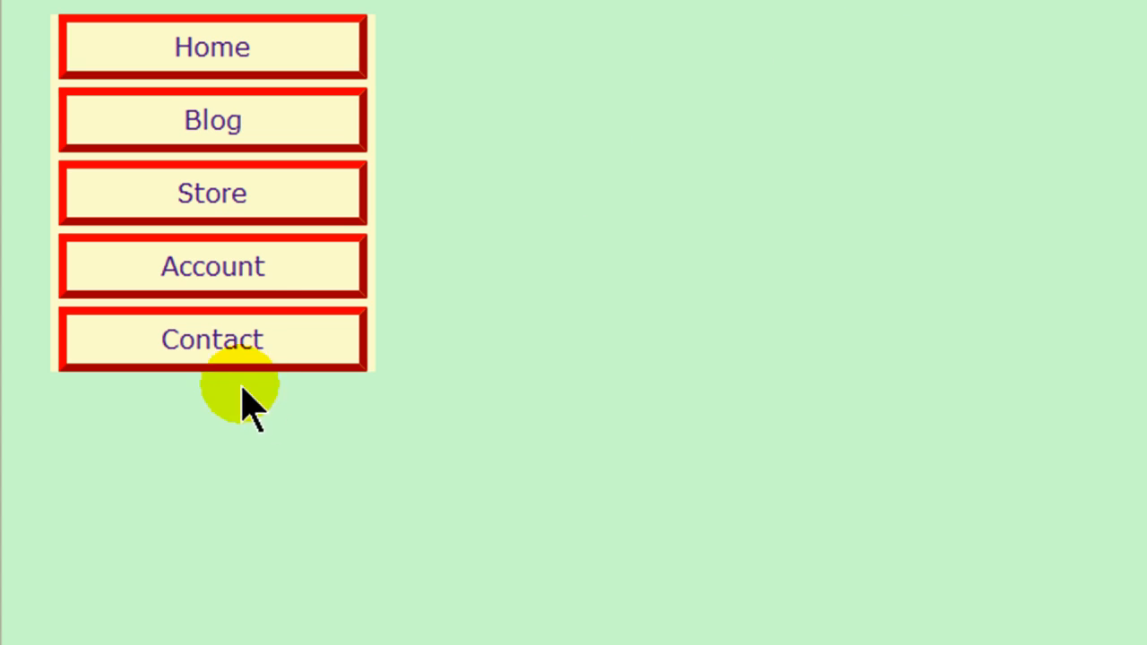
mouse_move(459, 199)
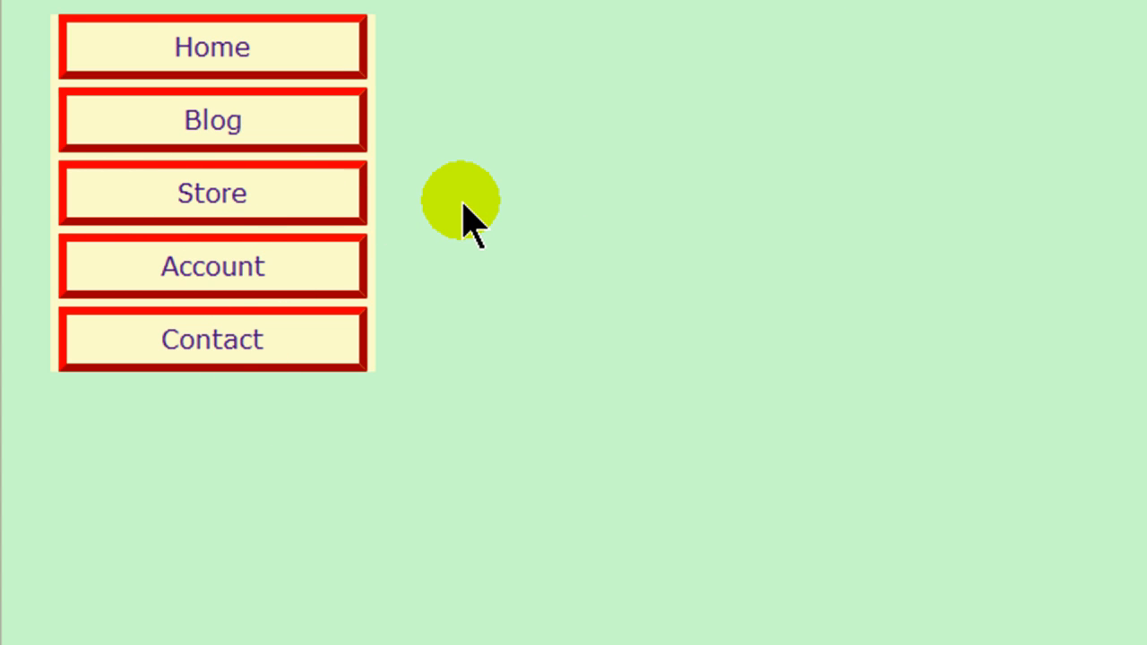
mouse_move(469, 224)
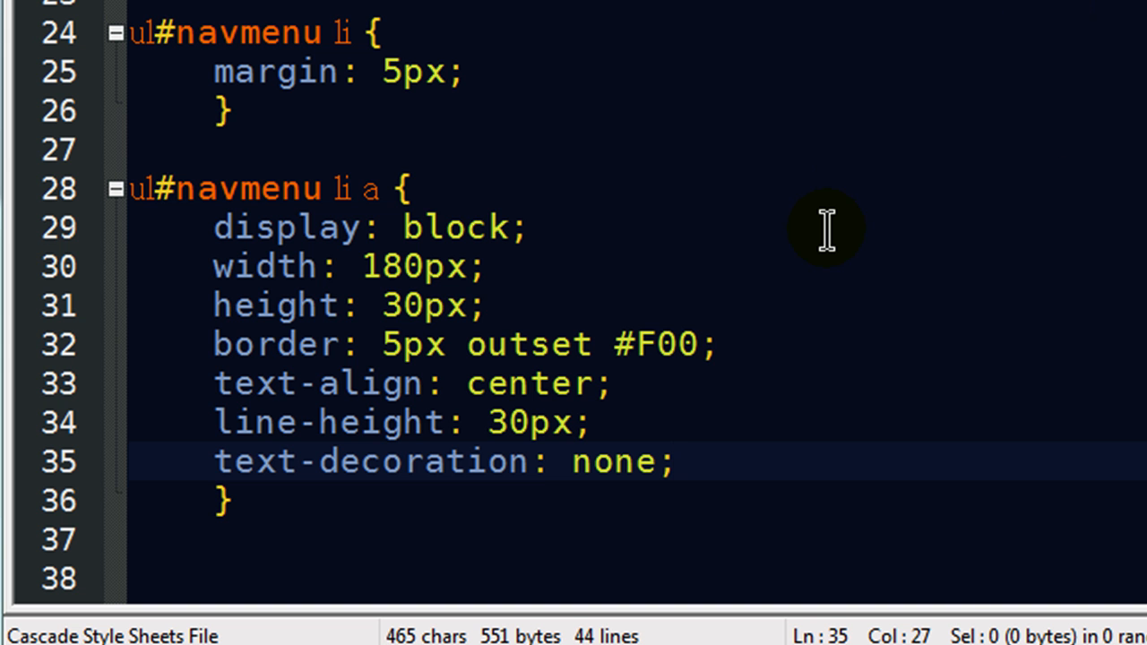
- Add a ul#navmenu li a:hover rule with background-color: #FFF;
scroll("down", 3)
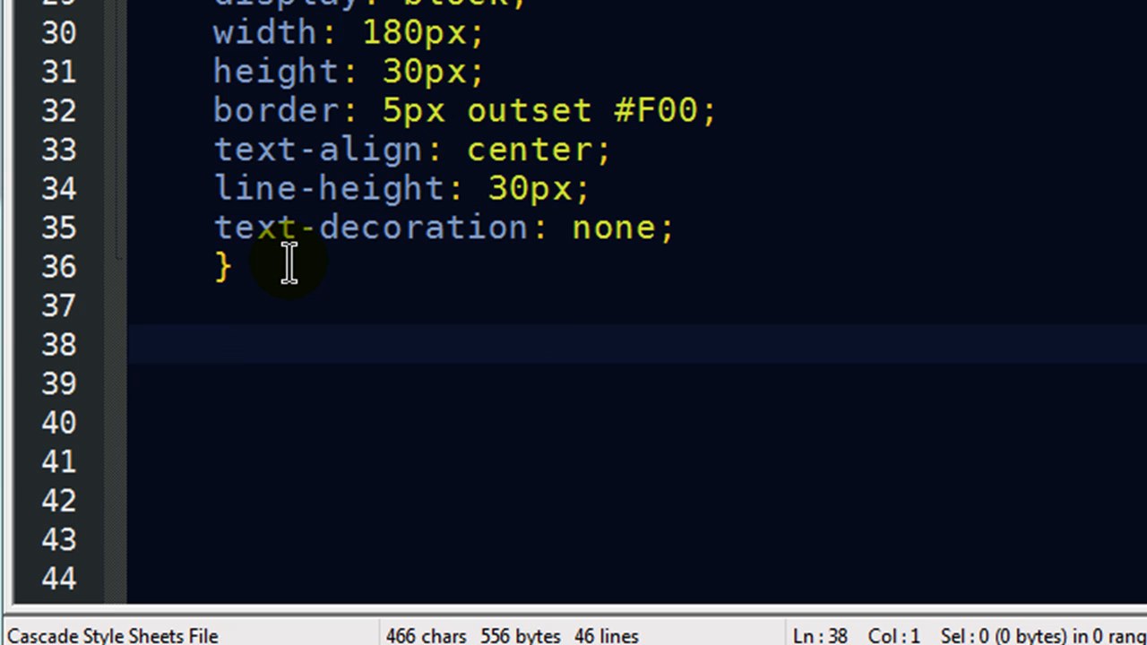
type("ul")
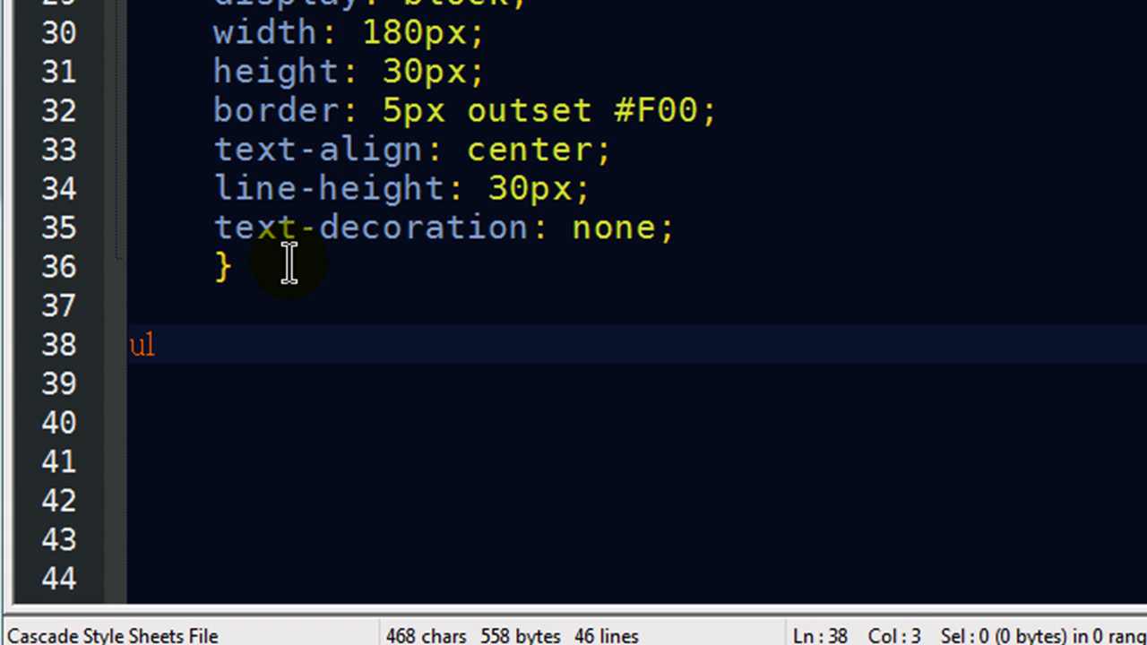
type("#navmenu li a:hov")
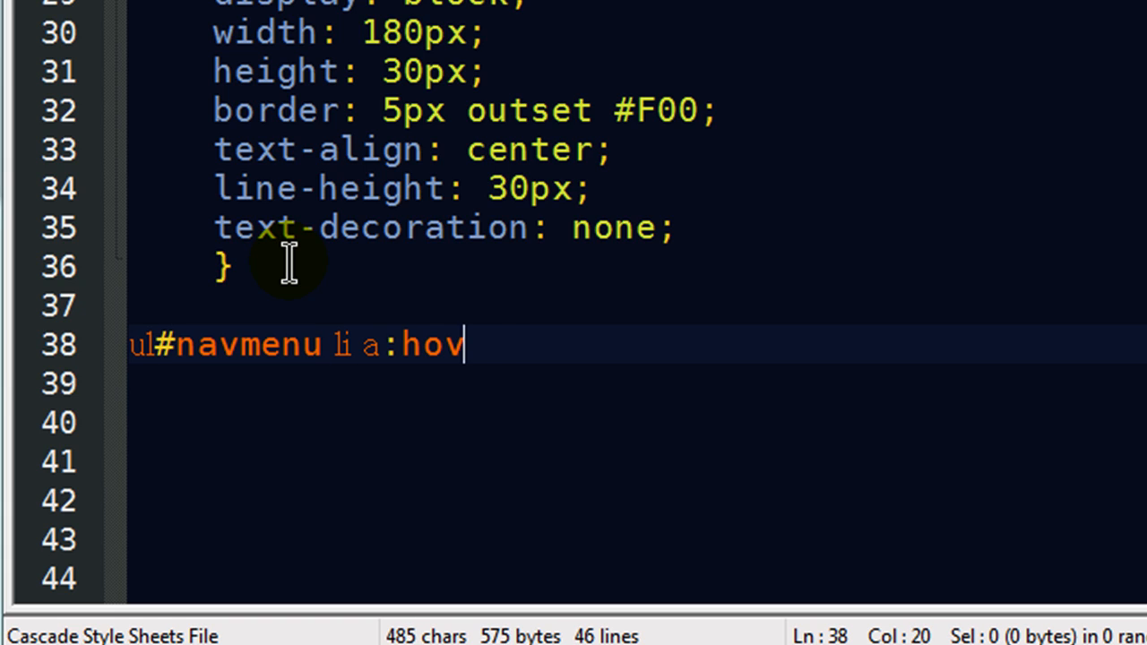
type("er {")
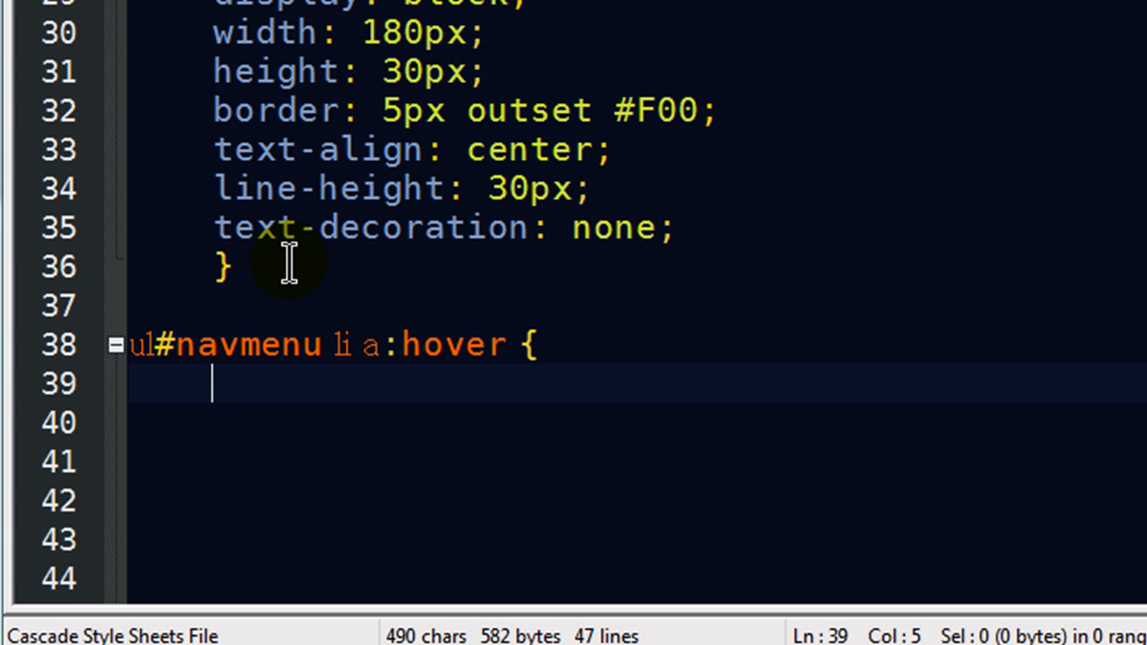
mouse_move(405, 377)
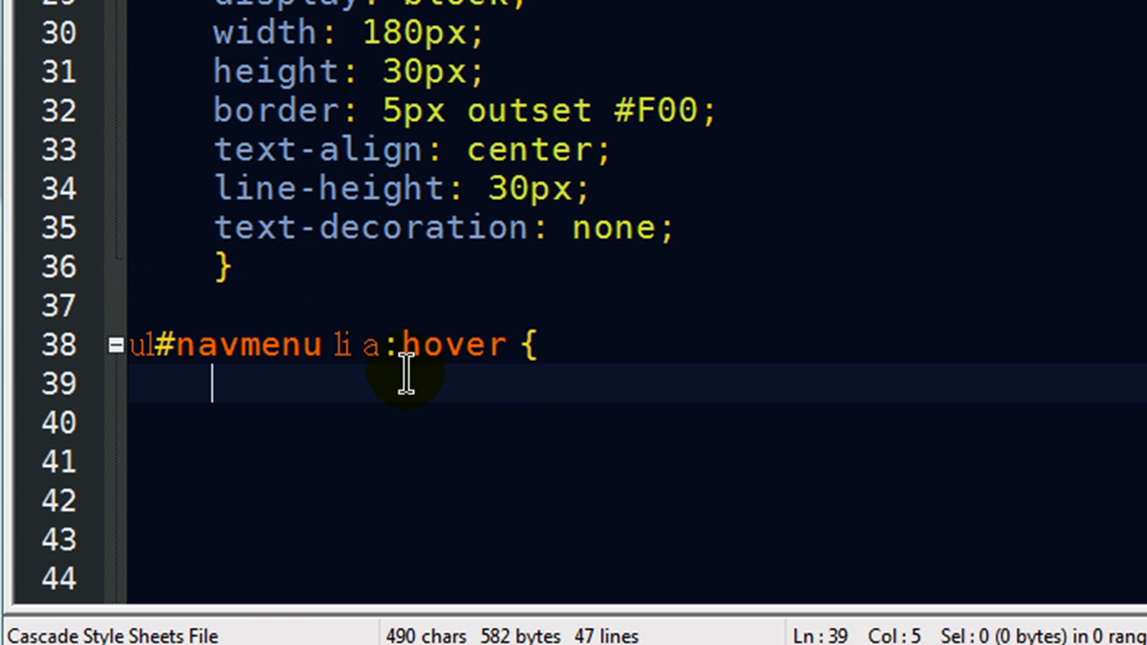
mouse_move(309, 331)
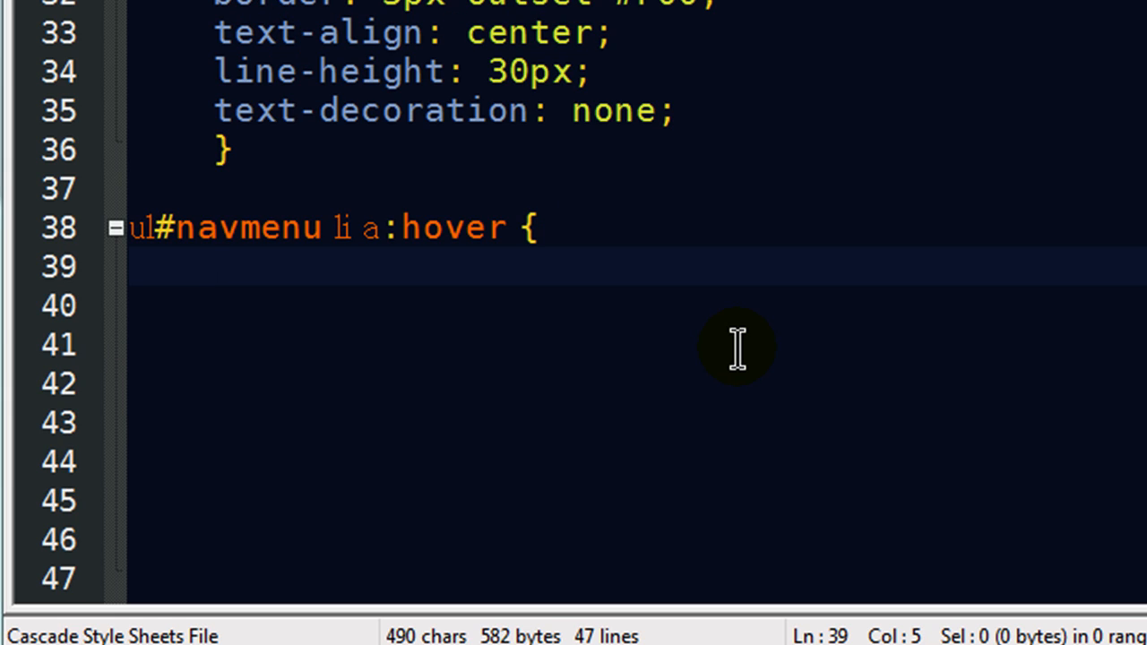
type("background-")
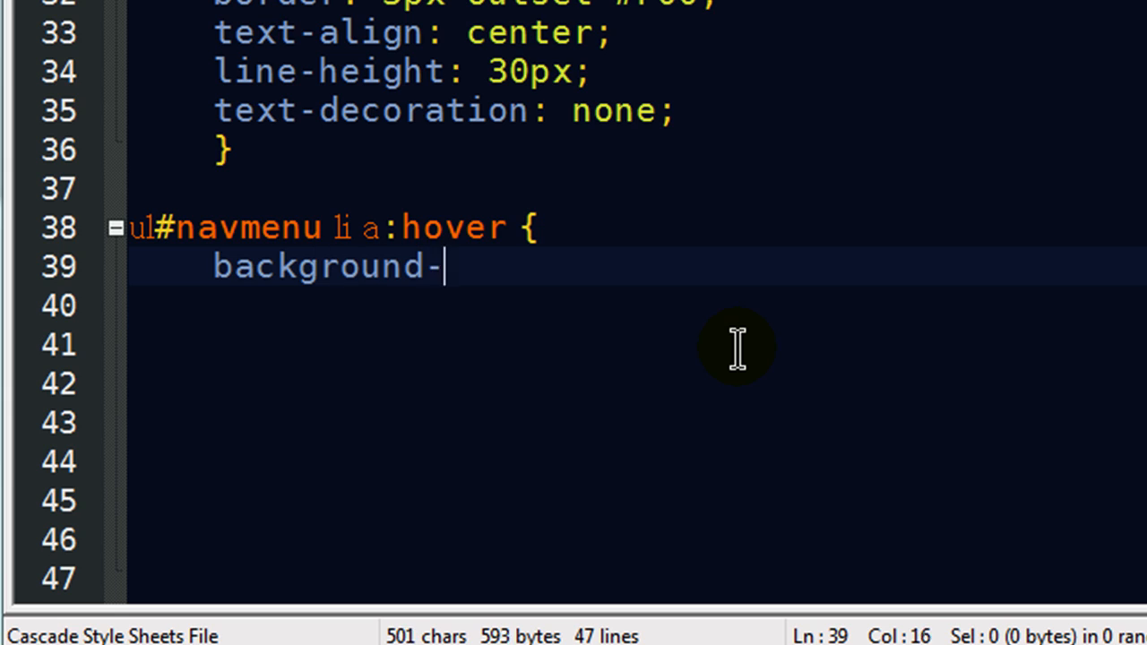
type("color:")
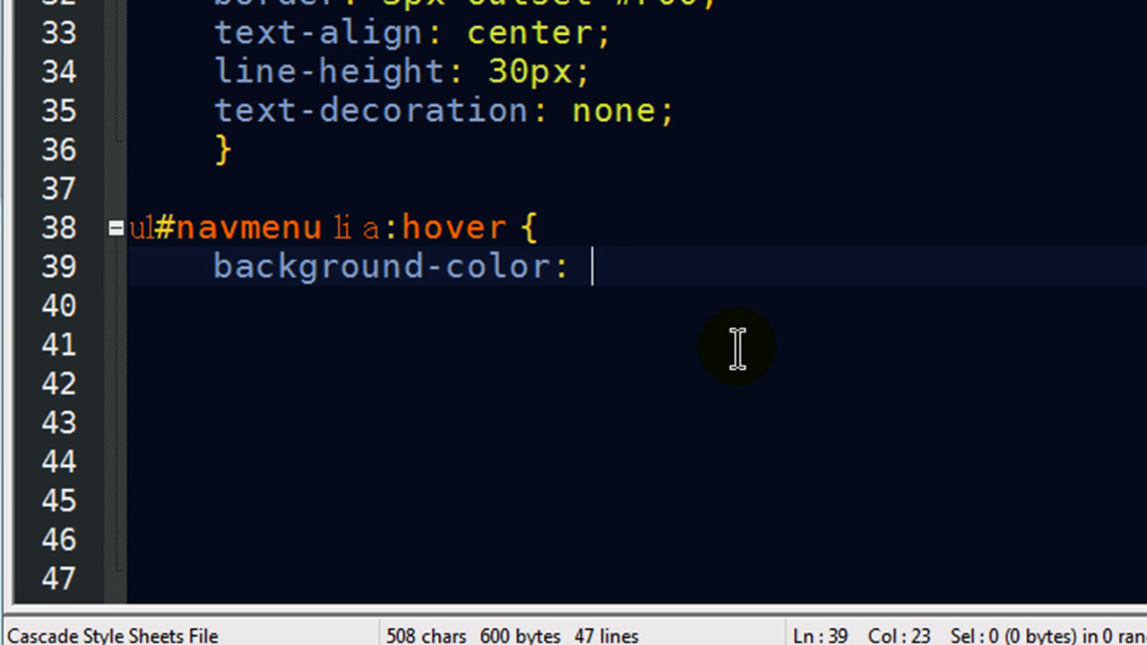
type("#")
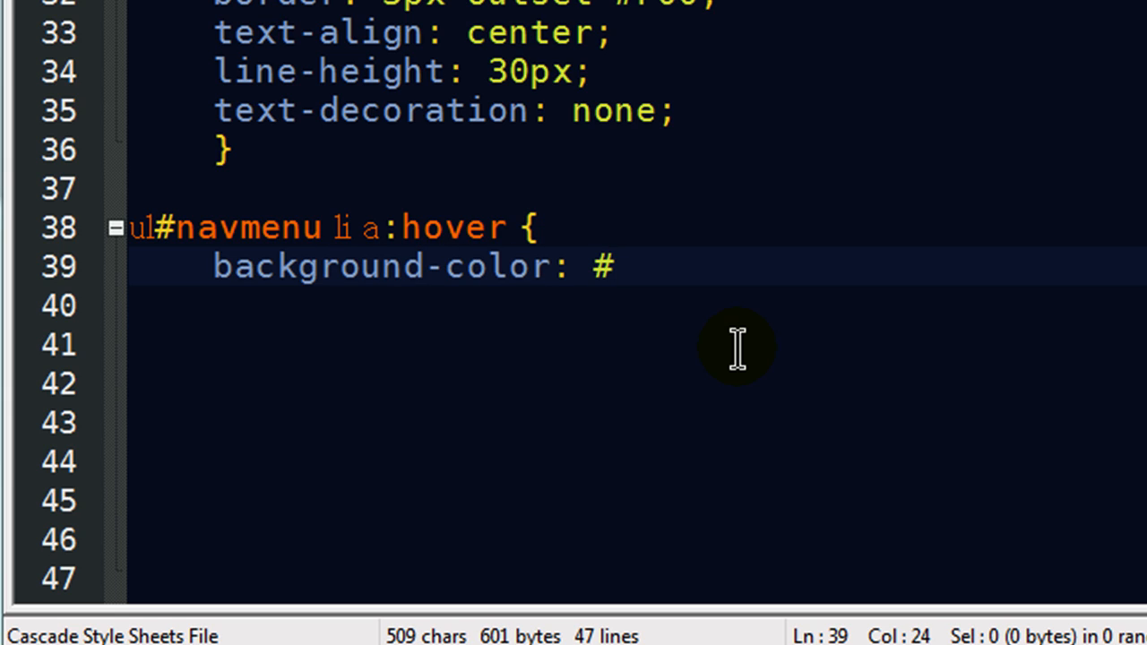
type("FFF;")
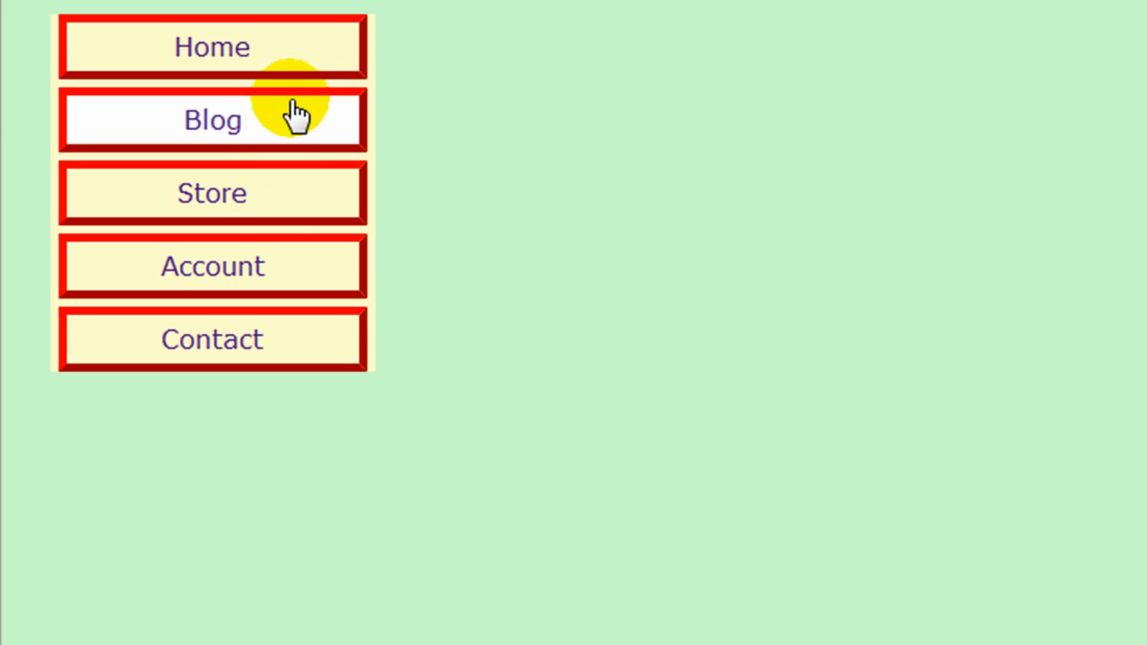
mouse_move(304, 260)
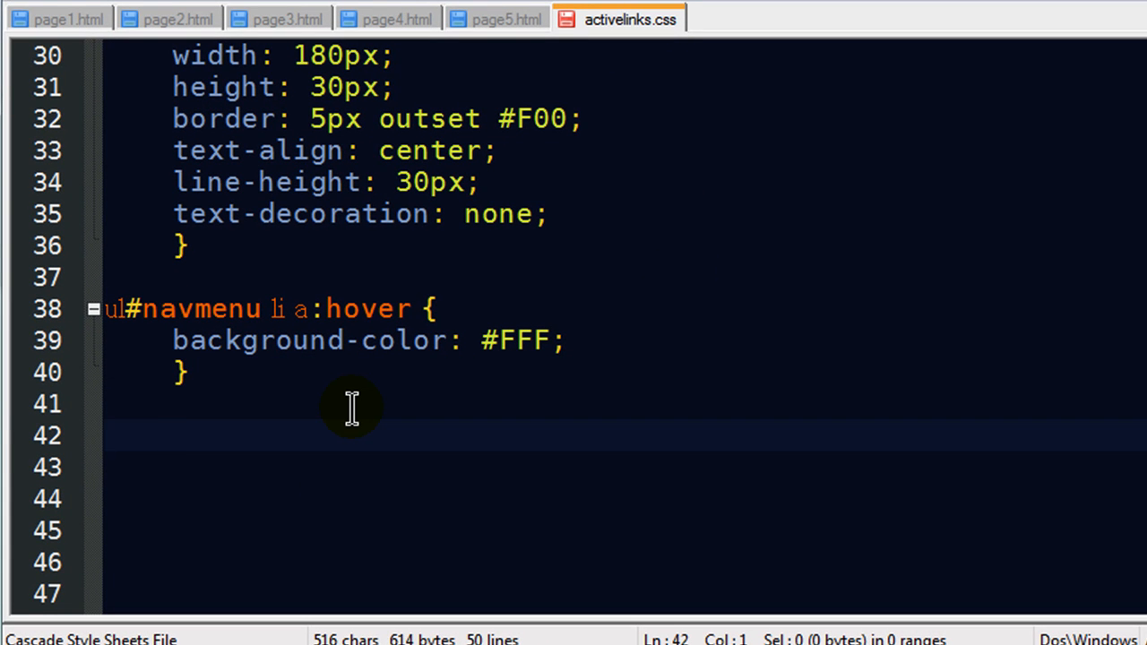
mouse_move(132, 444)
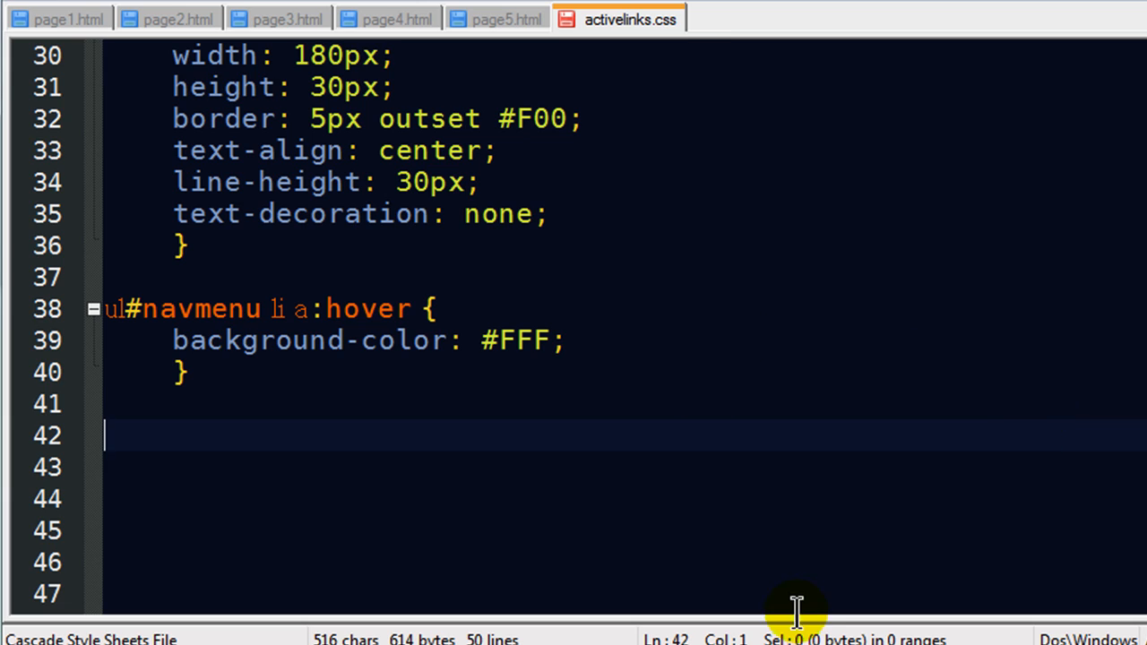
mouse_move(806, 577)
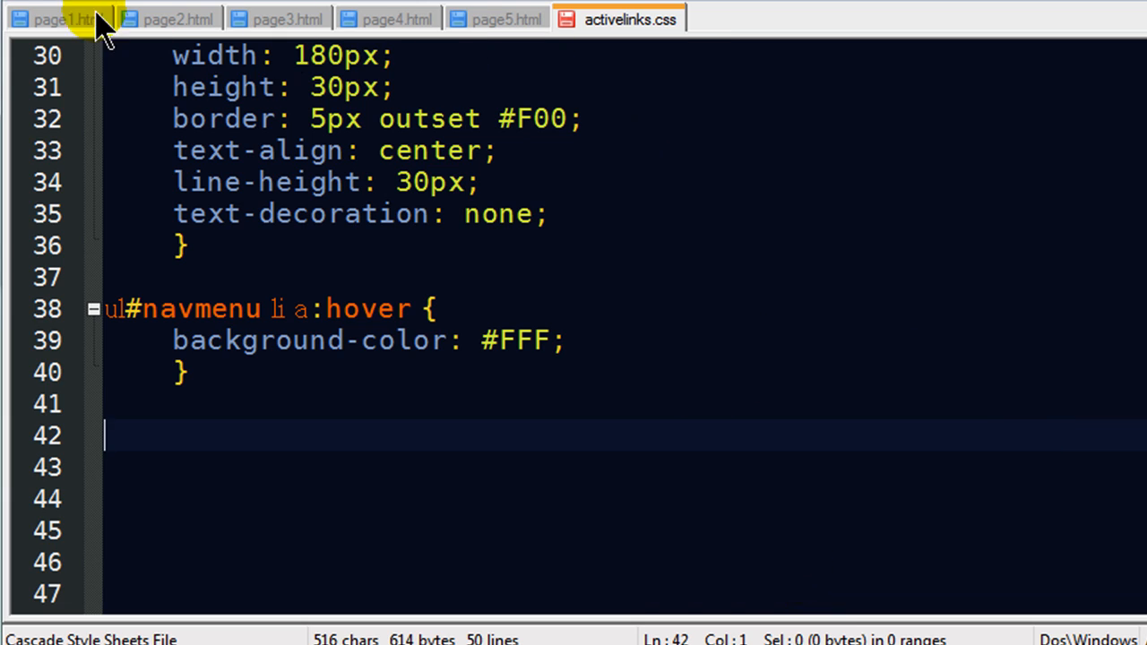
- Compare the body ids in page1.html and page2.html, returning to page1.html
left_click(57, 18)
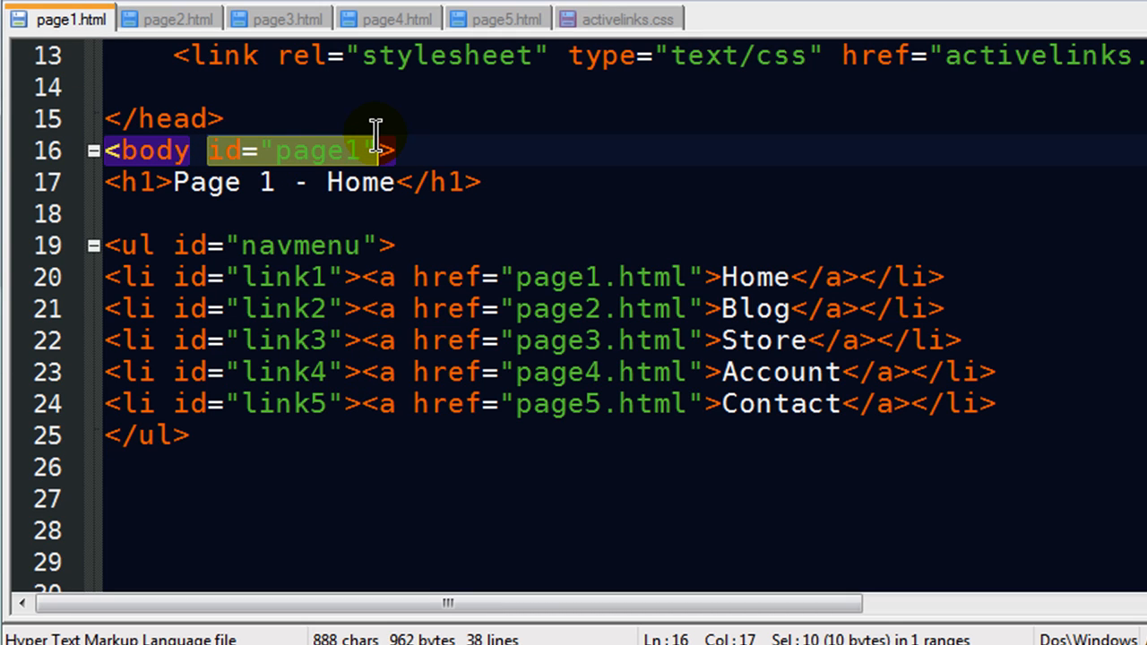
mouse_move(403, 205)
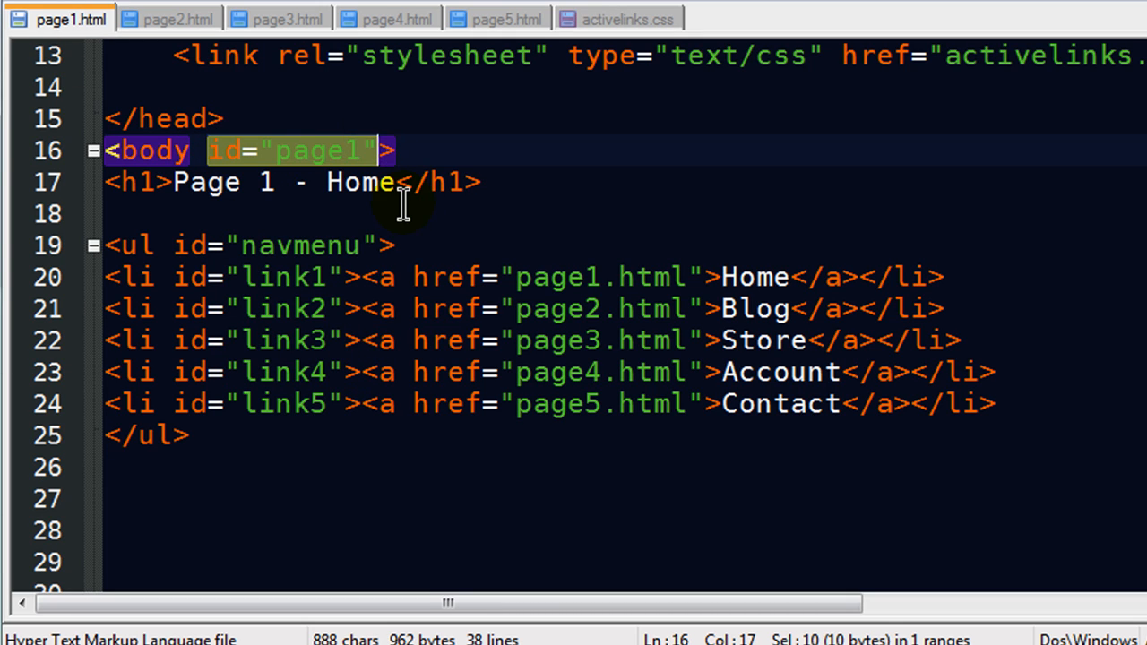
mouse_move(218, 171)
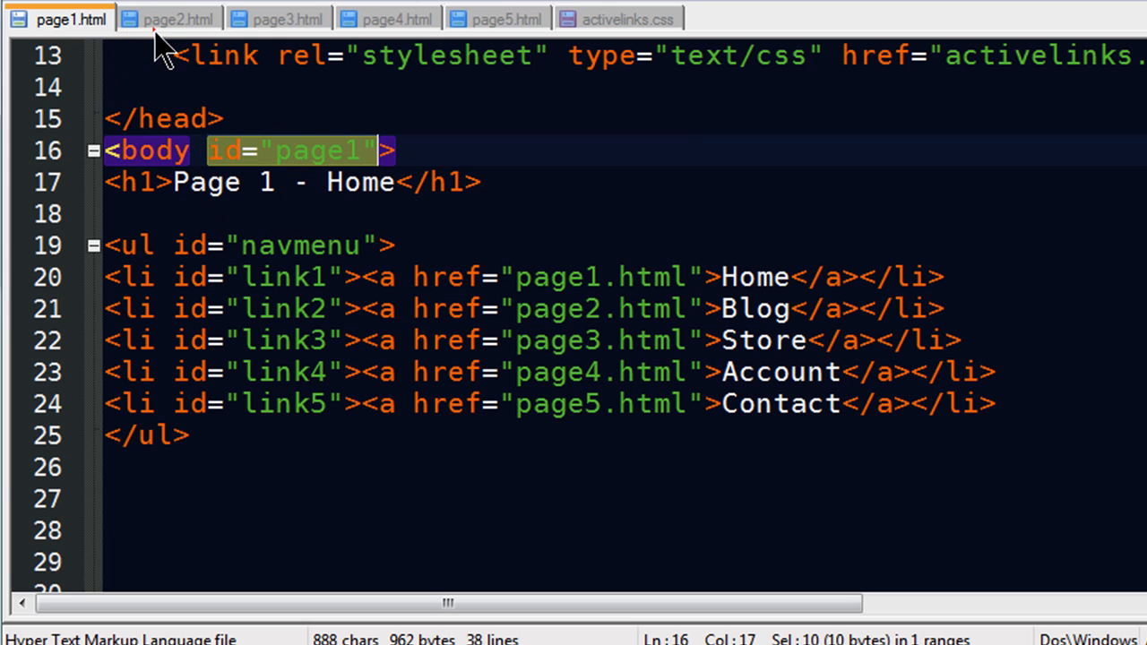
left_click(170, 17)
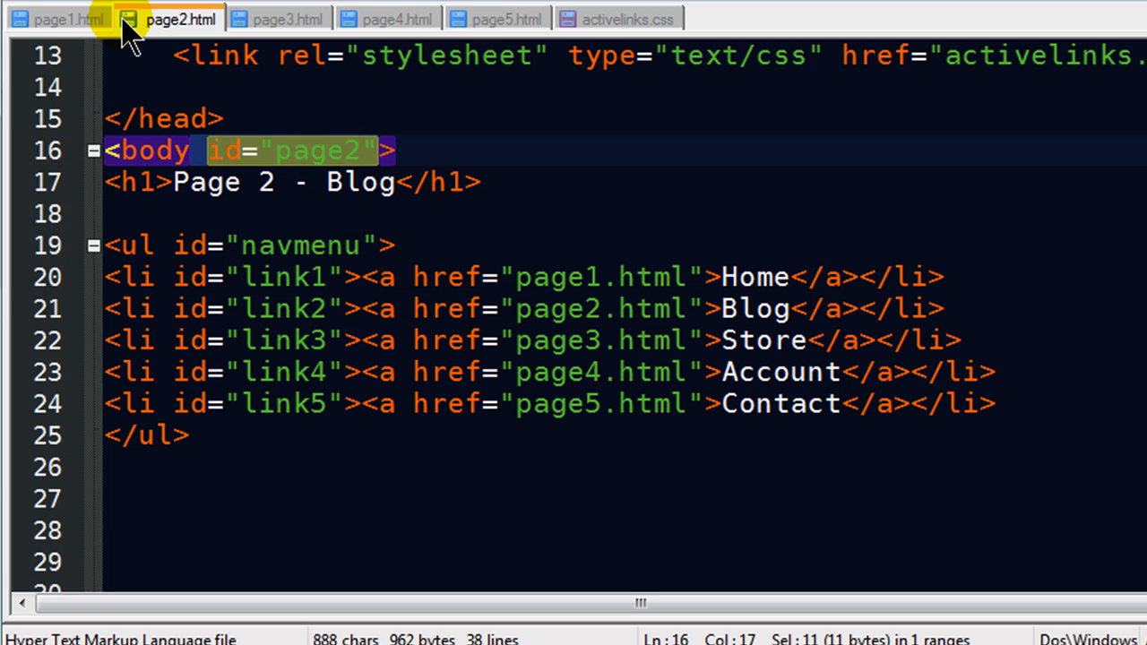
left_click(68, 18)
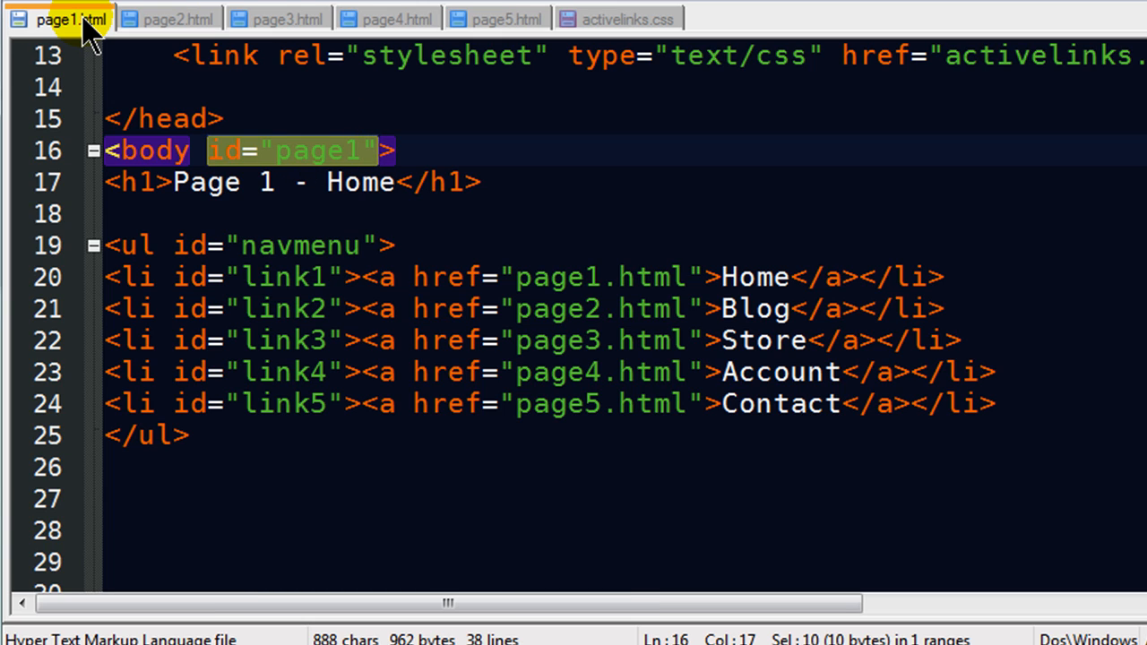
mouse_move(331, 287)
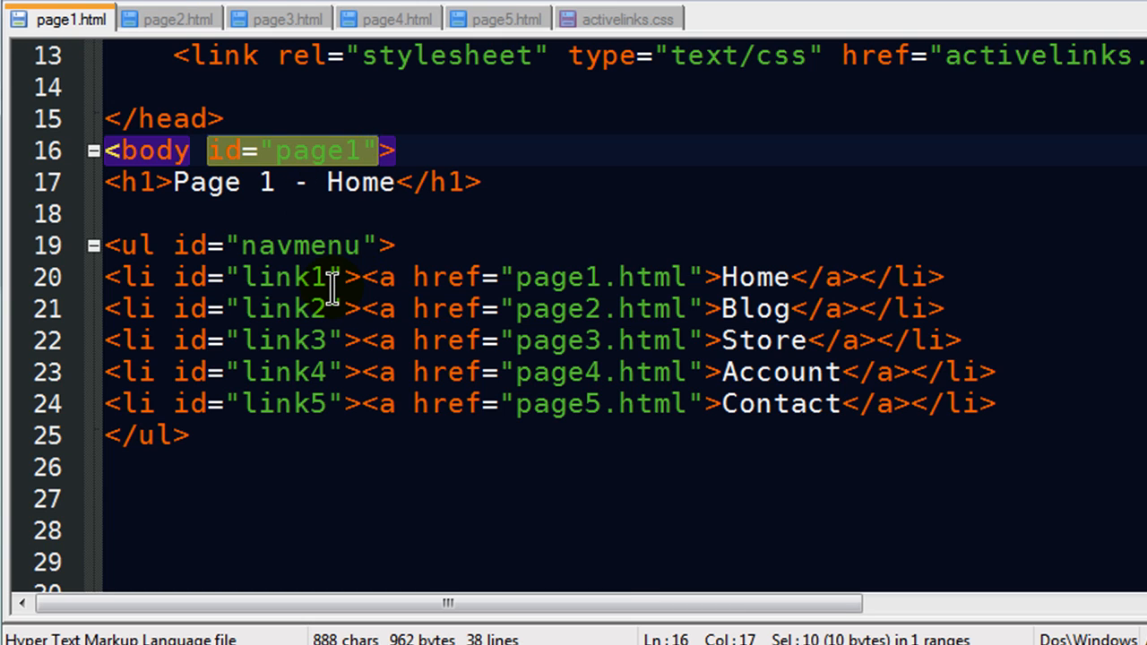
mouse_move(283, 285)
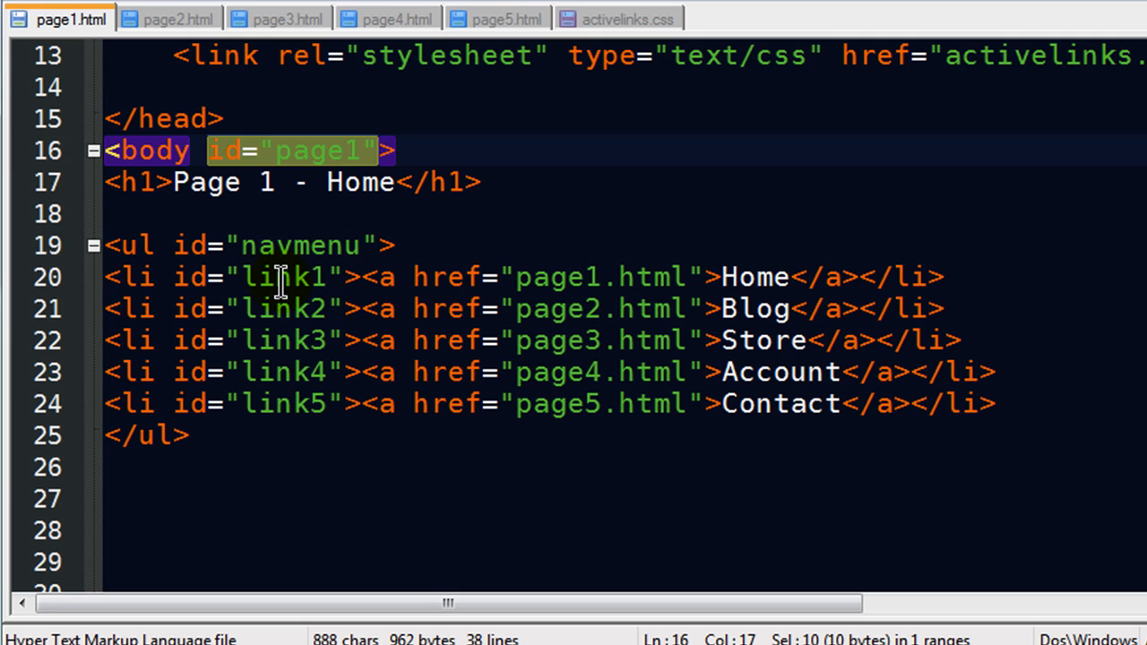
mouse_move(286, 204)
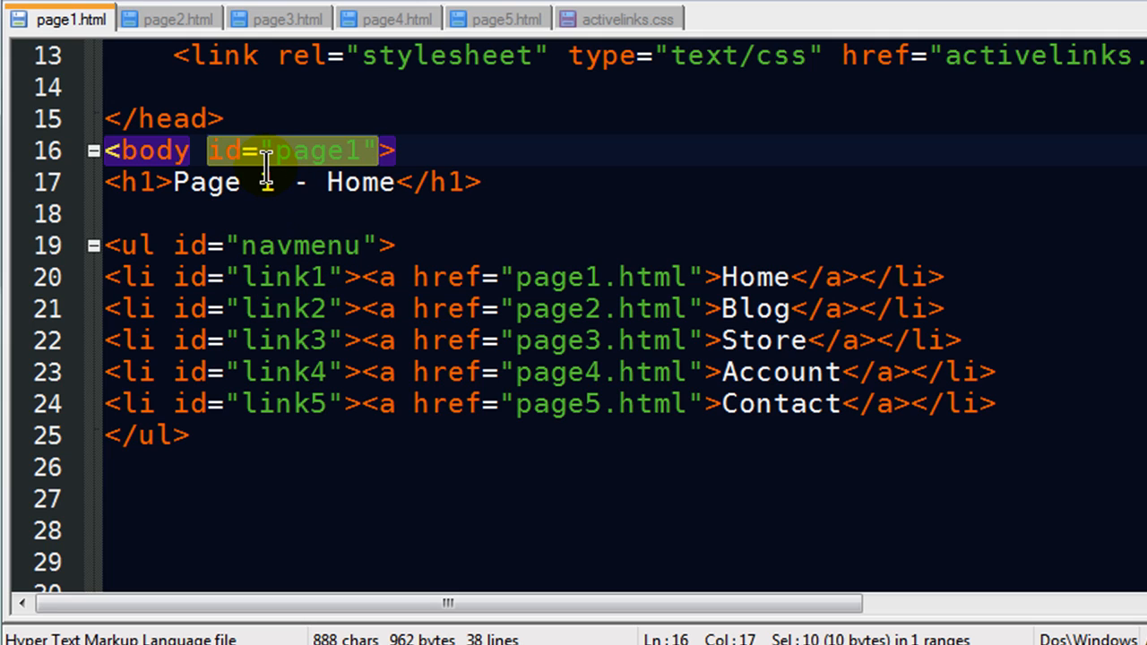
type("1")
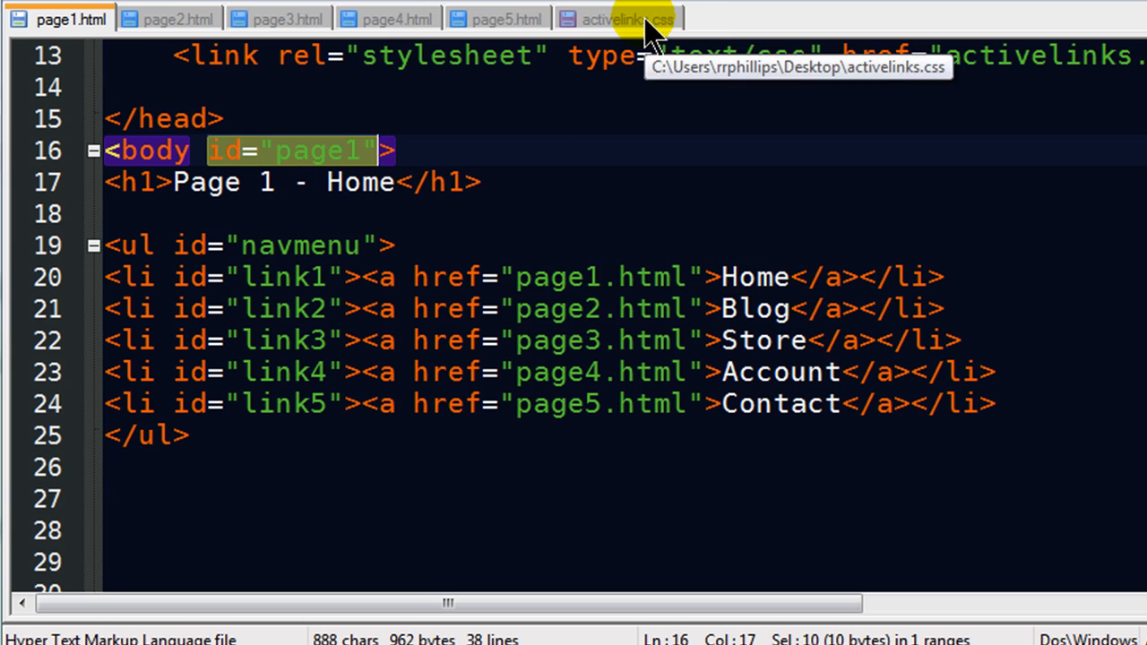
- In activelinks.css, start a body#page1 li#link1 a { rule
left_click(627, 18)
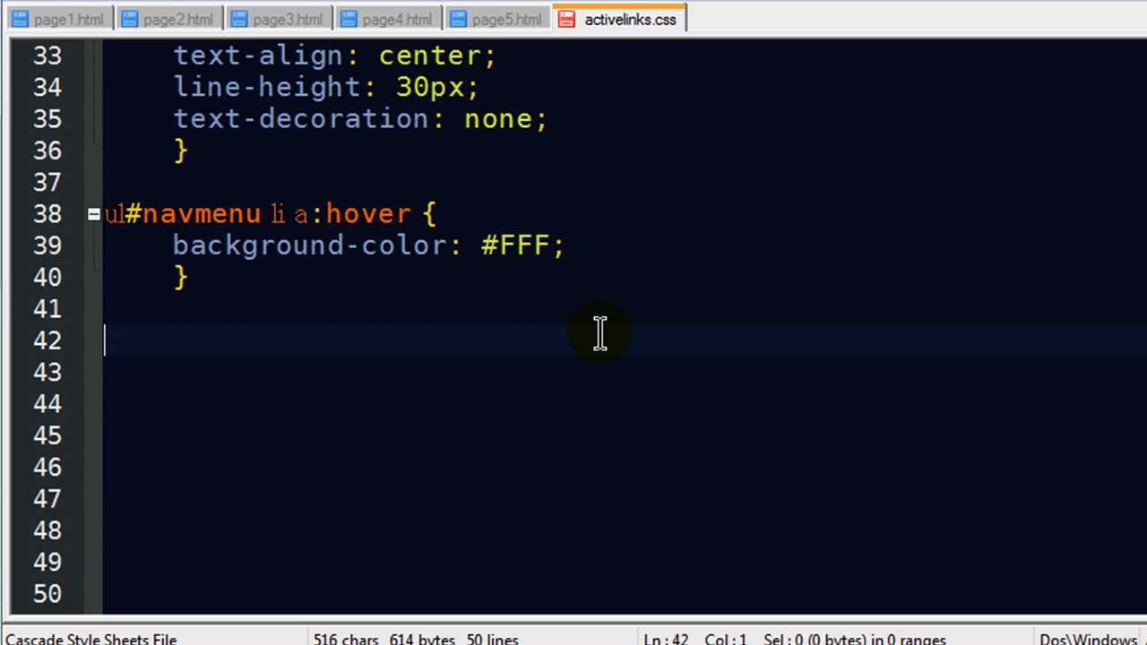
type("bo")
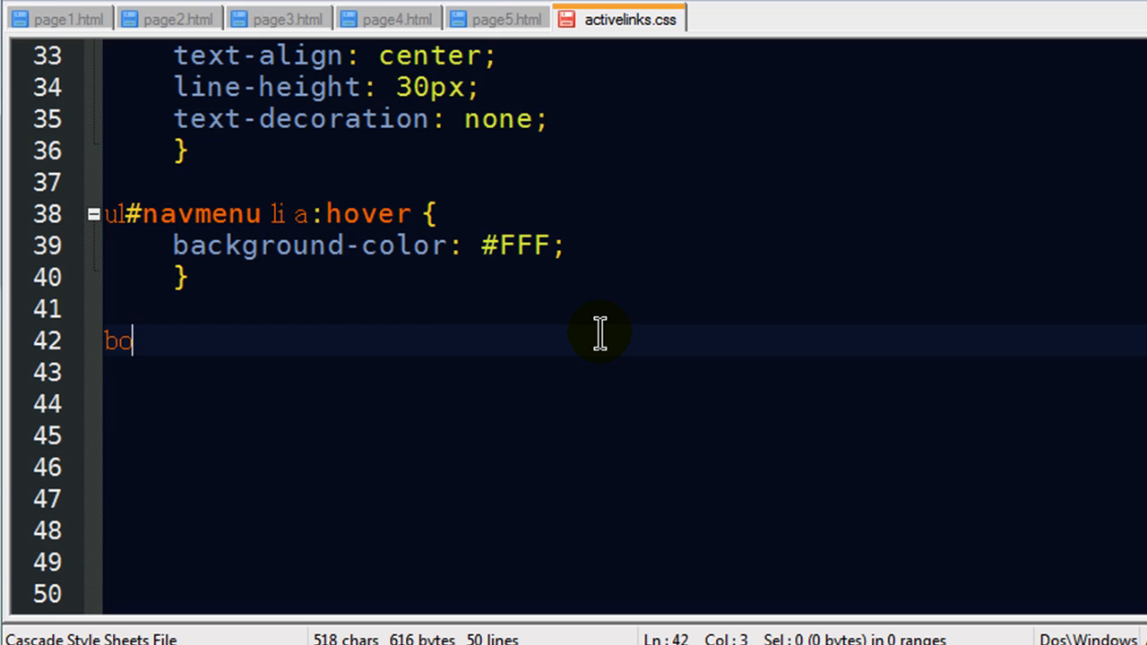
type("dy")
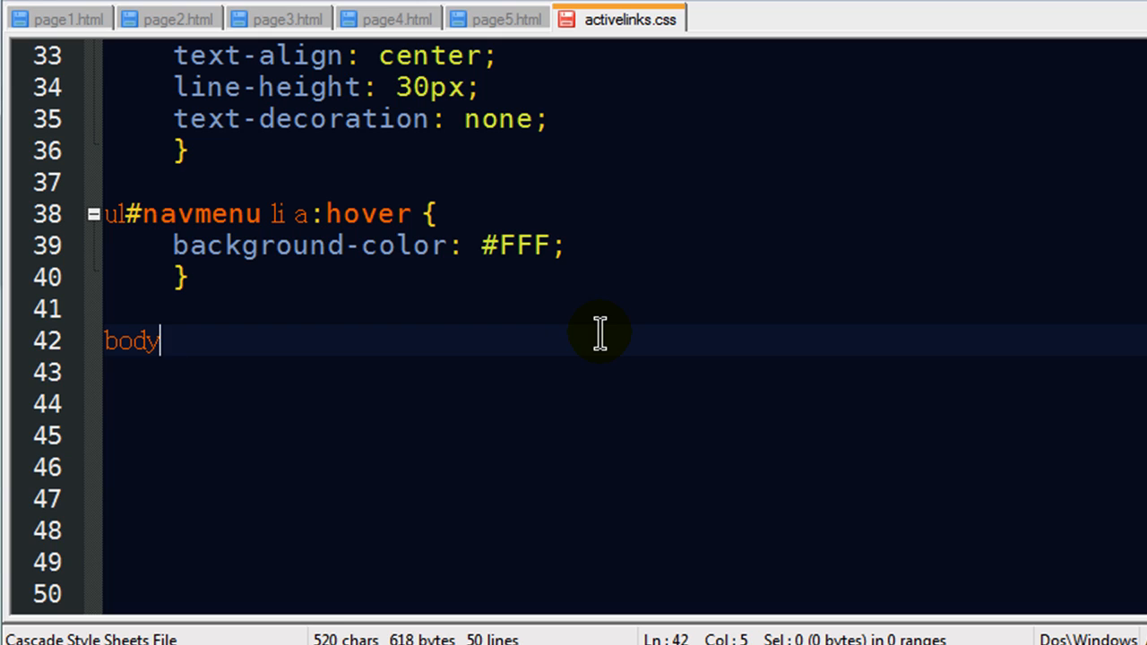
type("#pag")
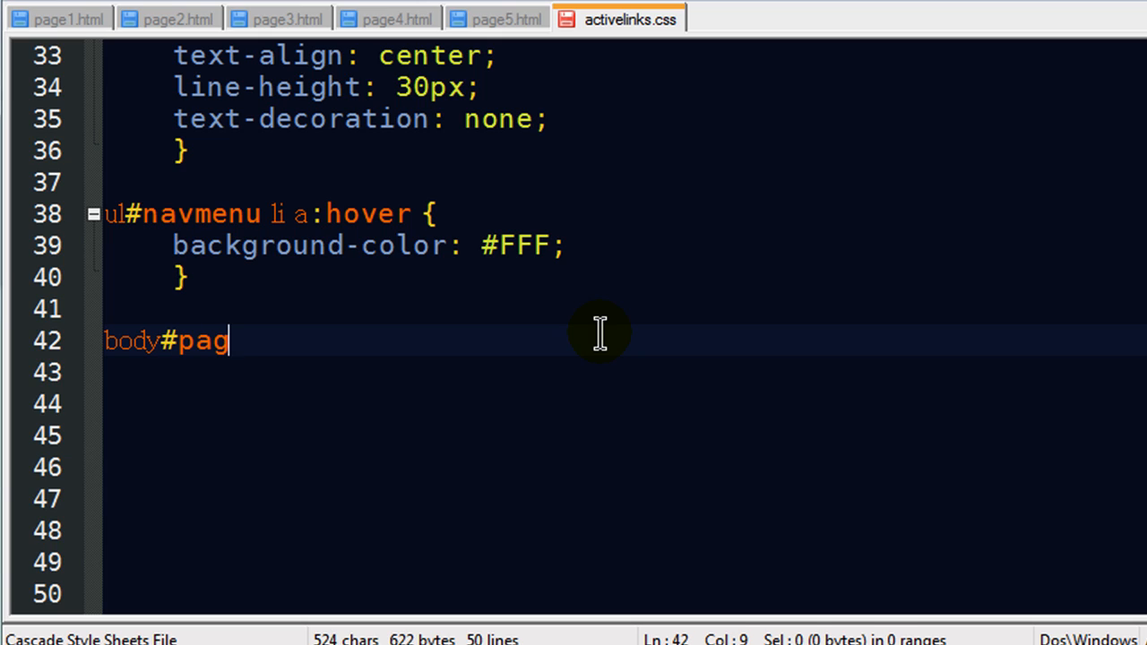
type("e1")
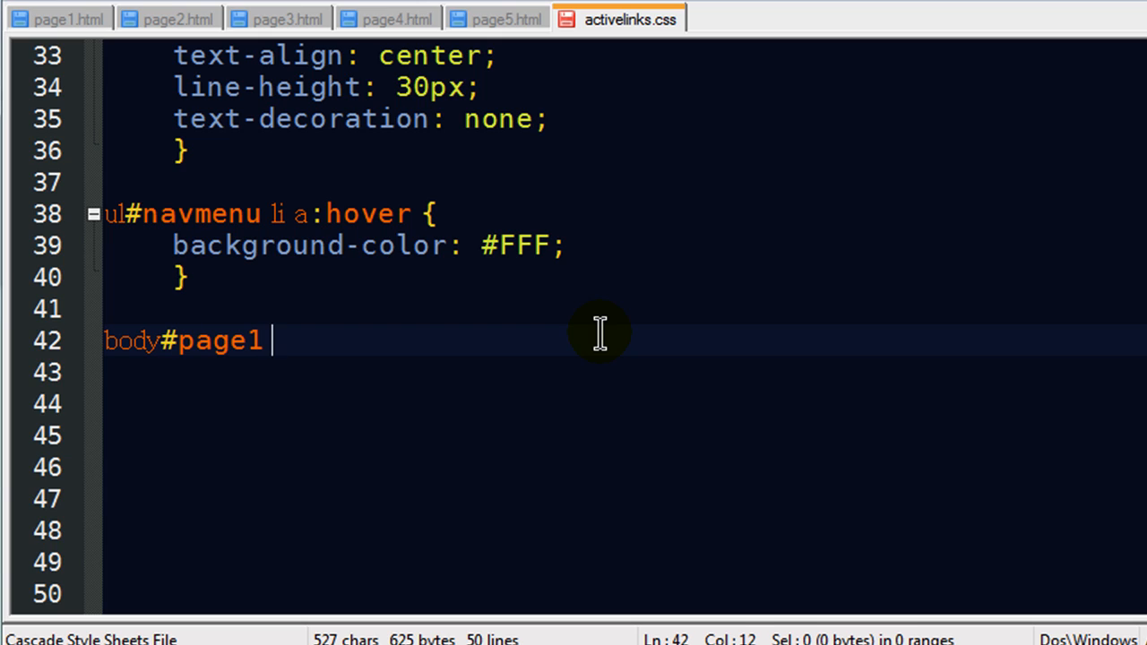
type("li")
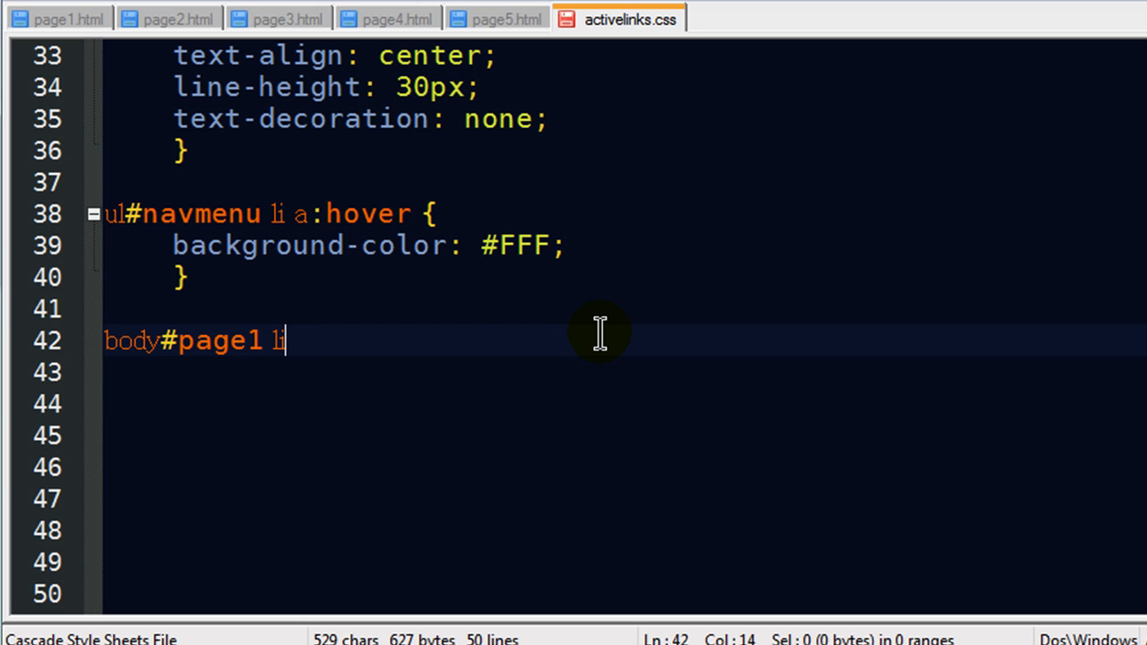
type("#")
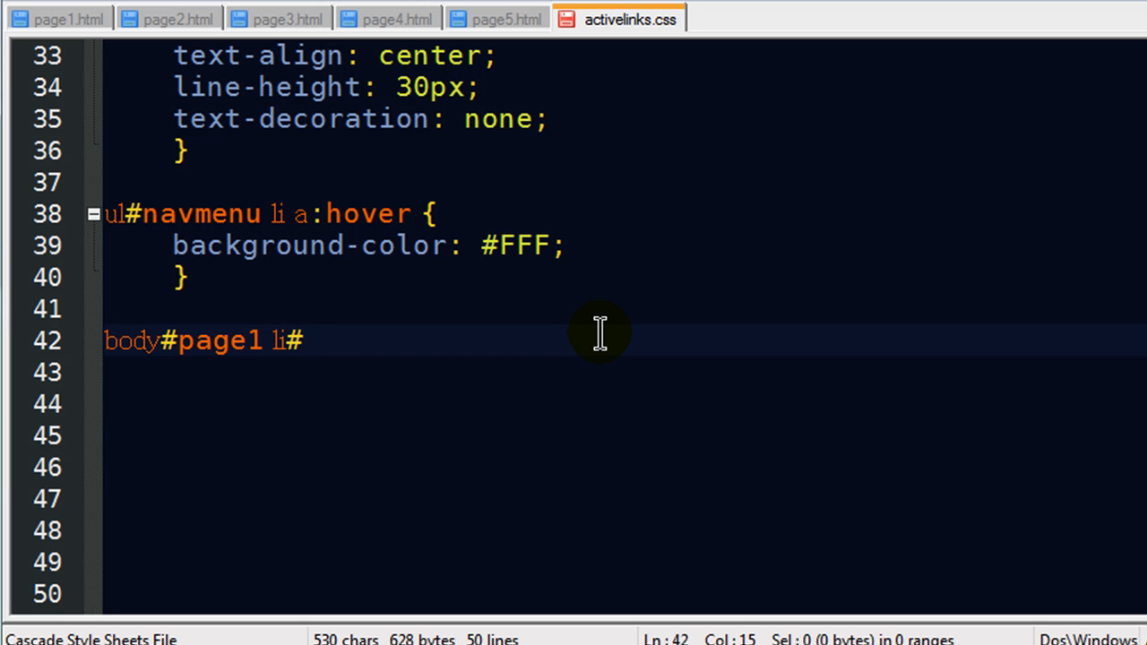
type("link1 {")
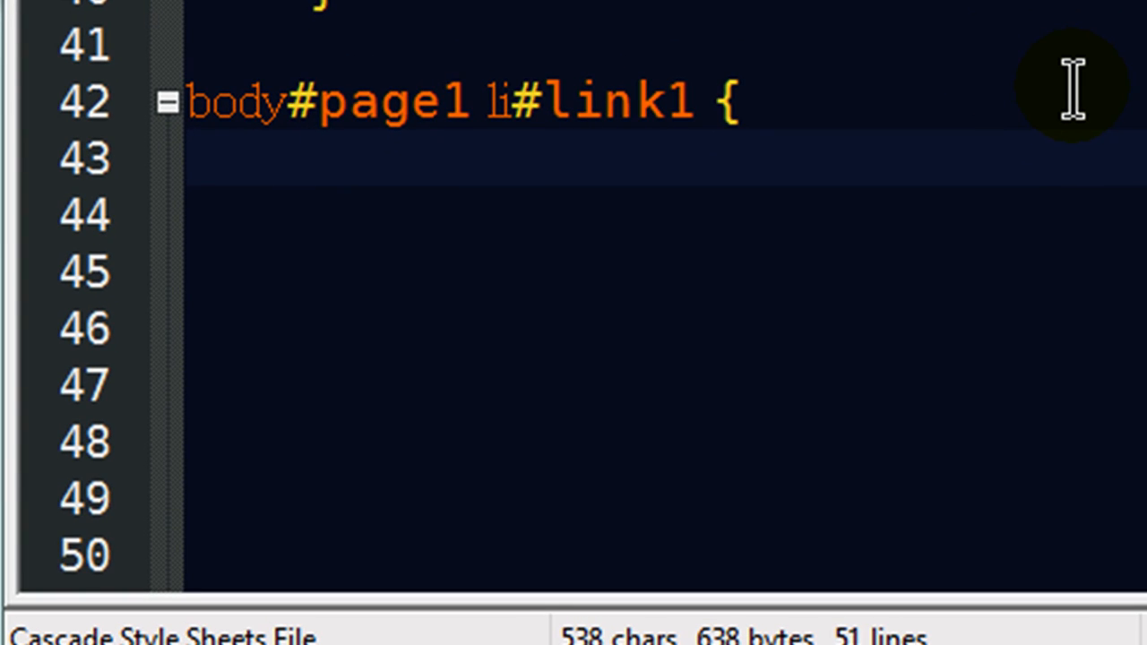
mouse_move(928, 147)
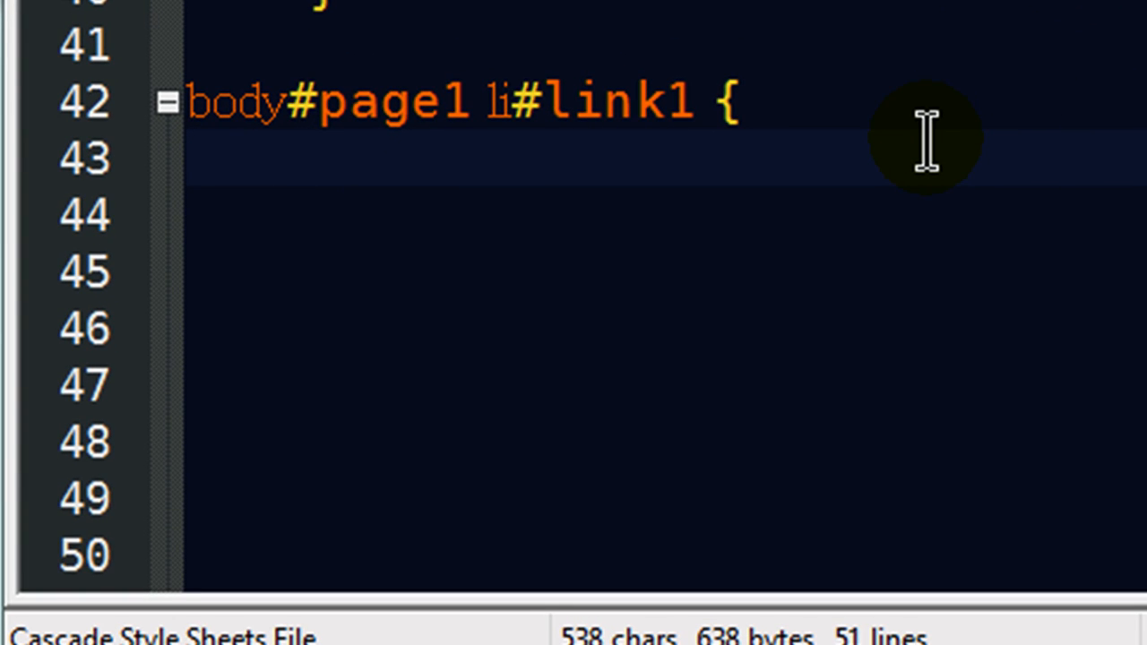
mouse_move(613, 147)
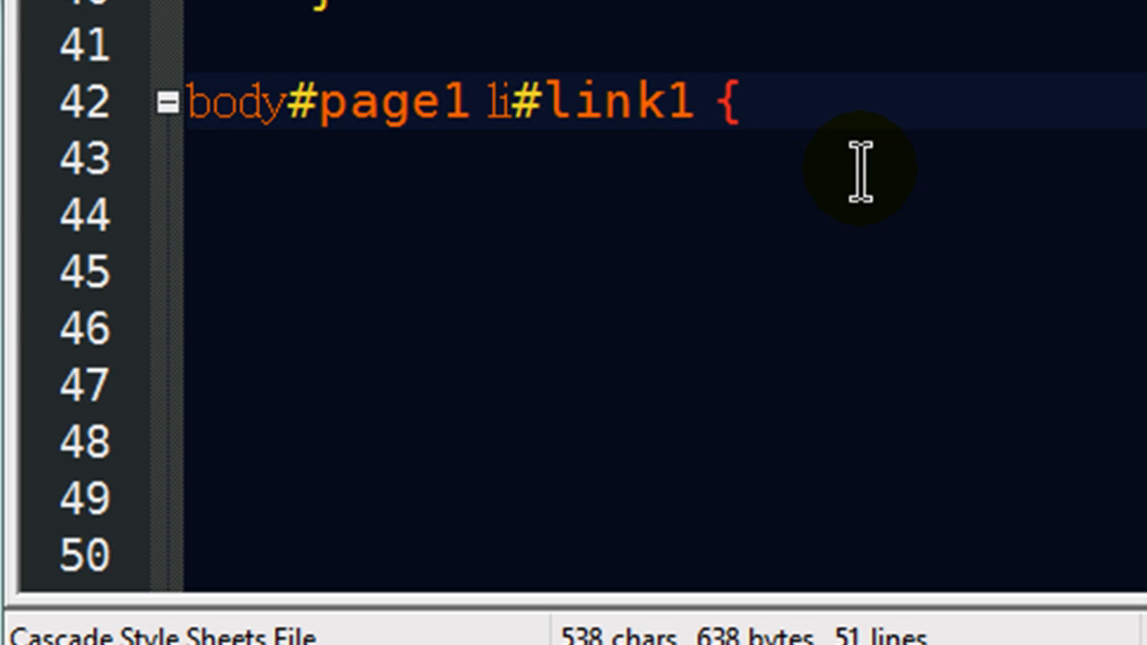
type("a")
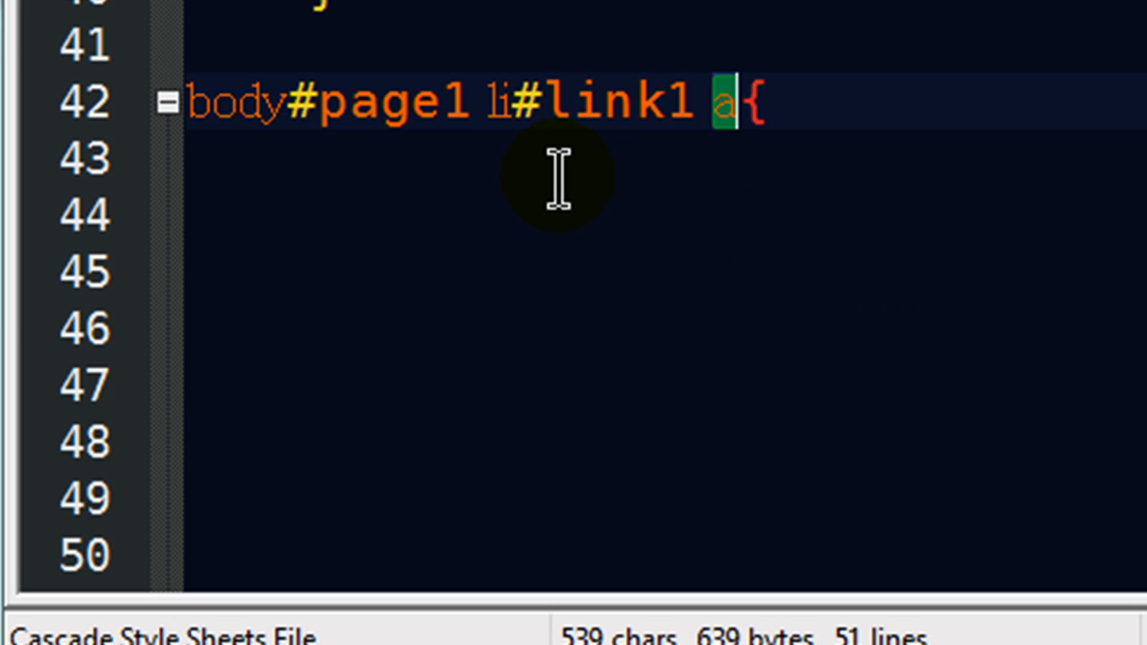
mouse_move(305, 158)
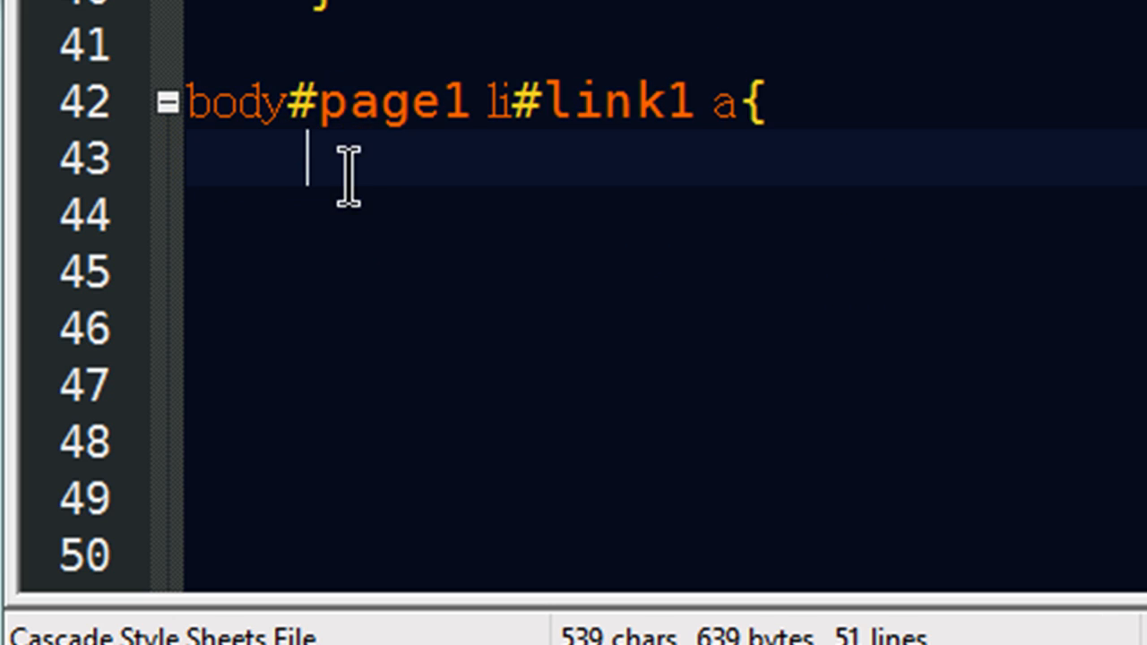
mouse_move(439, 223)
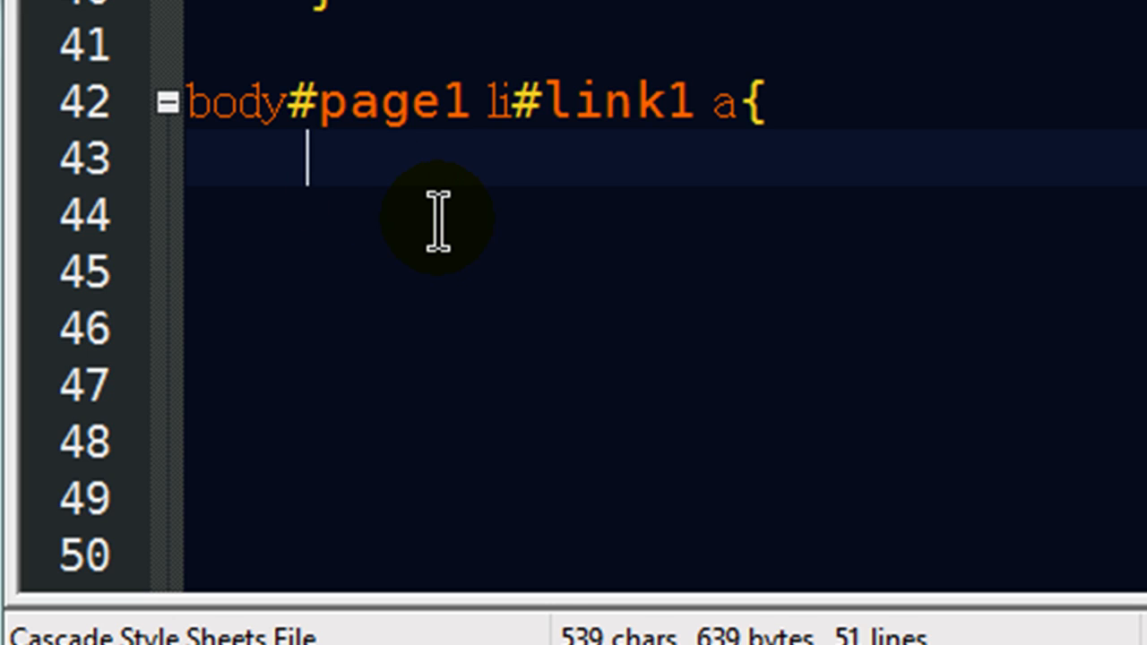
- Give the rule background-color: #FF0; and border: 5px inset #F00;
type("background-col")
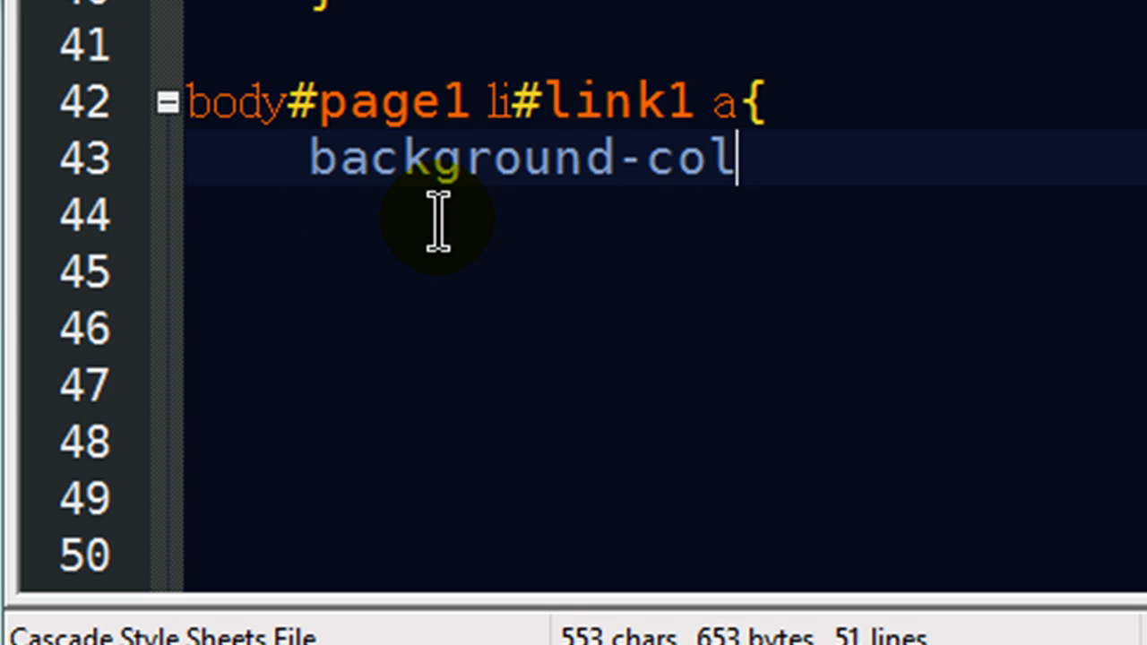
type("or: #")
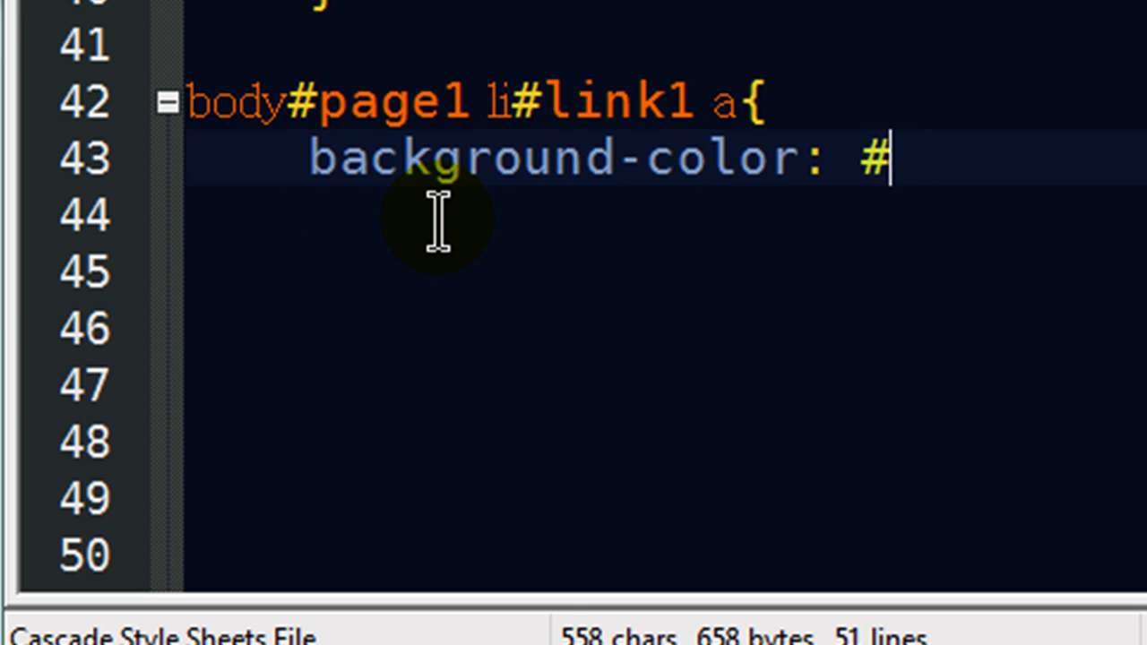
type("FF0;")
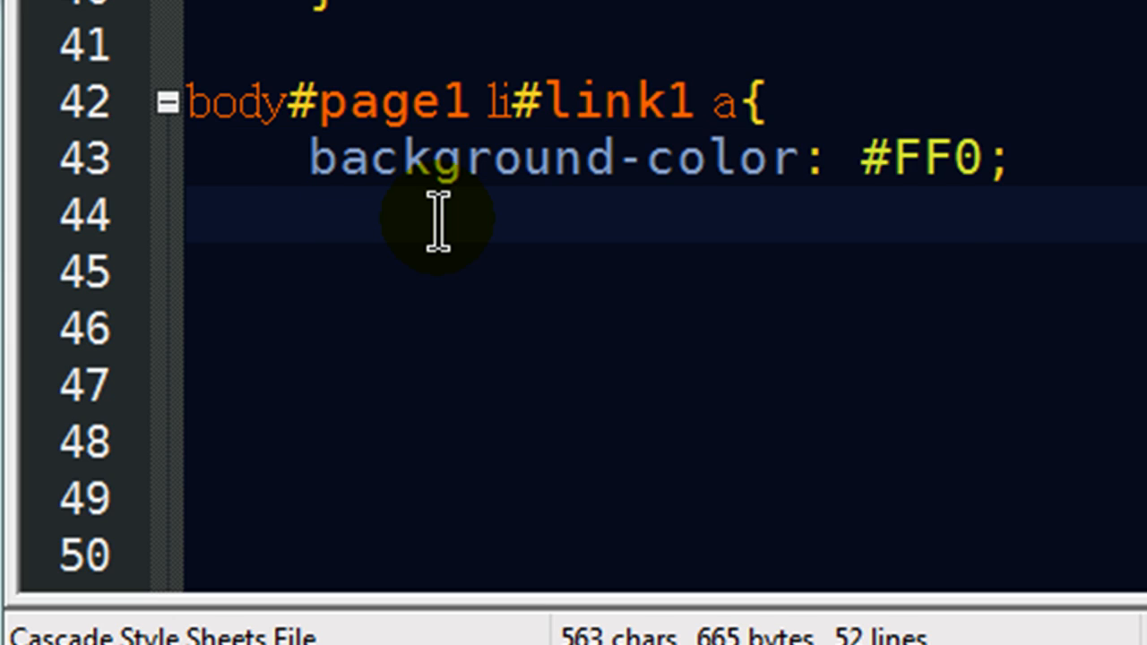
type("border")
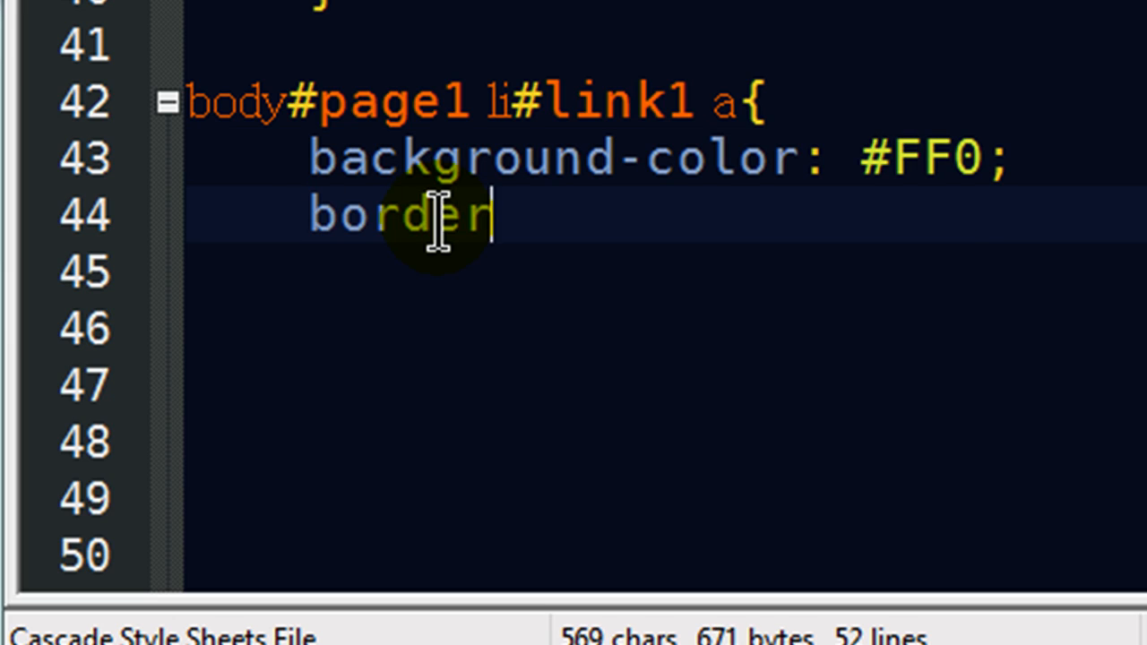
type(": 5px")
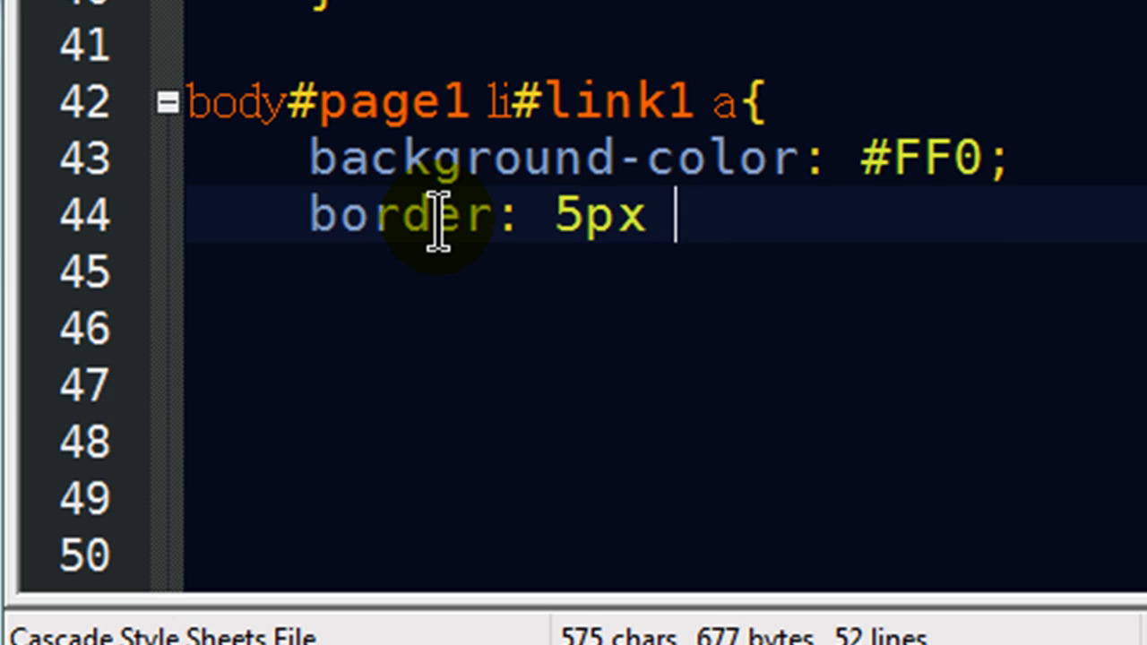
type("inset")
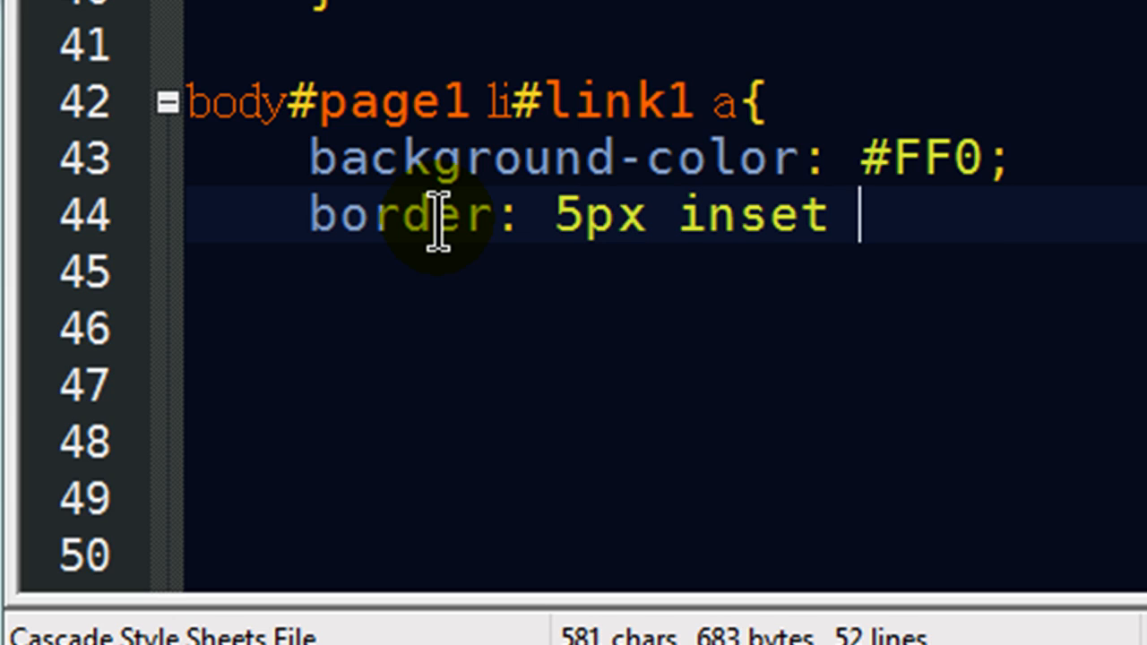
type("$")
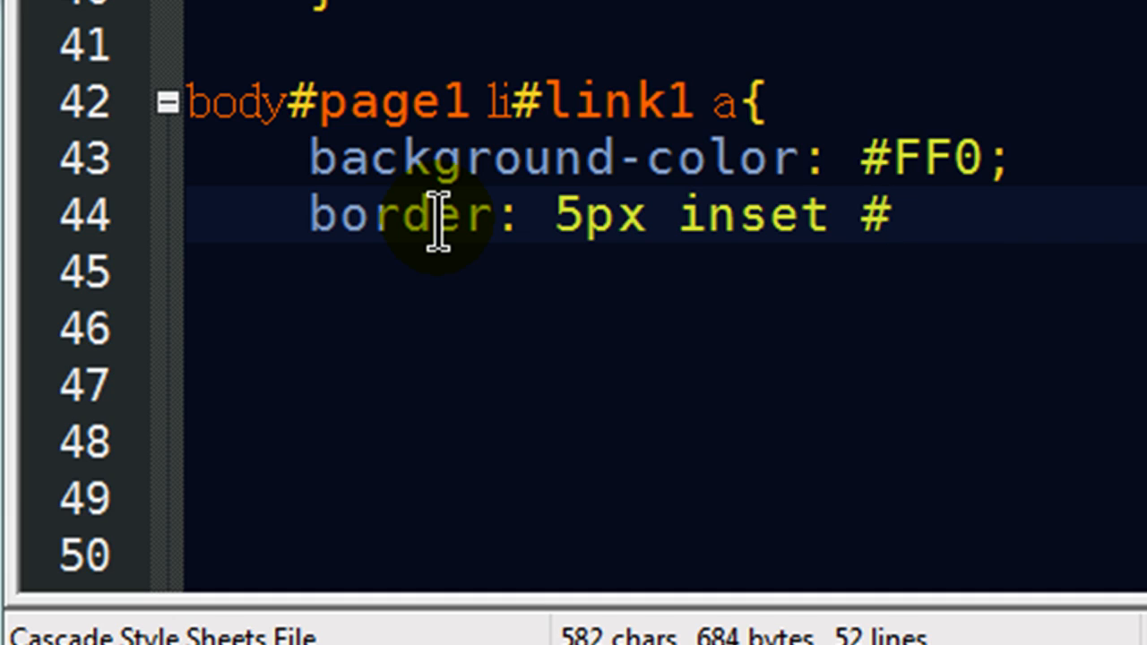
type("F")
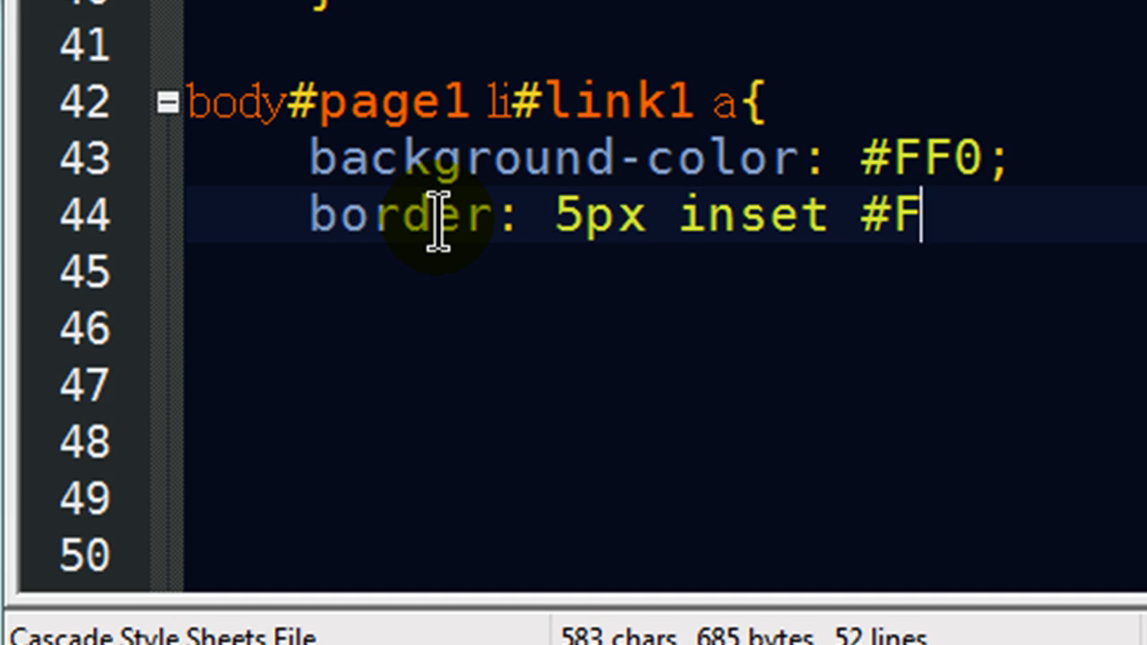
type("00;")
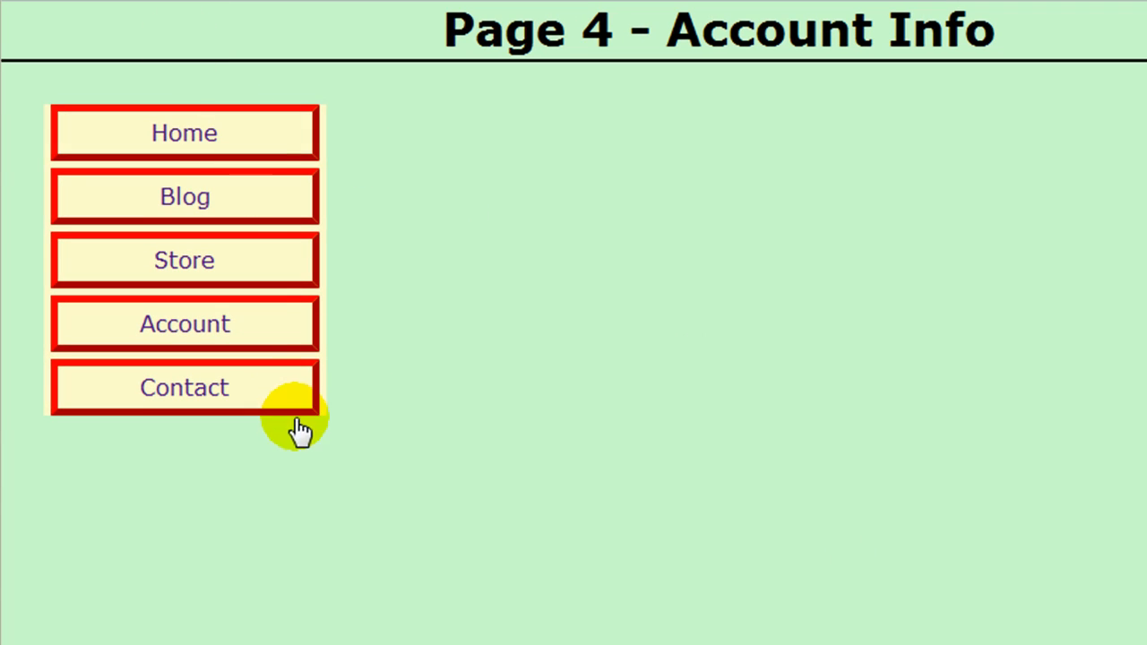
mouse_move(641, 68)
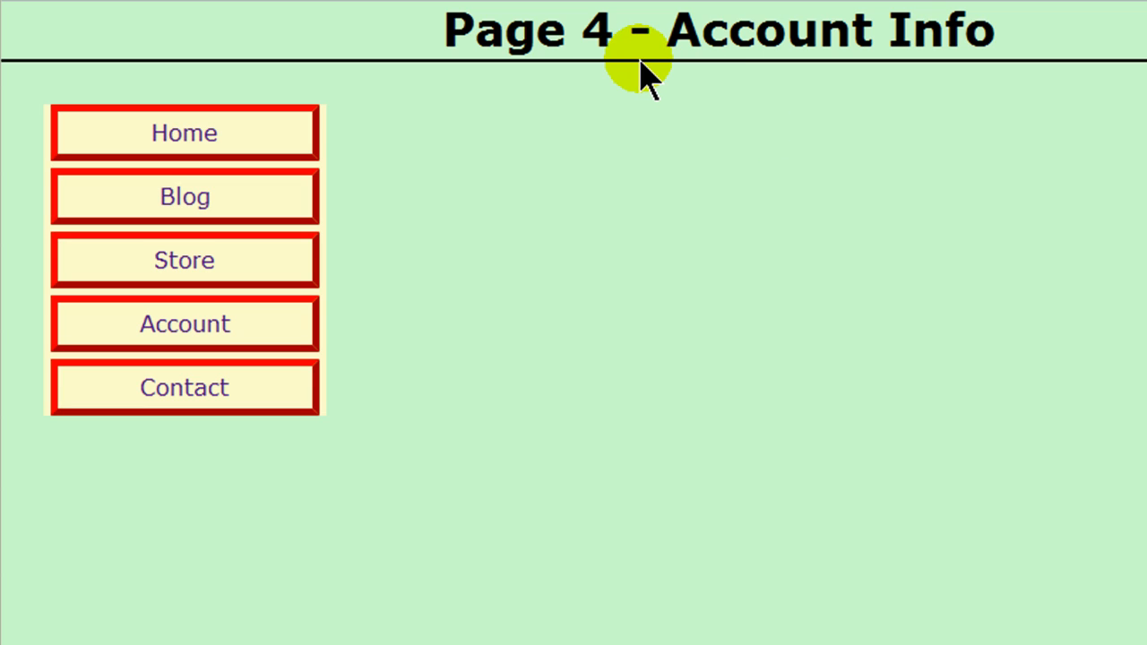
- Open Page 1 - Home in Chrome to confirm the Home button is highlighted yellow
left_click(183, 133)
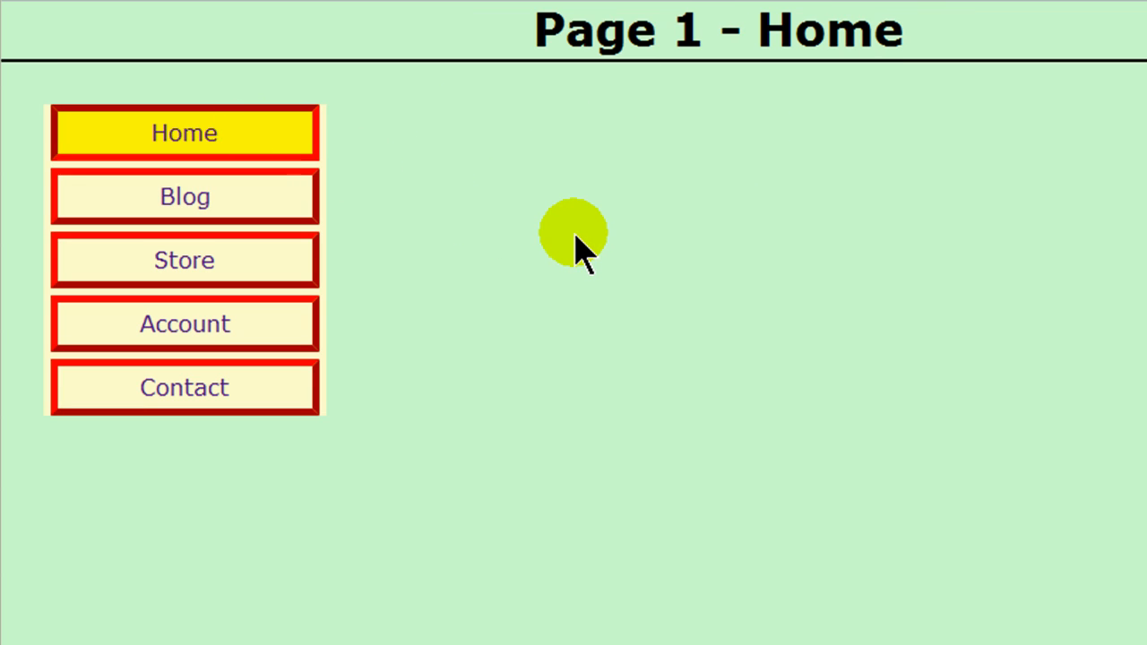
mouse_move(681, 86)
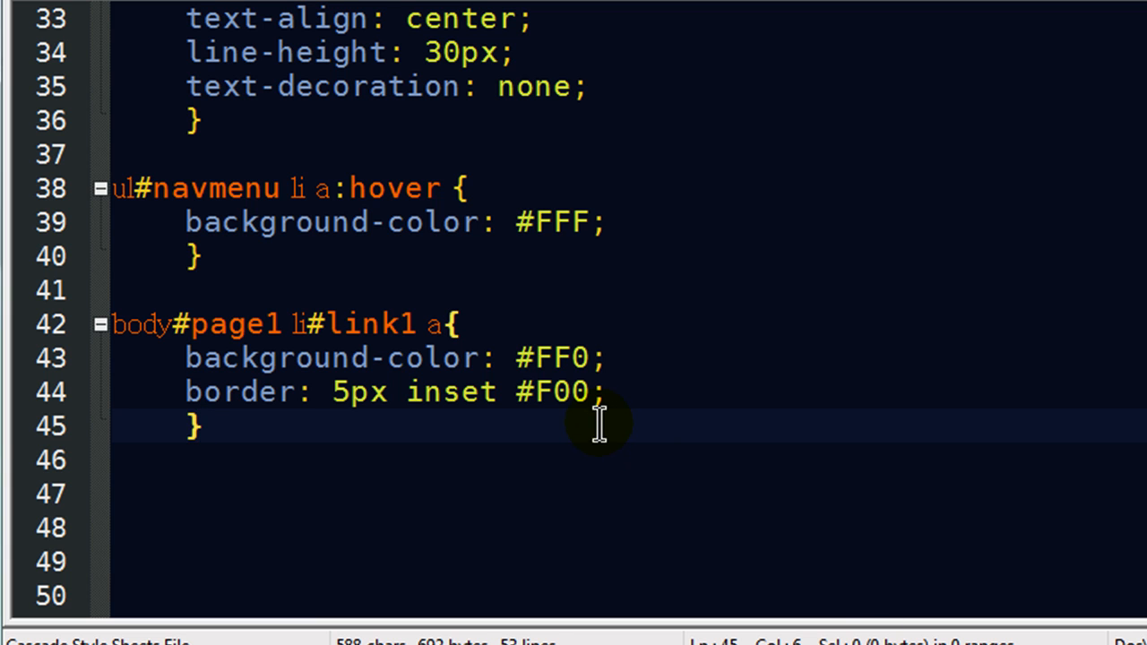
mouse_move(513, 464)
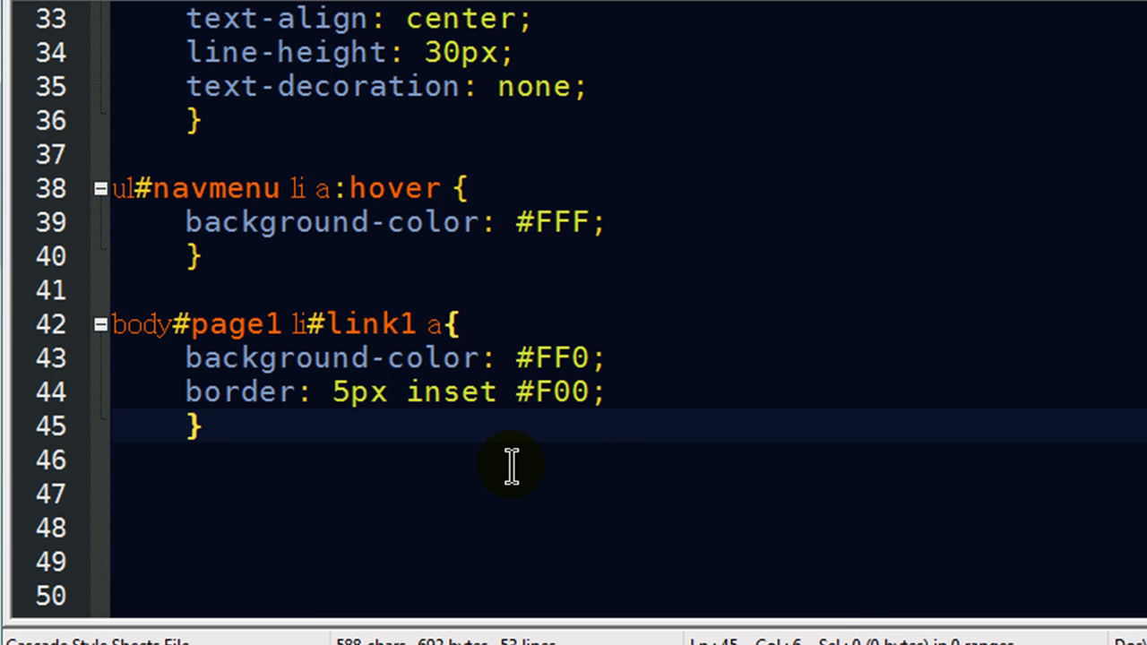
mouse_move(439, 324)
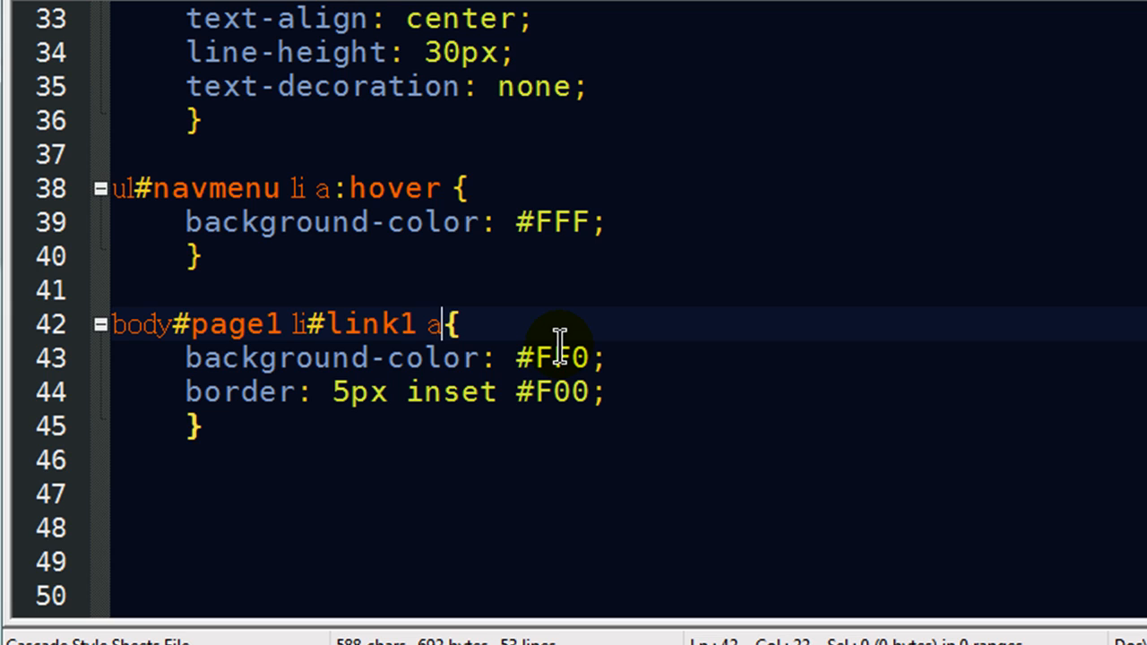
- Extend the selector into a comma-separated list pairing pages 1-5 with links 1-5
type(",")
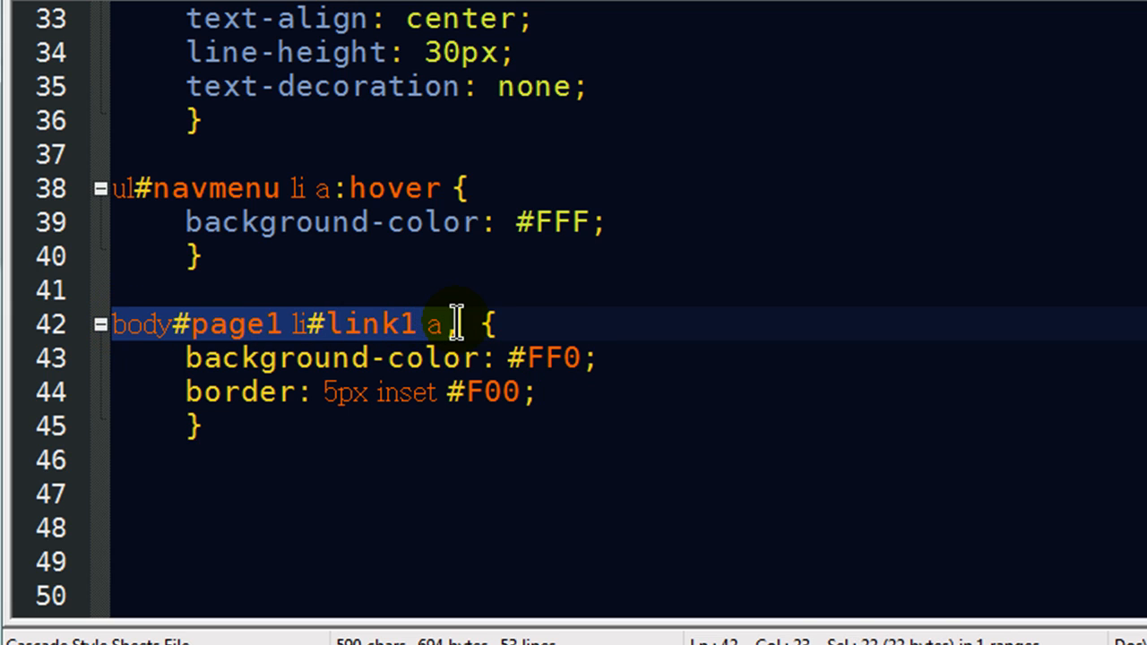
type(",")
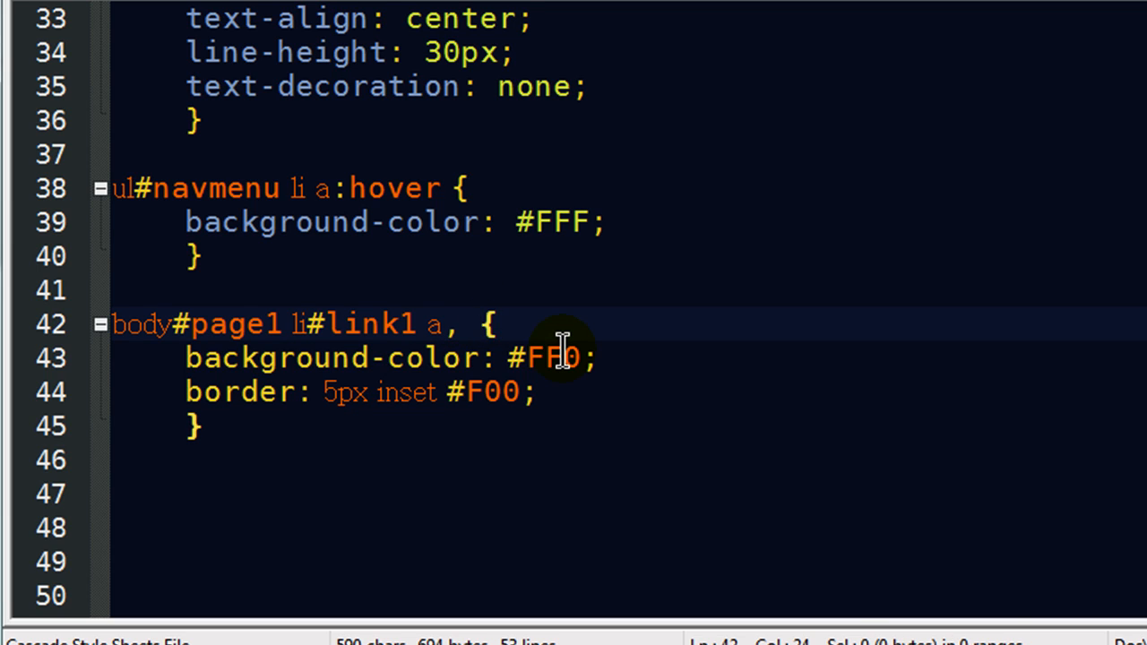
type("body#page1 li#link1 a, body#page")
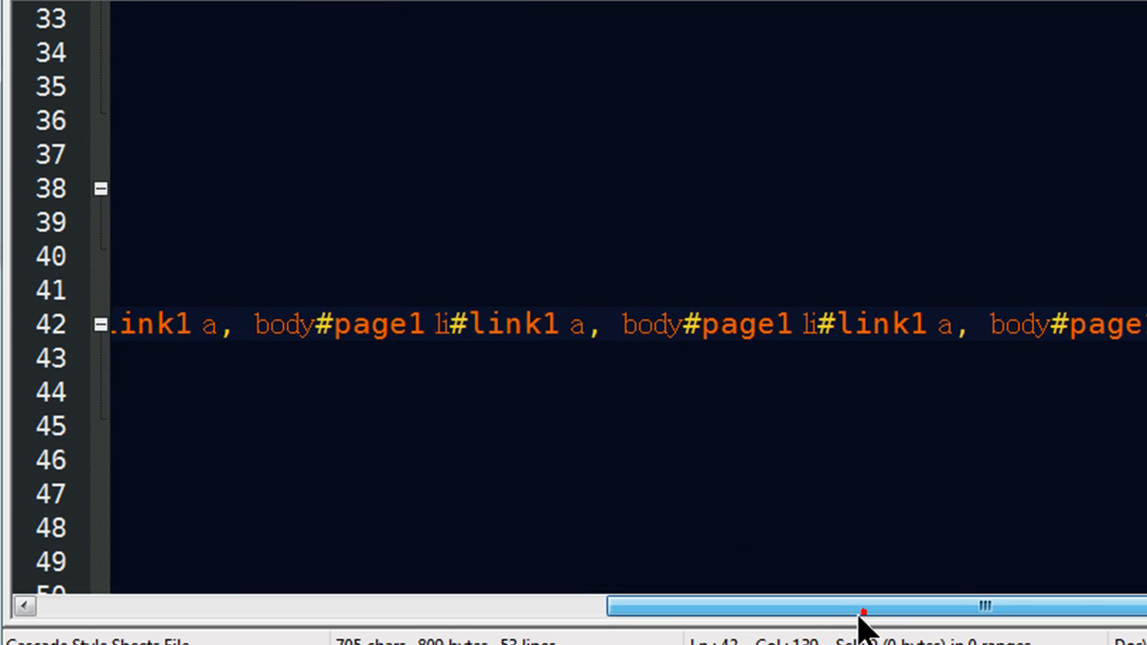
left_click_drag(860, 605, 233, 606)
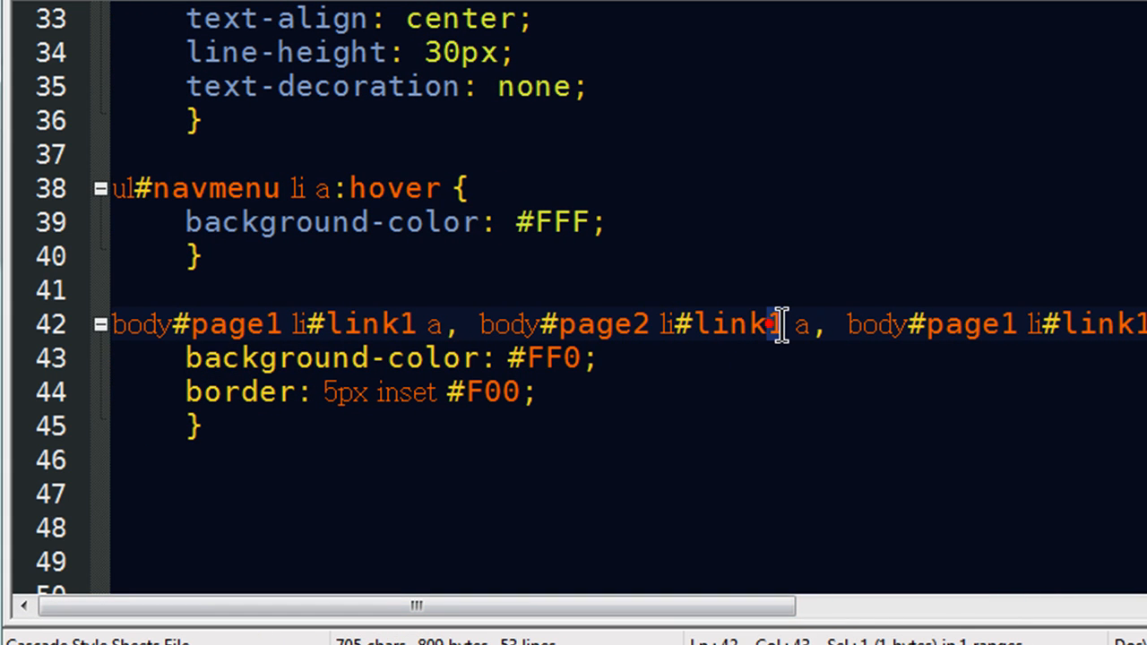
scroll("right", 3)
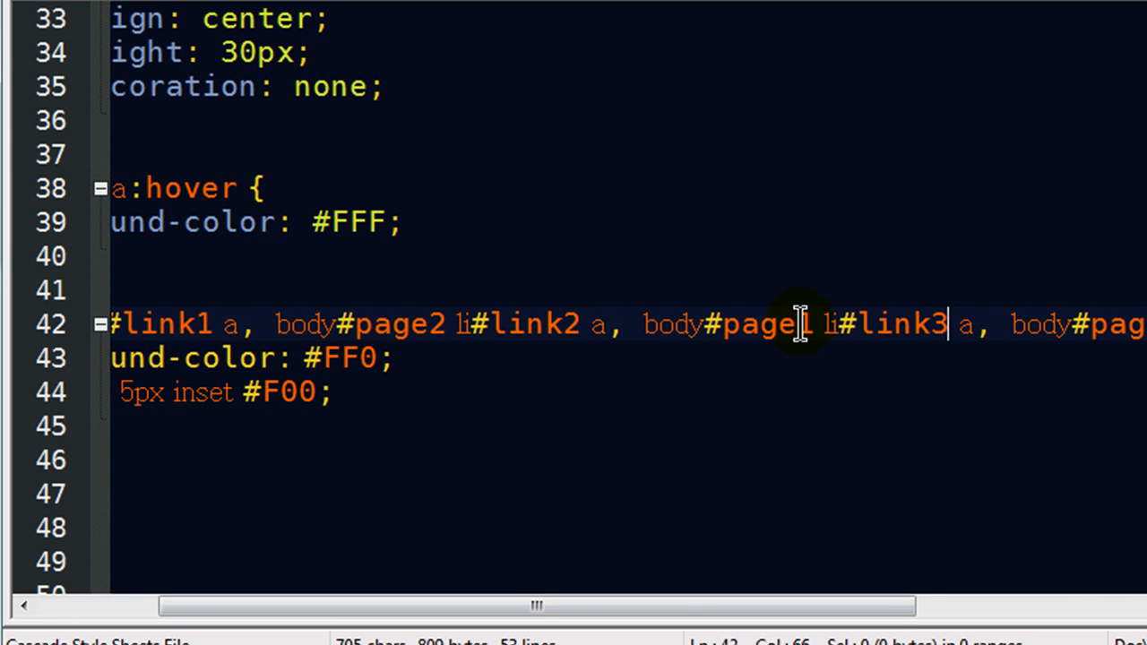
scroll("right", 3)
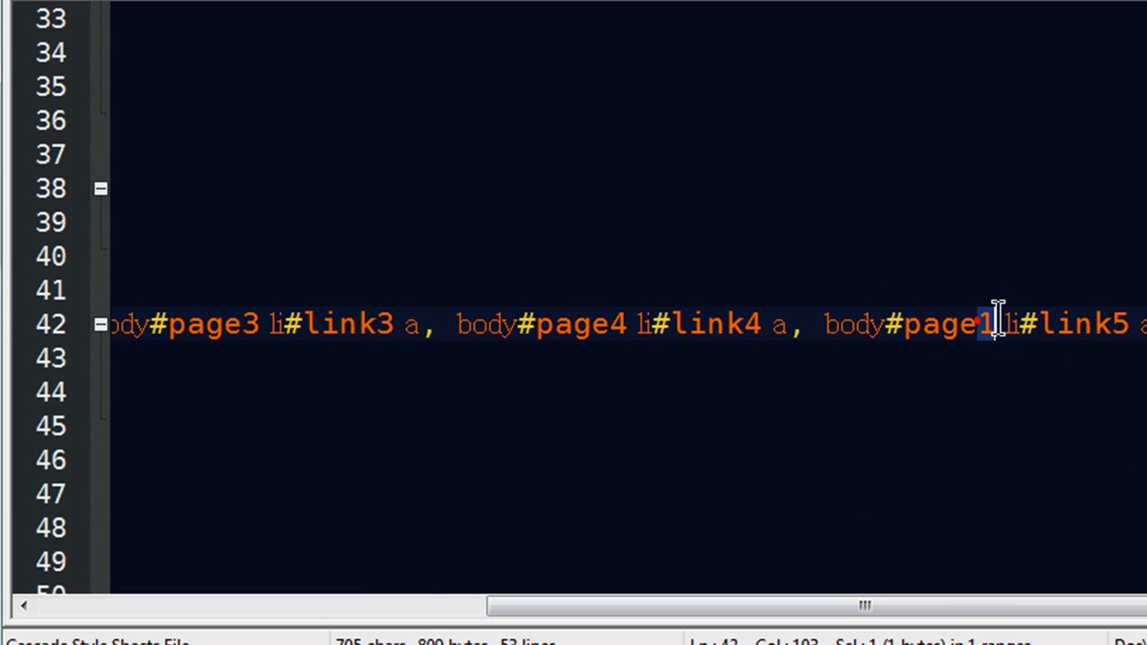
scroll("right", 3)
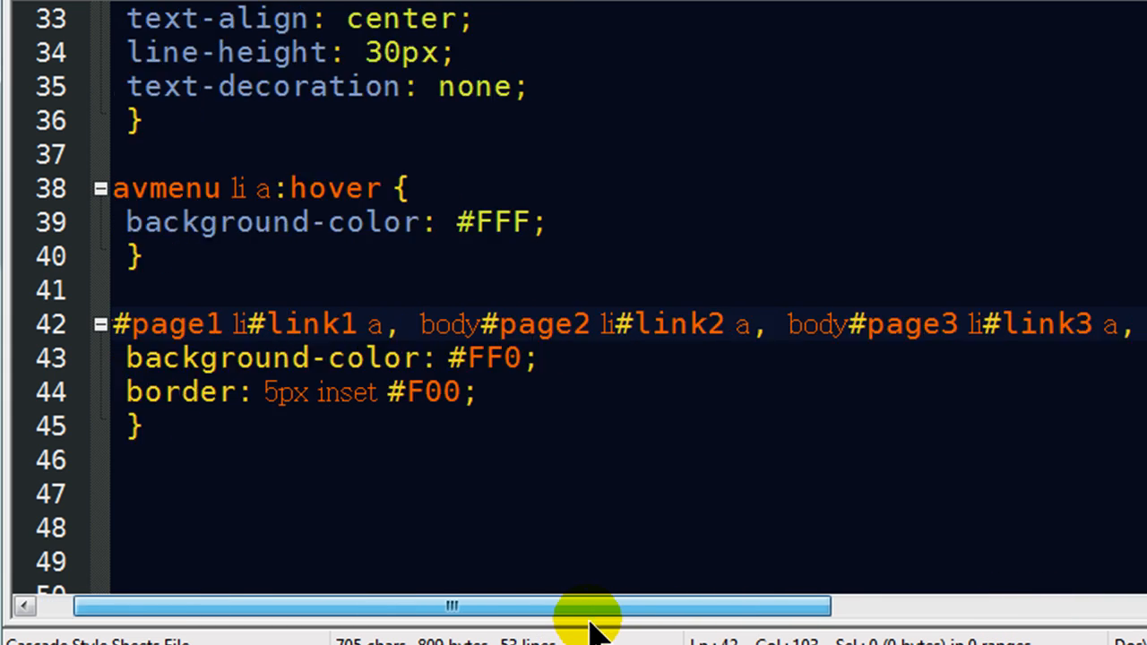
left_click_drag(592, 606, 994, 605)
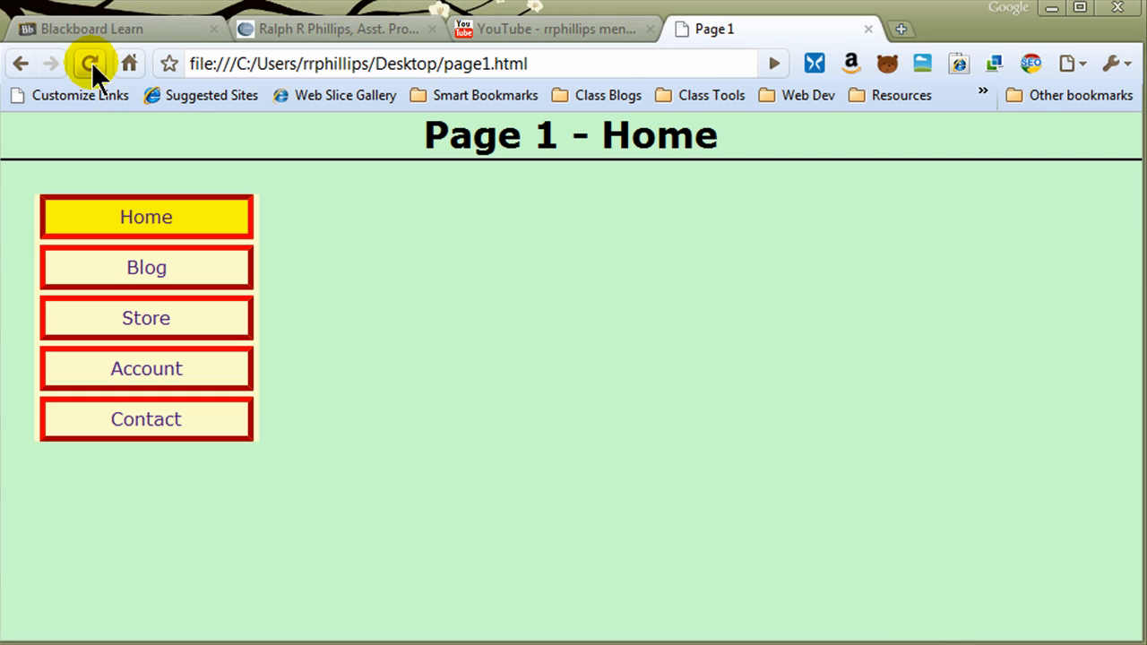
- Visit Blog, Store and Account Info to confirm each page highlights its own link yellow
left_click(145, 267)
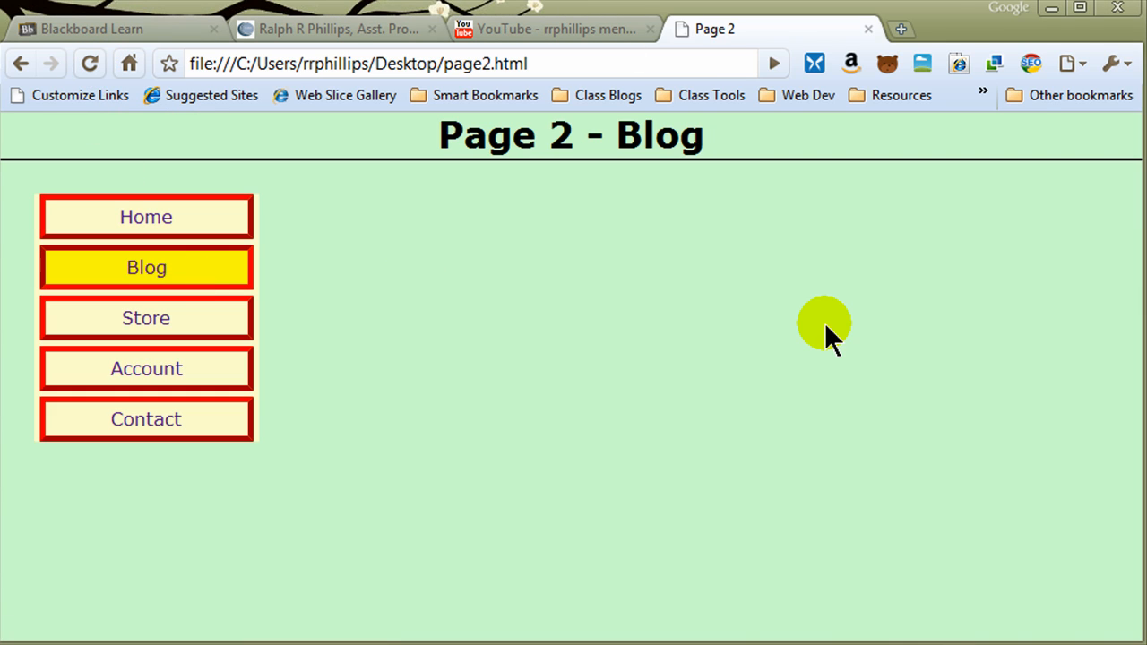
left_click(145, 317)
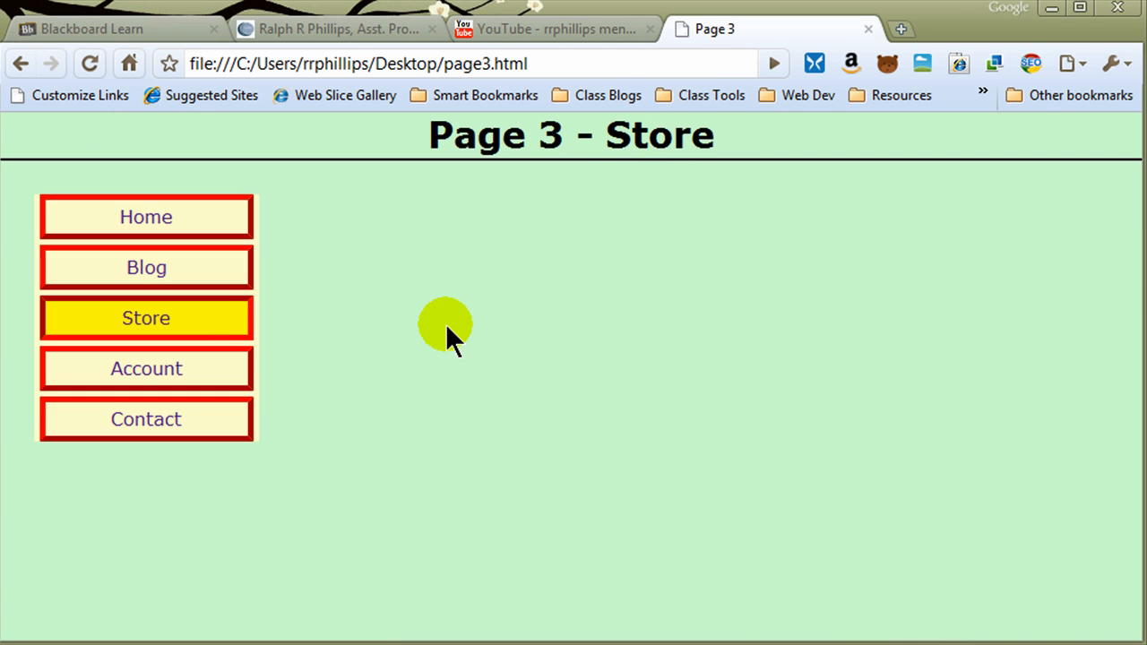
left_click(145, 369)
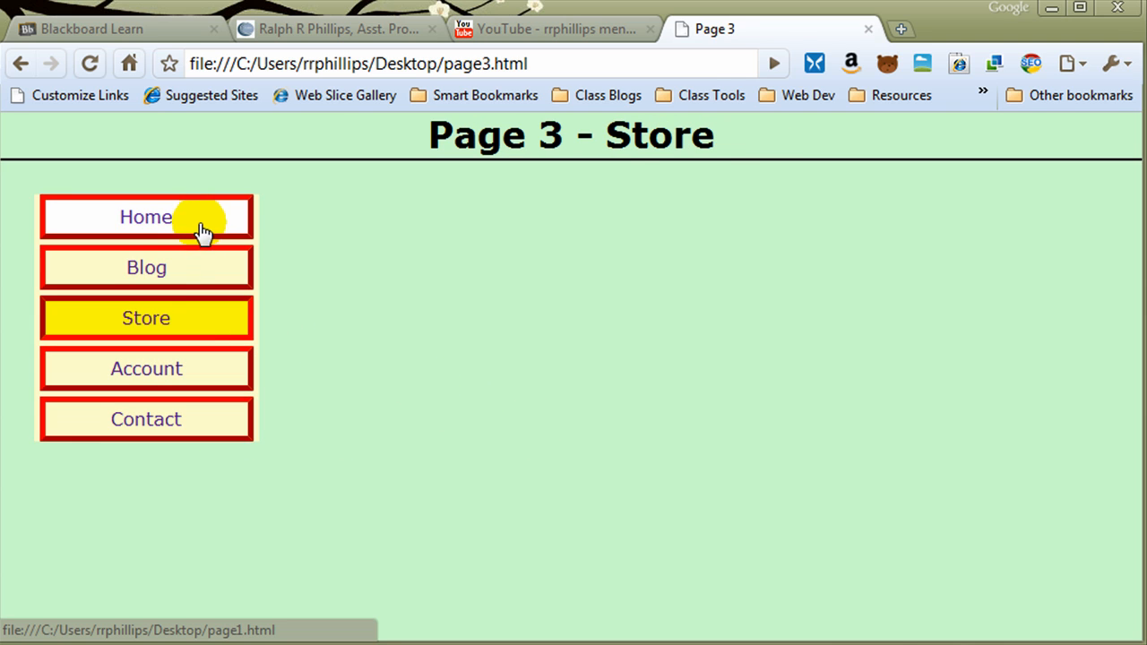
left_click(145, 369)
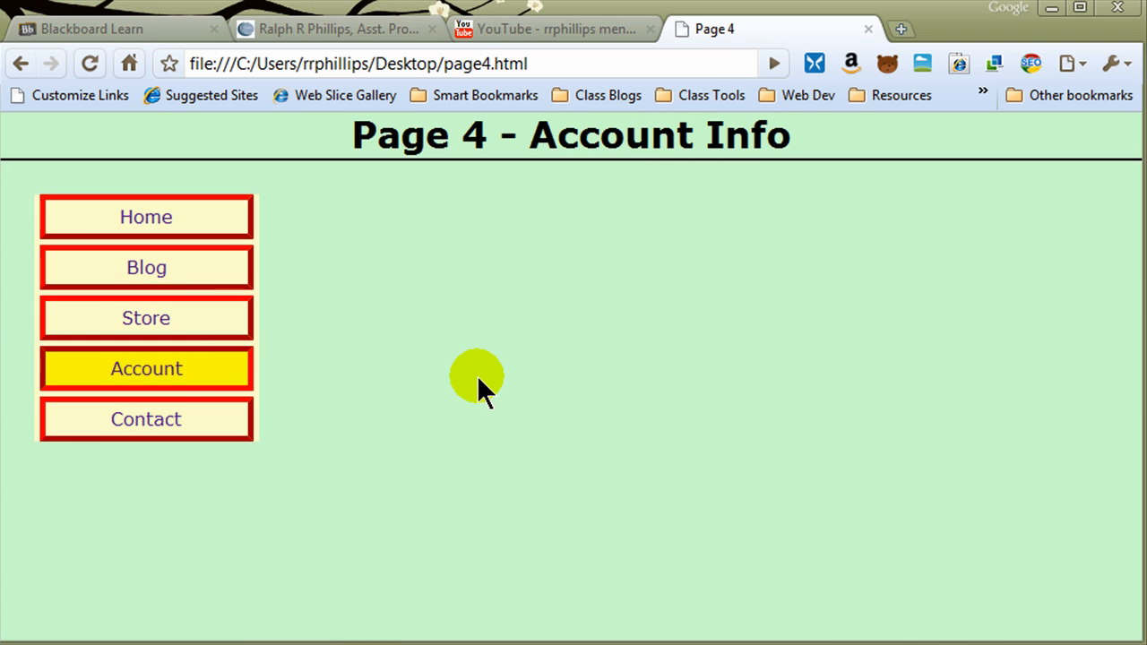